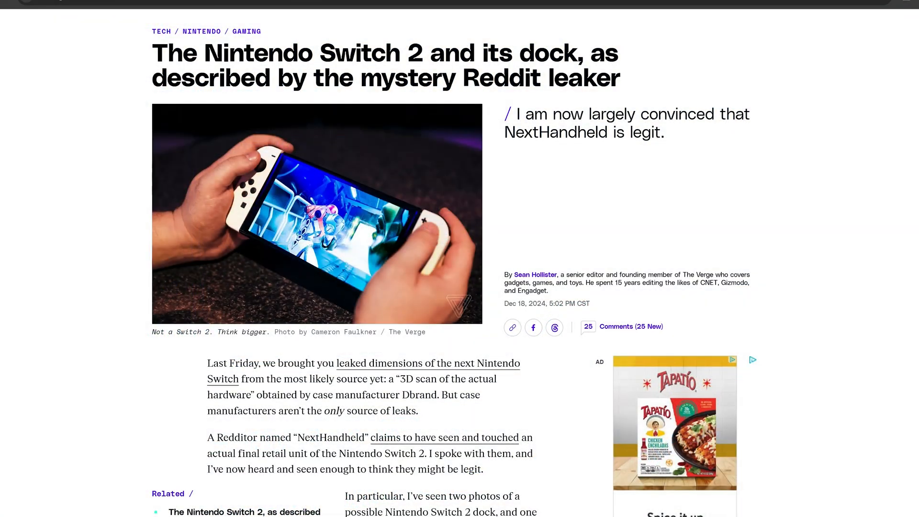
pyautogui.moveTo(98, 246)
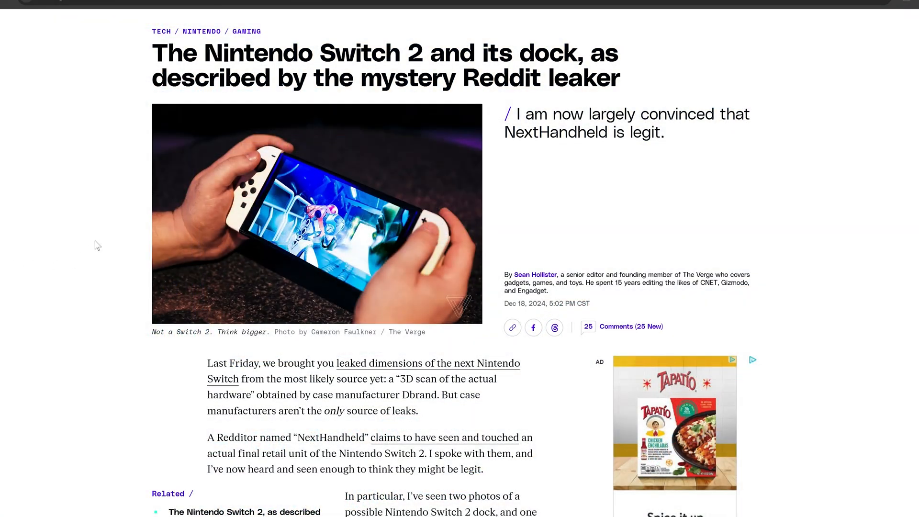
pyautogui.moveTo(534, 75)
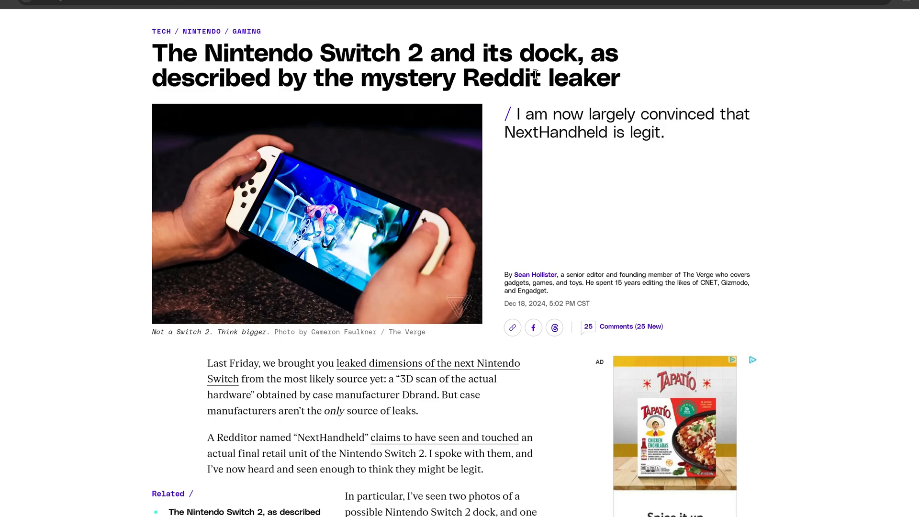
pyautogui.moveTo(144, 255)
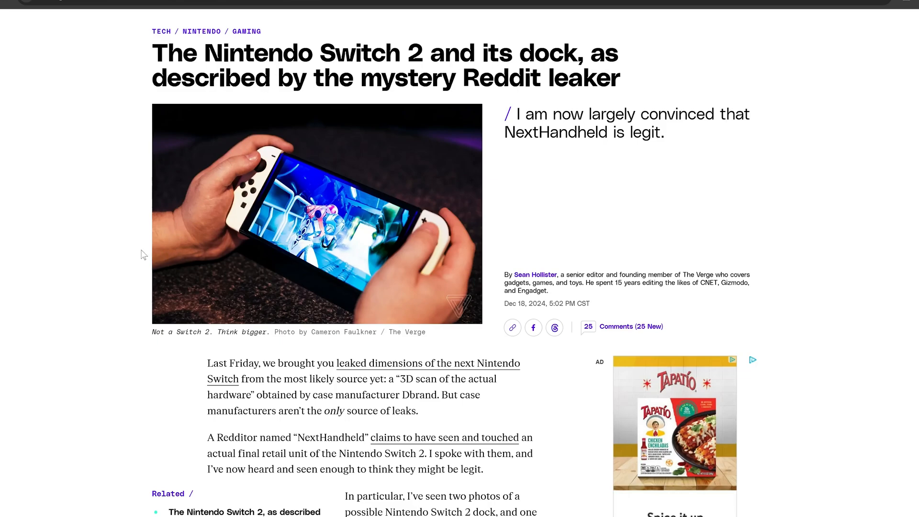
pyautogui.moveTo(178, 236)
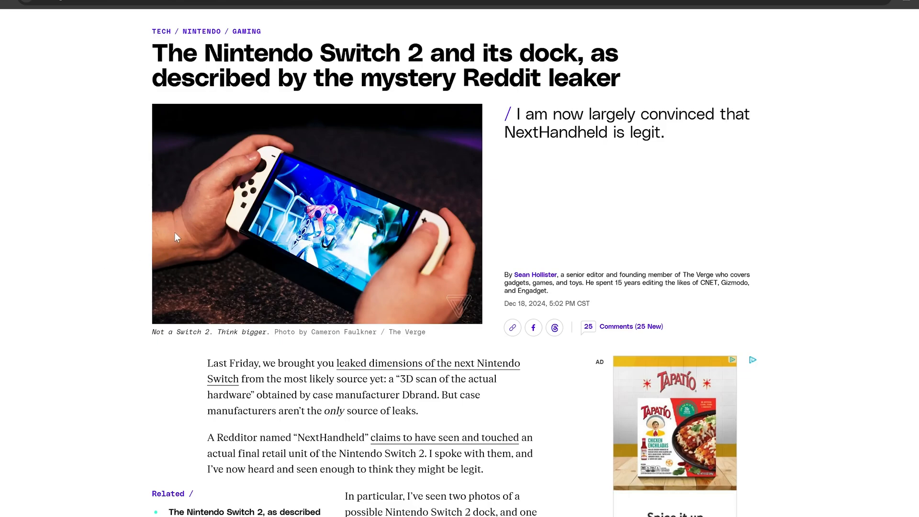
# - Scroll through the article's name-and-date and magnetic controllers sections
pyautogui.scroll(-3)
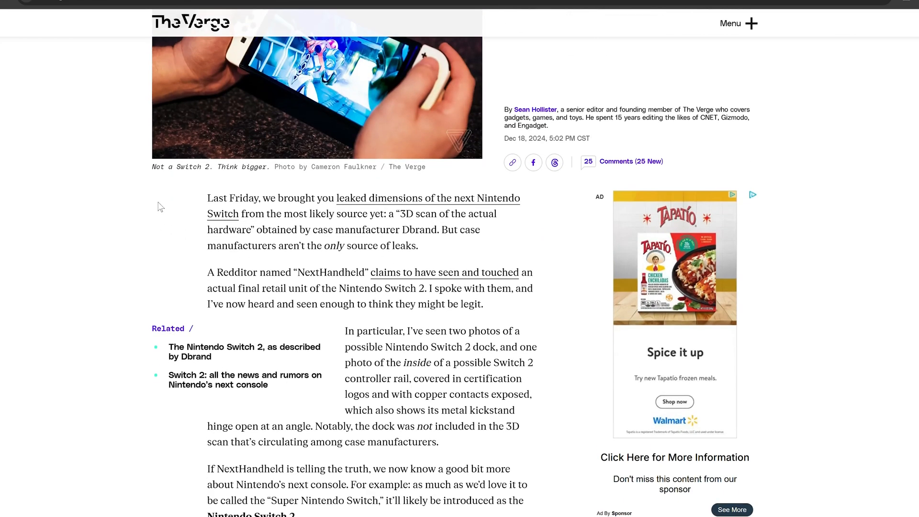
pyautogui.moveTo(159, 244)
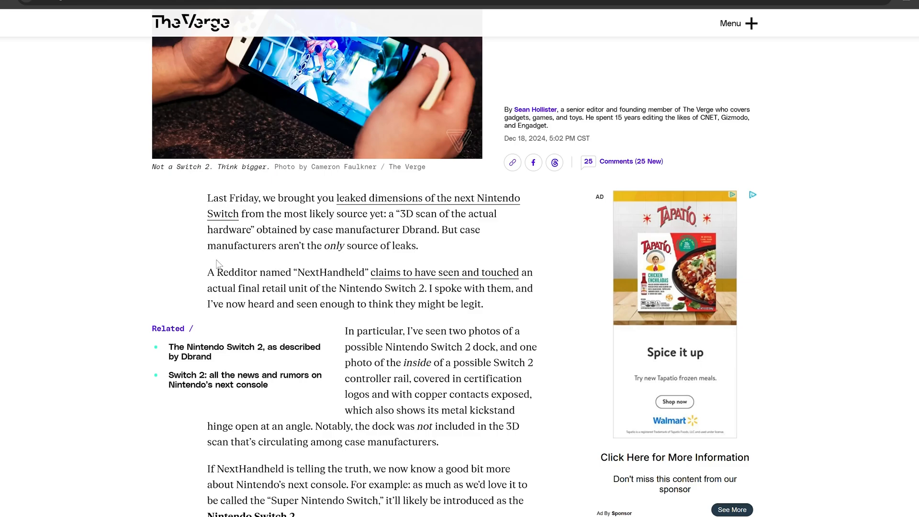
pyautogui.moveTo(127, 244)
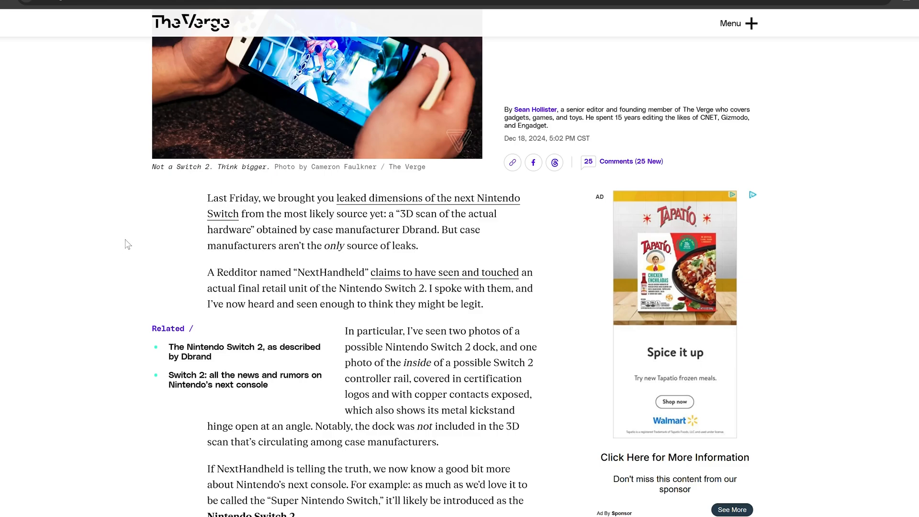
pyautogui.scroll(-3)
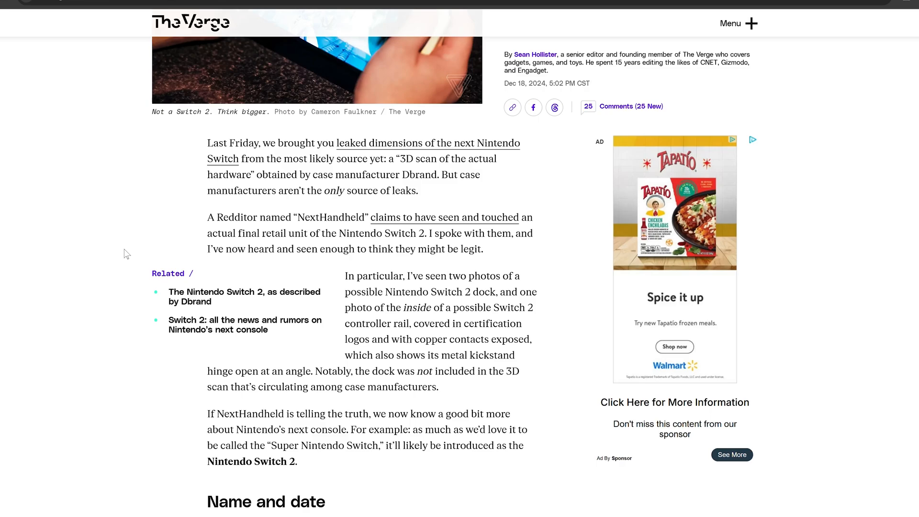
pyautogui.scroll(-3)
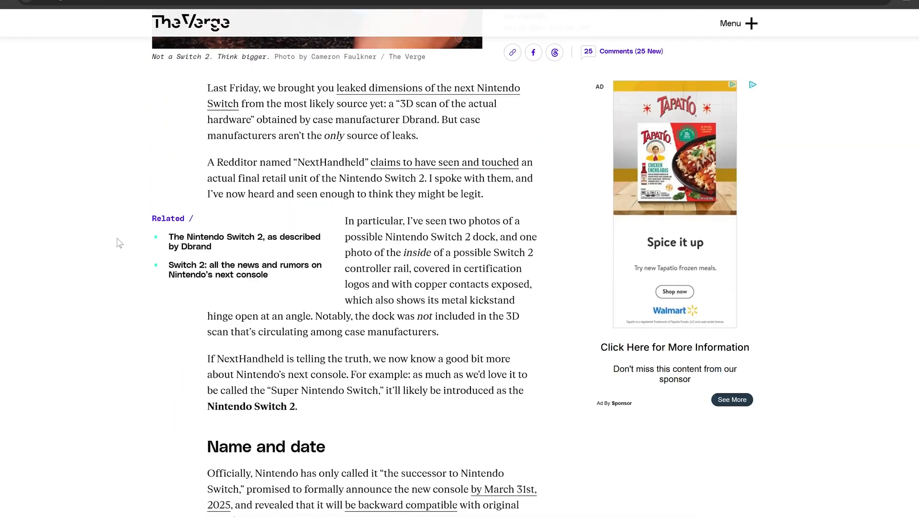
pyautogui.scroll(-3)
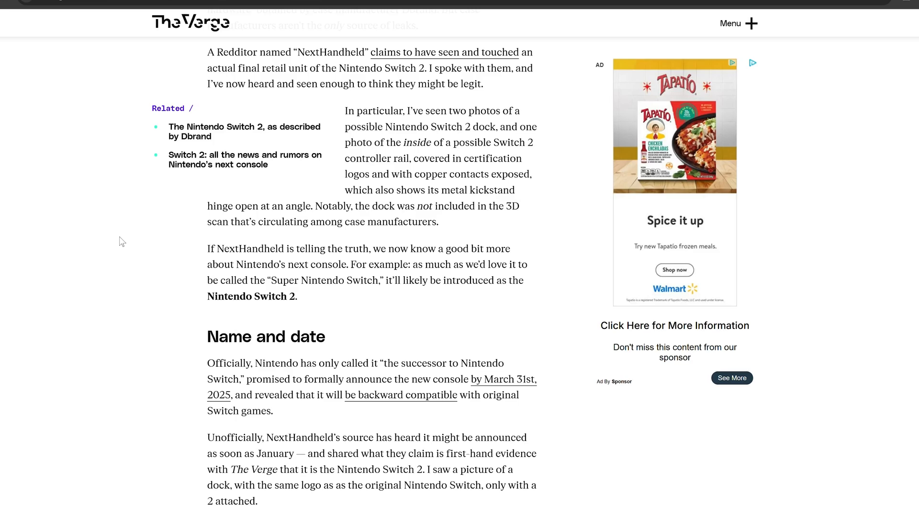
pyautogui.scroll(-3)
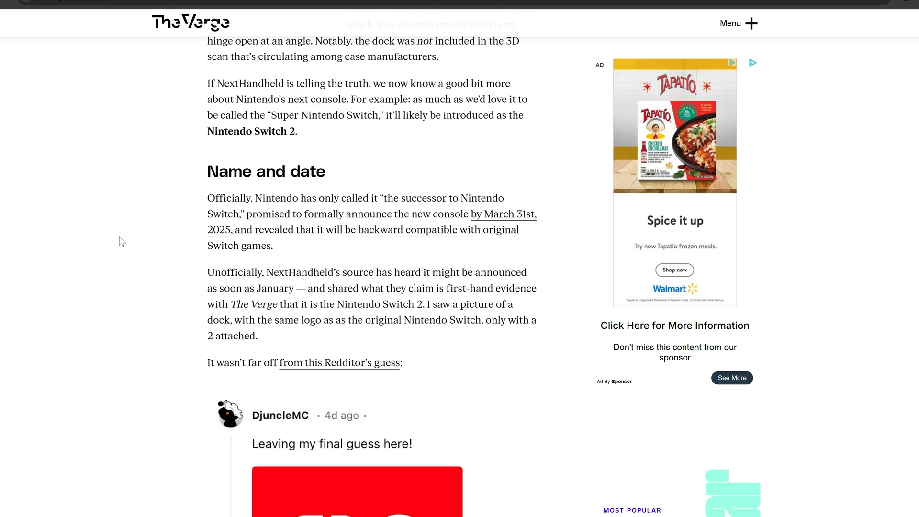
# - Continue scrolling down to the U-shaped kickstand heading, rechecking passages along the way
pyautogui.scroll(3)
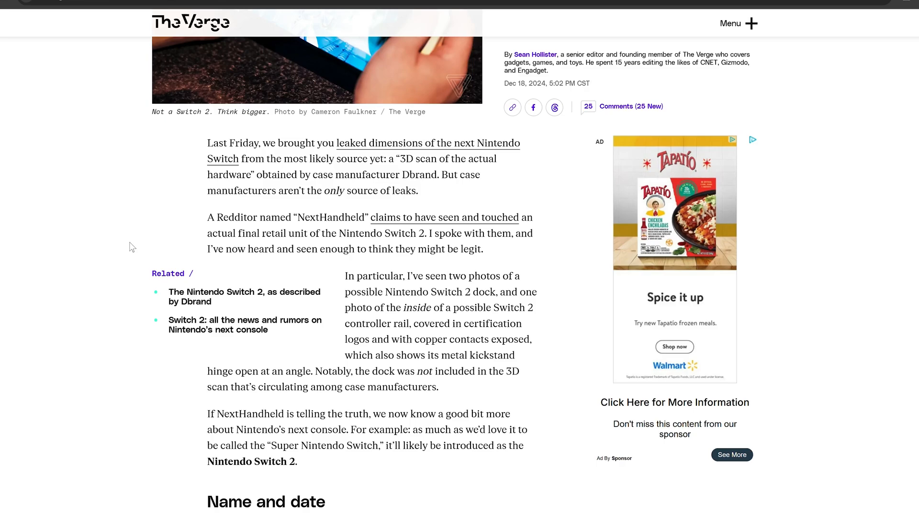
pyautogui.scroll(-3)
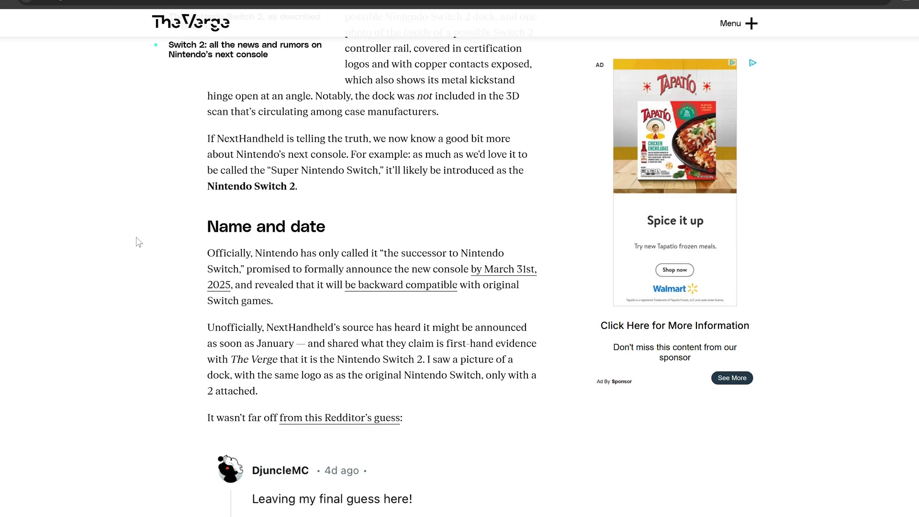
pyautogui.scroll(-3)
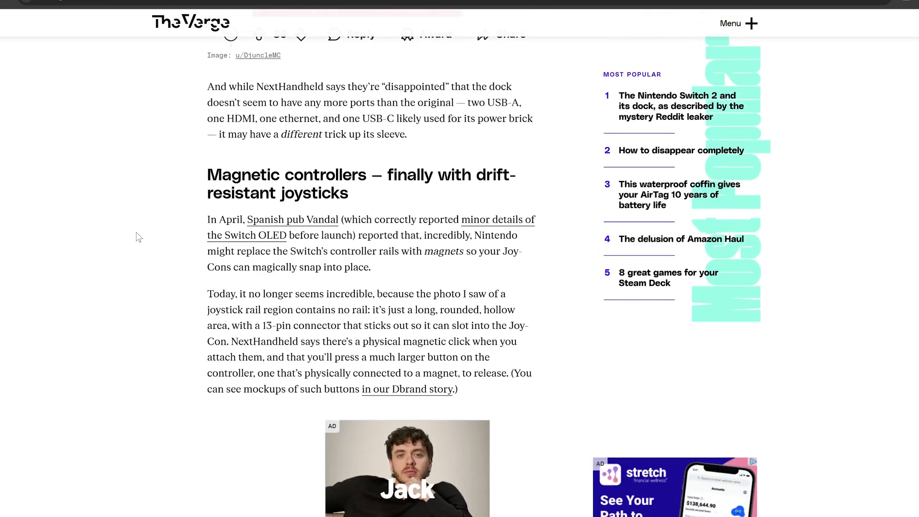
pyautogui.scroll(-3)
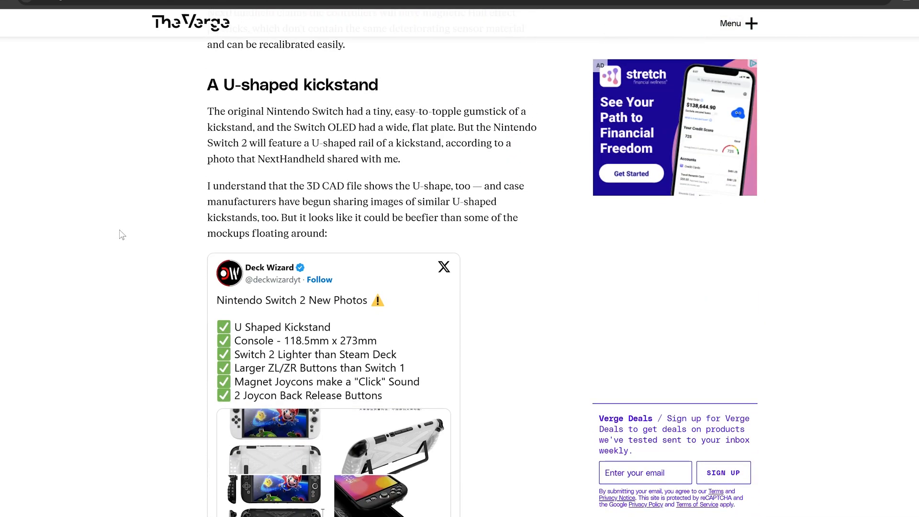
pyautogui.scroll(3)
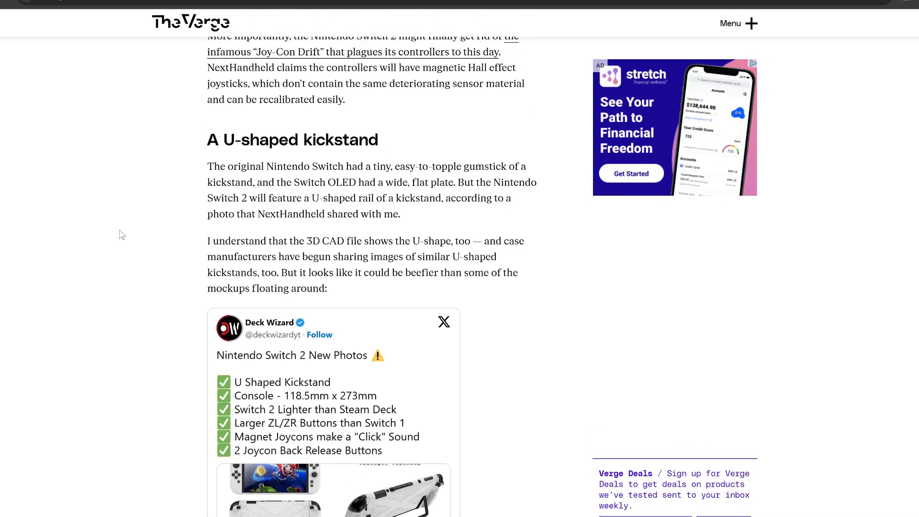
pyautogui.scroll(-3)
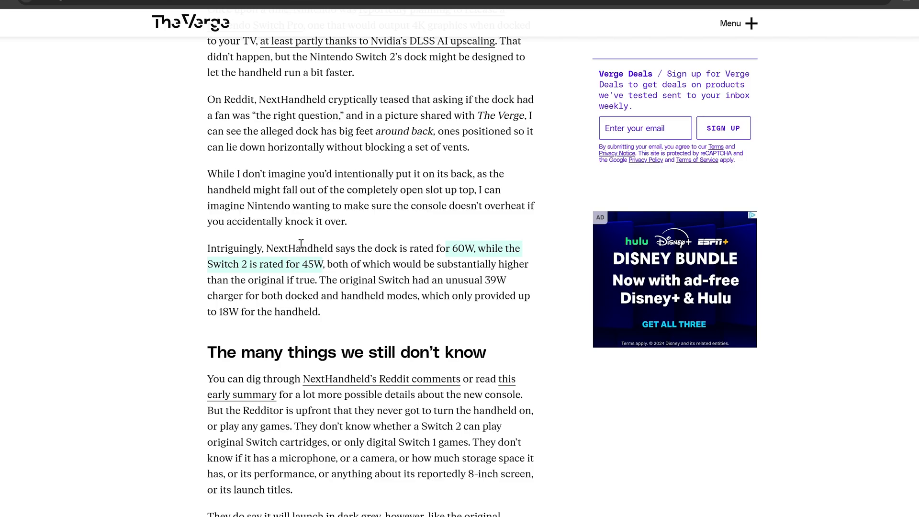
pyautogui.moveTo(233, 264)
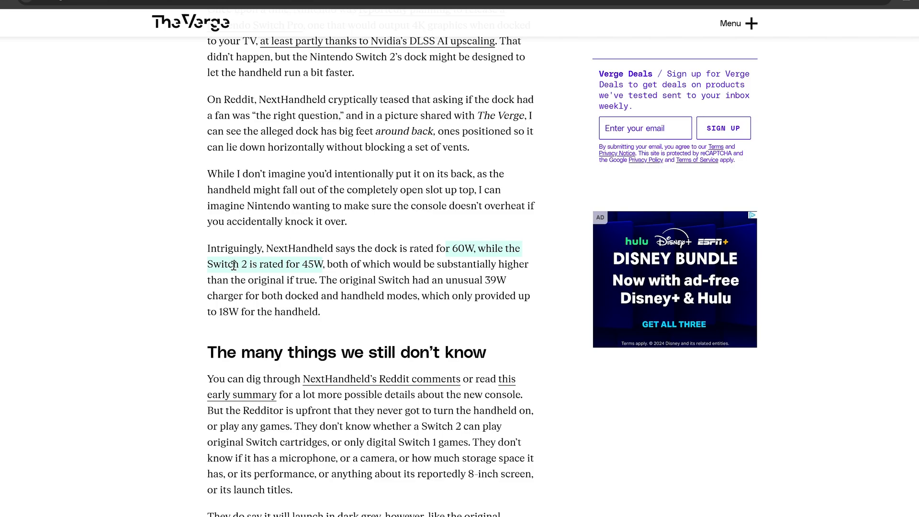
pyautogui.moveTo(237, 307)
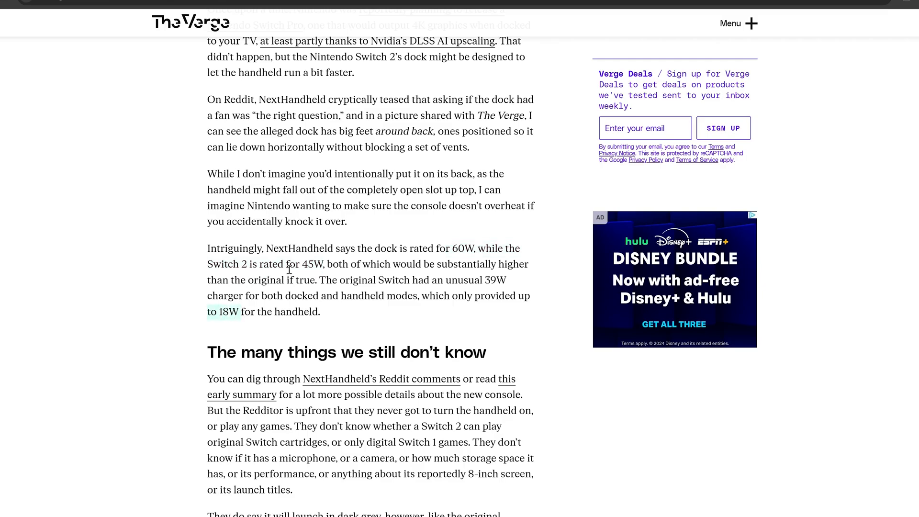
pyautogui.moveTo(307, 263)
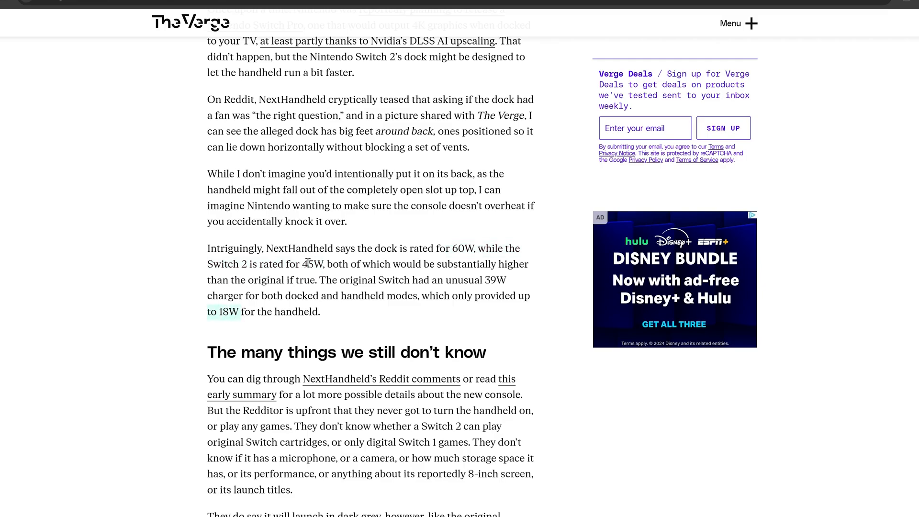
pyautogui.moveTo(448, 169)
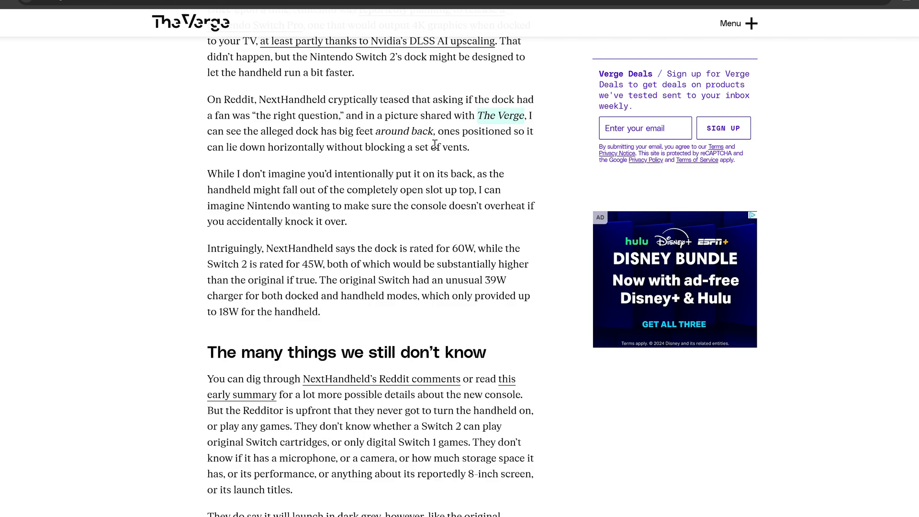
pyautogui.moveTo(451, 145)
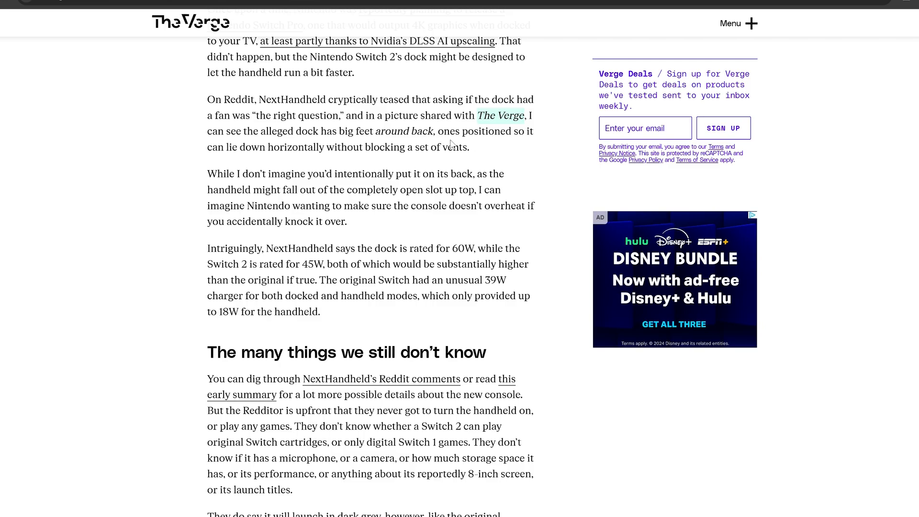
pyautogui.moveTo(413, 163)
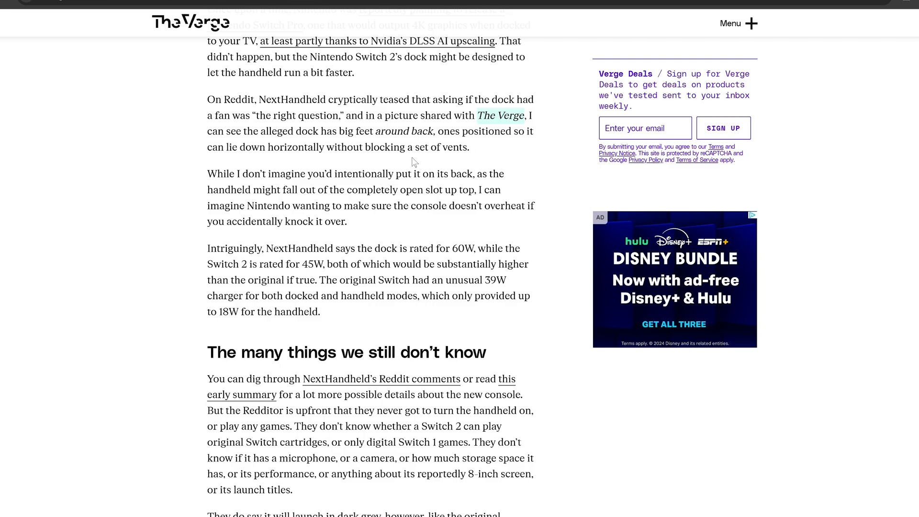
pyautogui.moveTo(482, 249)
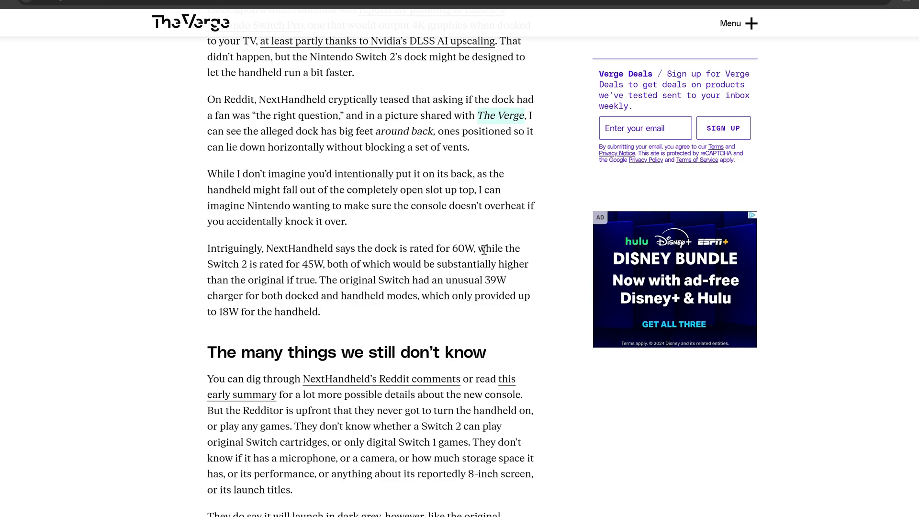
pyautogui.moveTo(464, 243)
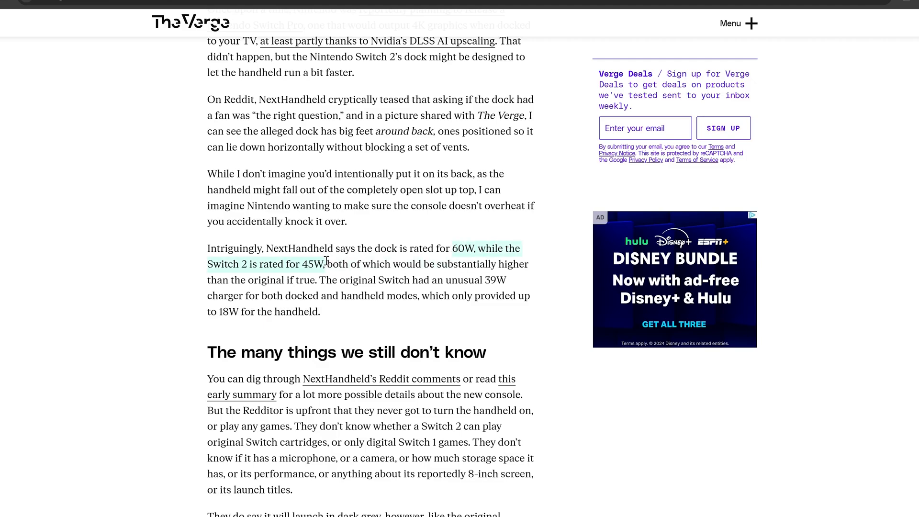
pyautogui.moveTo(501, 258)
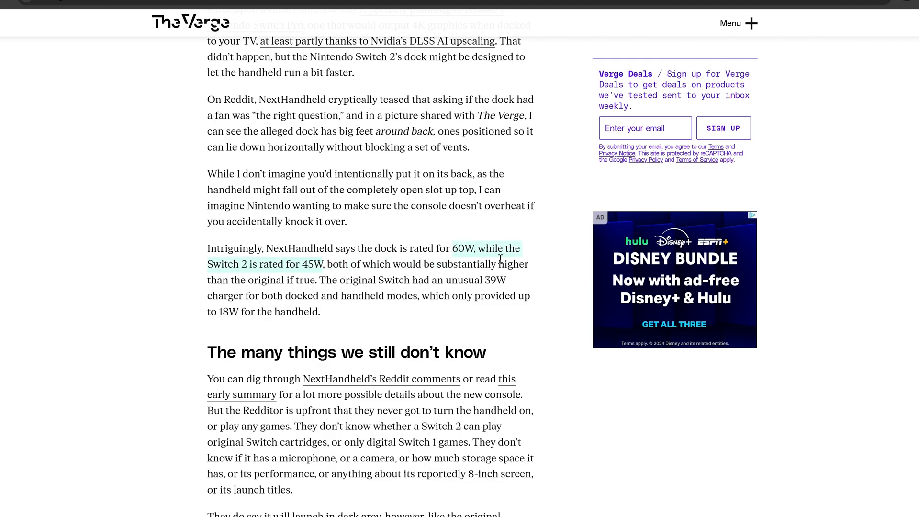
pyautogui.moveTo(458, 242)
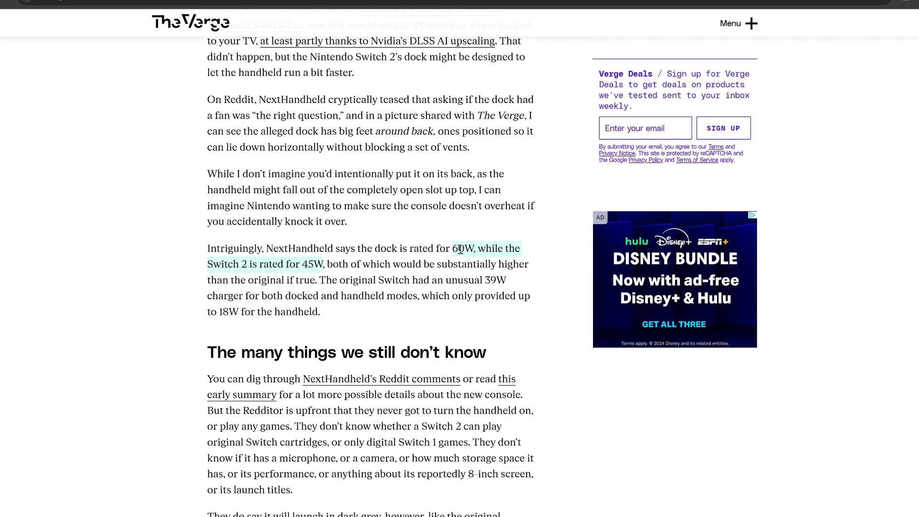
pyautogui.moveTo(457, 249)
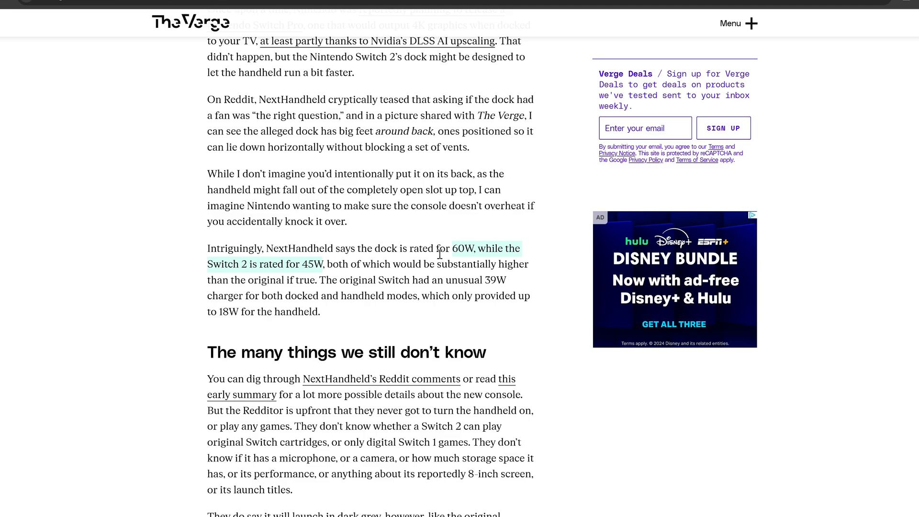
pyautogui.moveTo(424, 254)
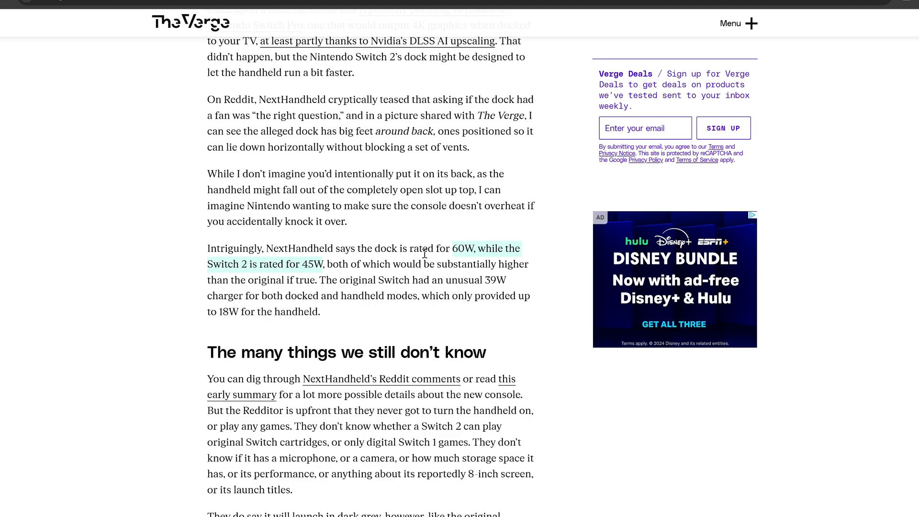
pyautogui.moveTo(386, 254)
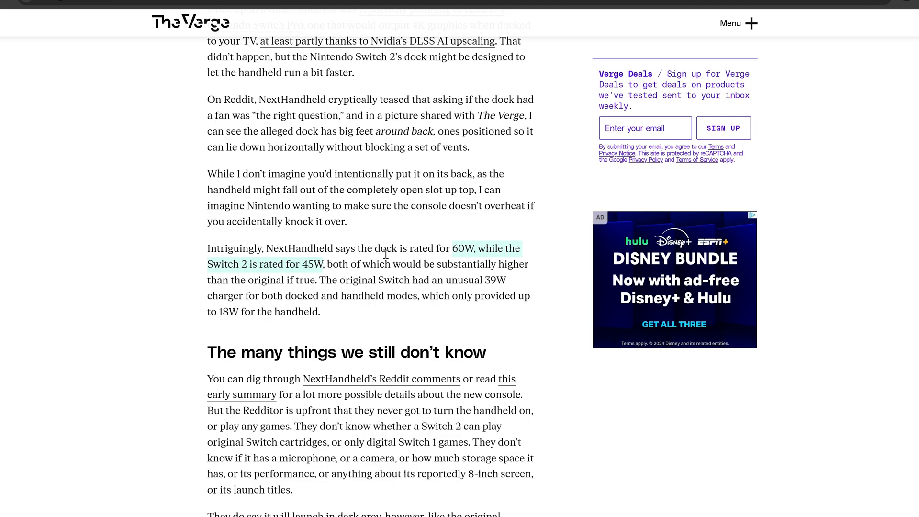
pyautogui.moveTo(303, 268)
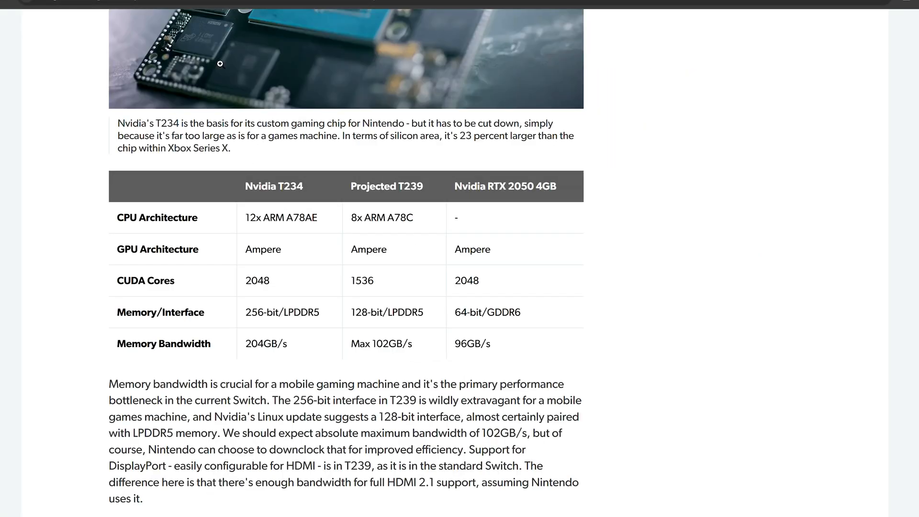
pyautogui.scroll(3)
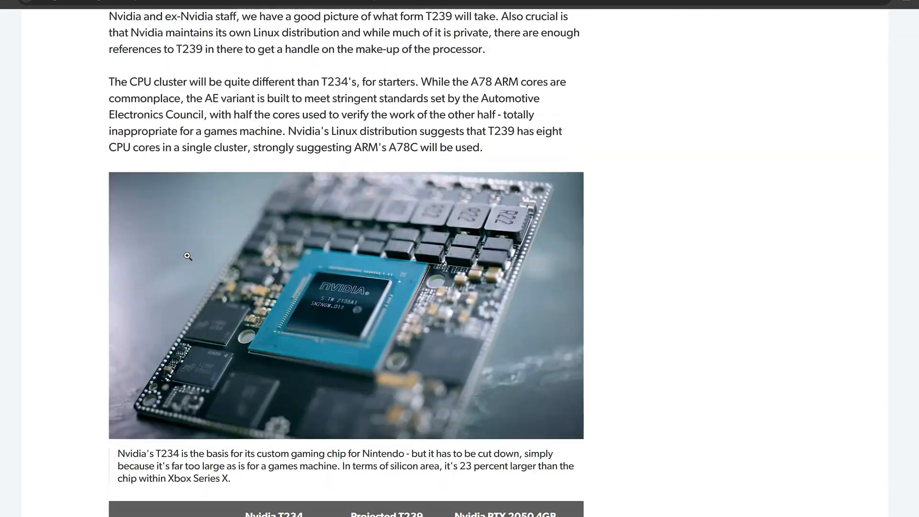
pyautogui.scroll(-3)
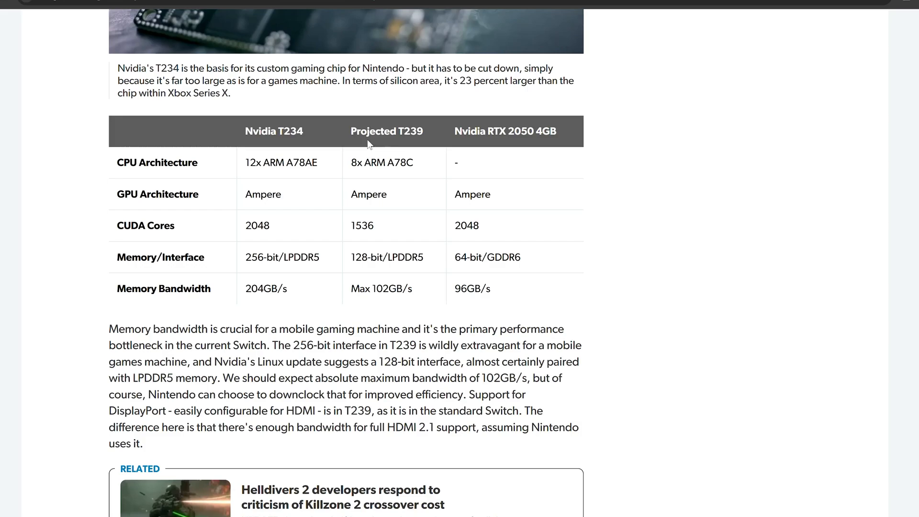
pyautogui.moveTo(418, 232)
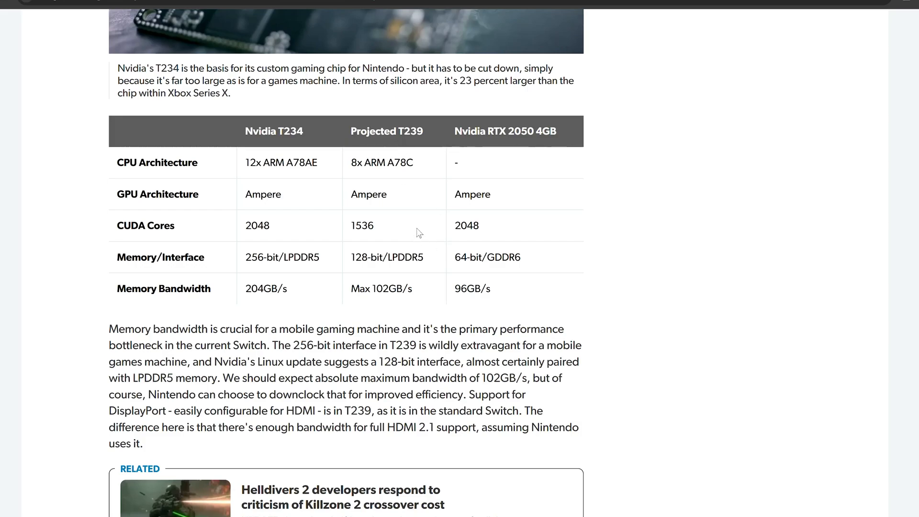
pyautogui.moveTo(358, 141)
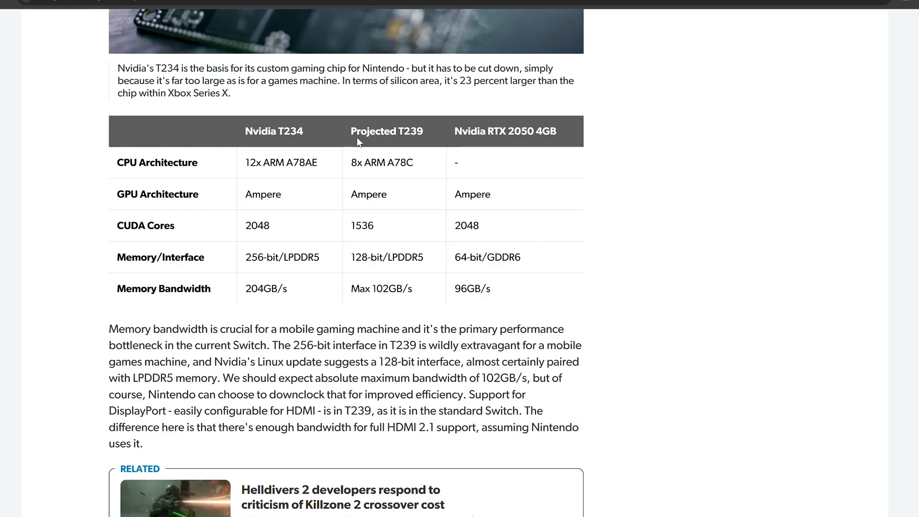
pyautogui.moveTo(392, 130)
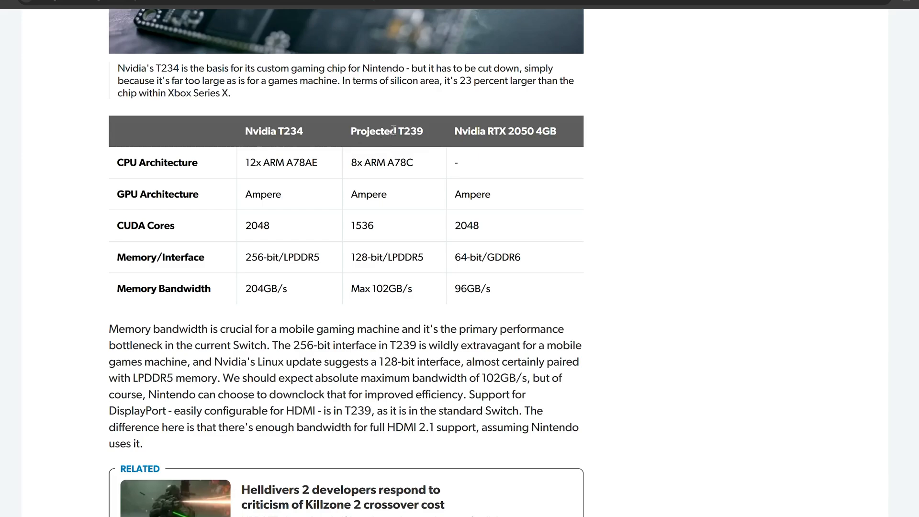
pyautogui.moveTo(434, 246)
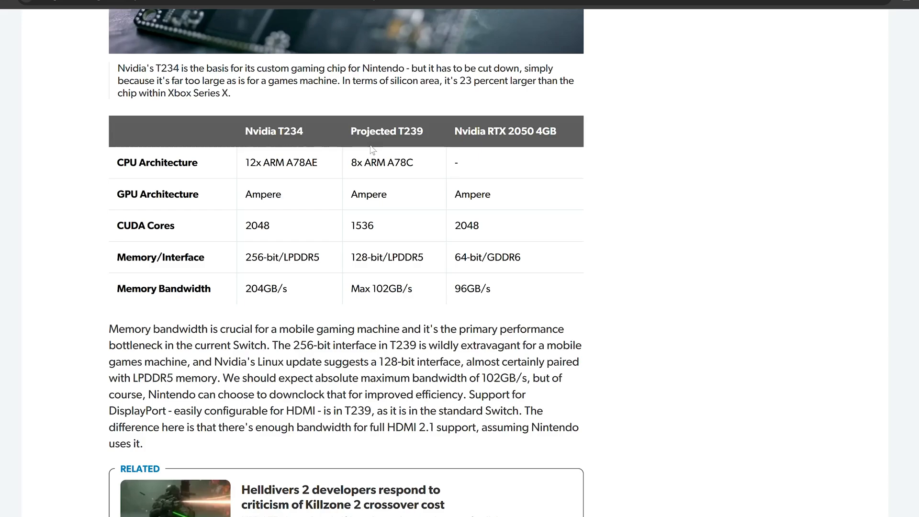
pyautogui.moveTo(497, 127)
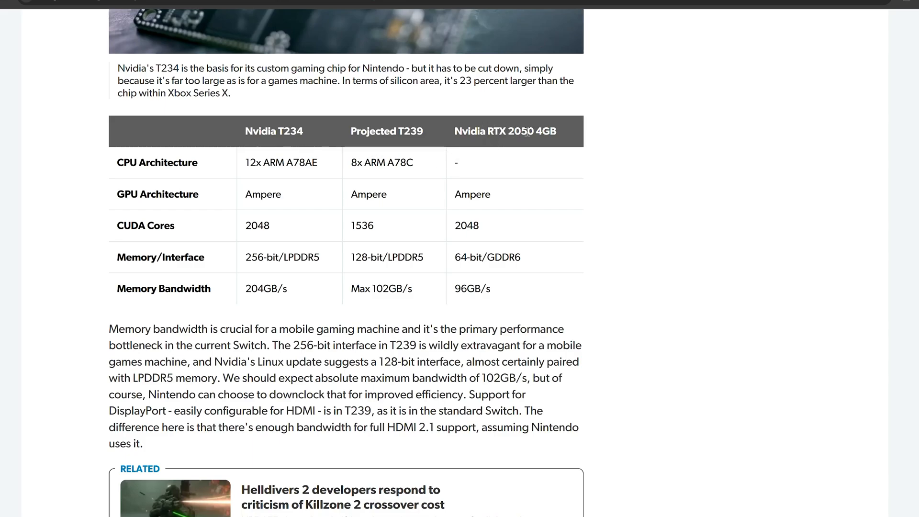
pyautogui.moveTo(491, 160)
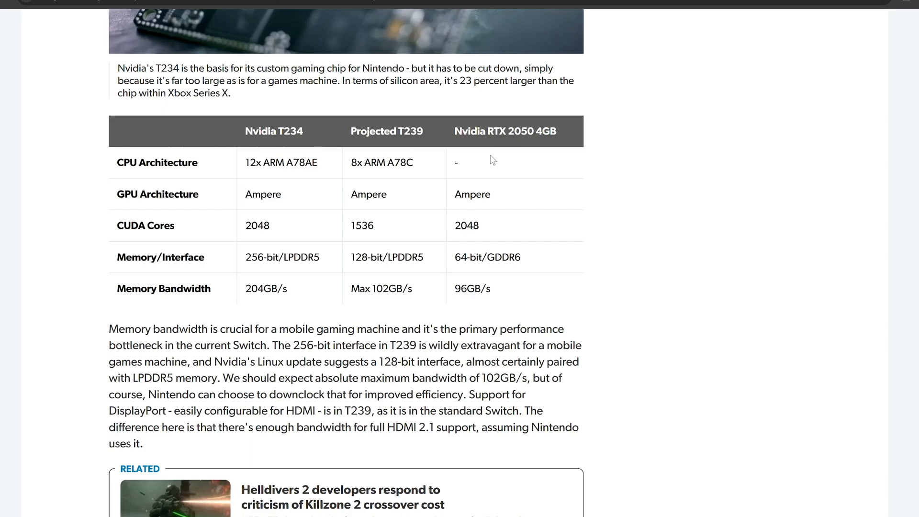
pyautogui.moveTo(449, 271)
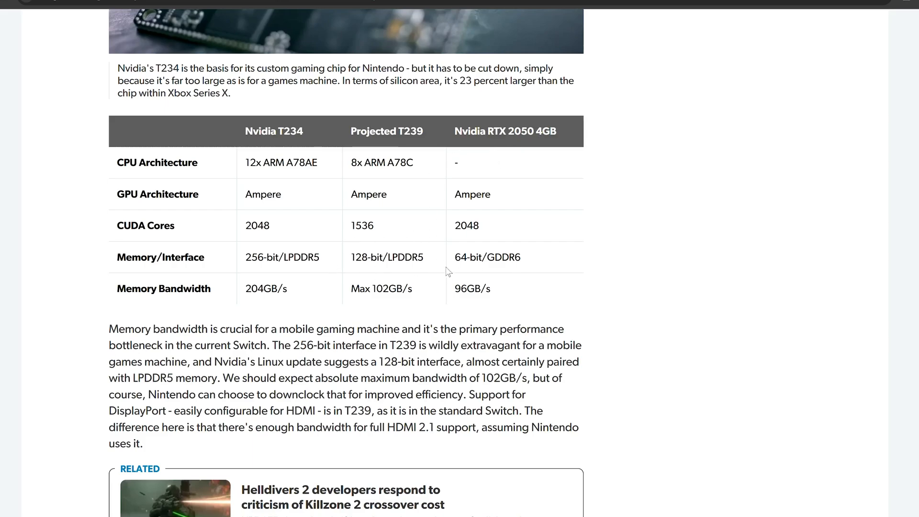
pyautogui.moveTo(511, 144)
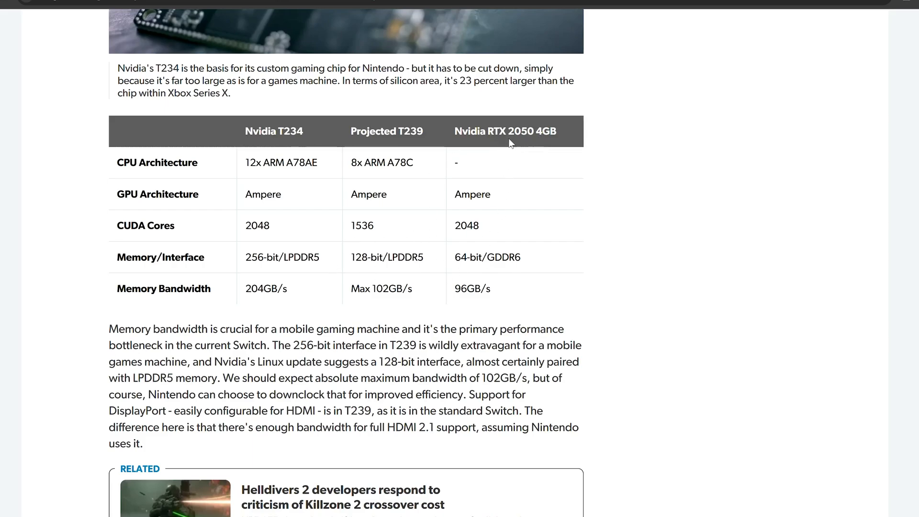
pyautogui.moveTo(386, 240)
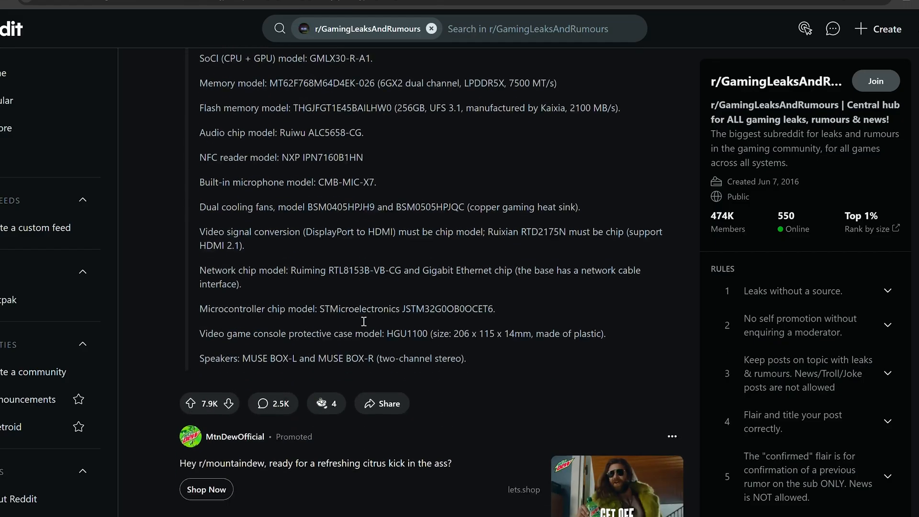
# - Scroll up to the leak post's Shipping List Details Summary and select a word in it
pyautogui.scroll(3)
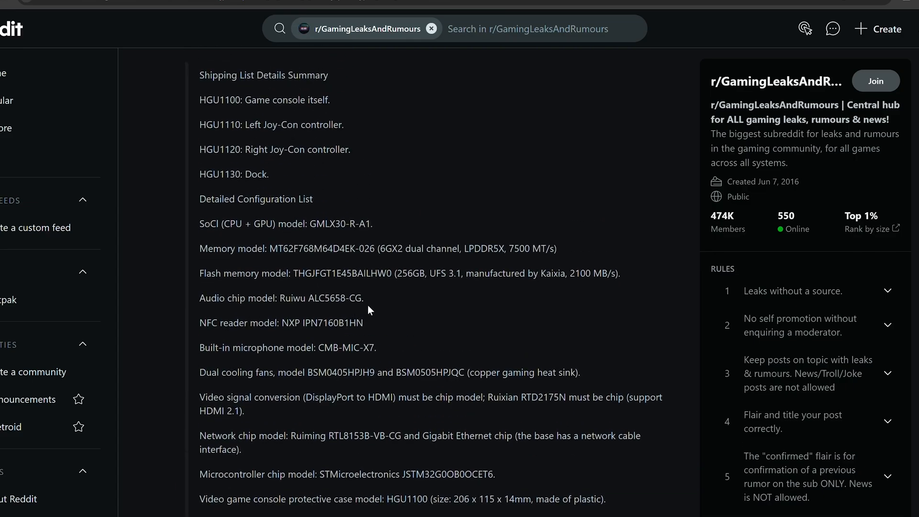
pyautogui.moveTo(343, 289)
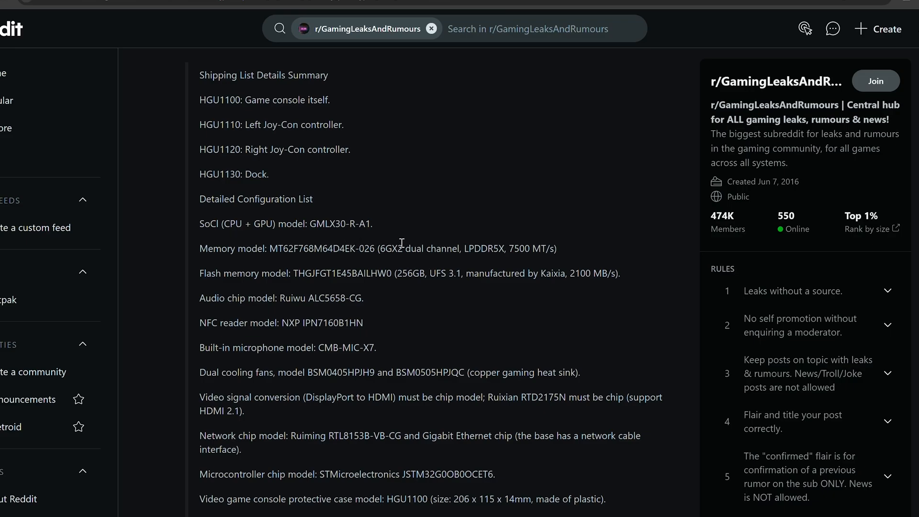
pyautogui.doubleClick(475, 249)
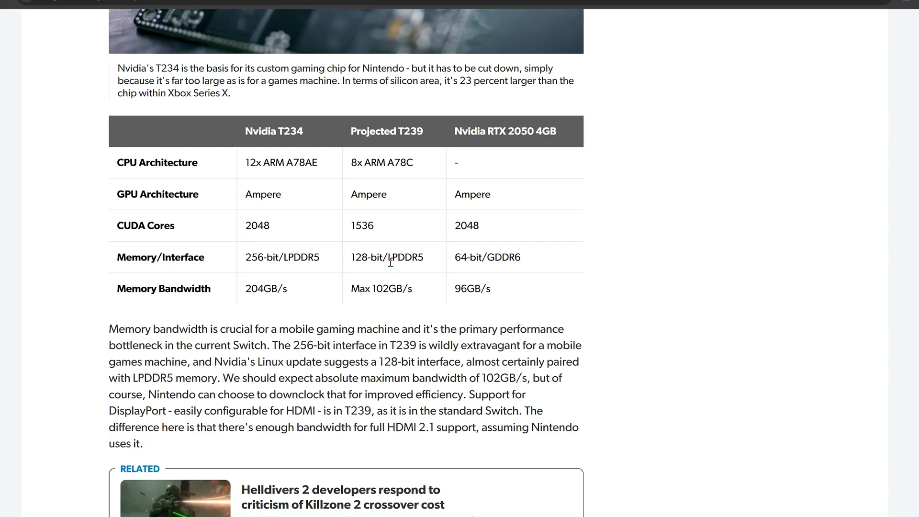
pyautogui.moveTo(398, 263)
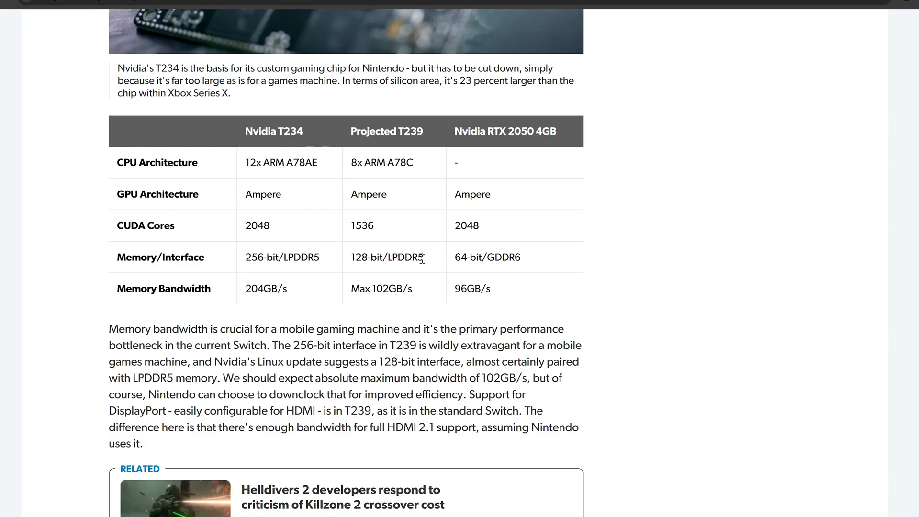
pyautogui.moveTo(398, 182)
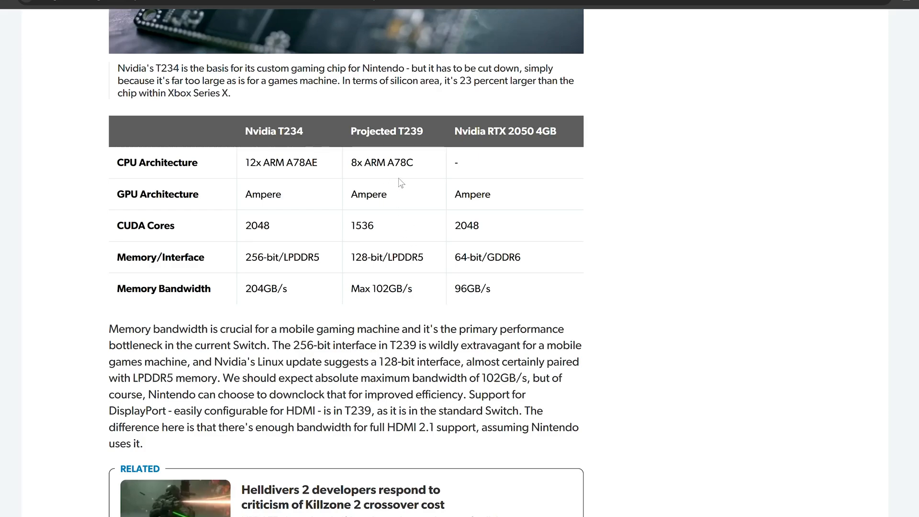
pyautogui.moveTo(391, 278)
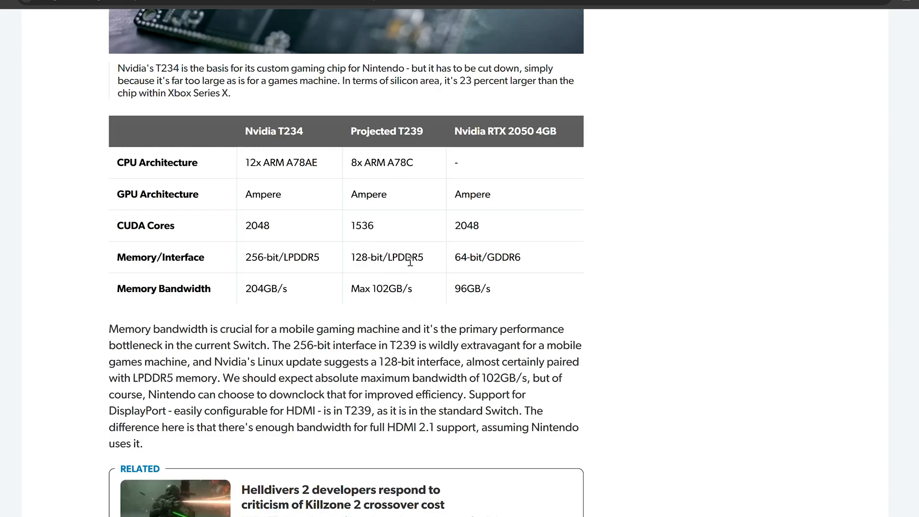
pyautogui.moveTo(389, 227)
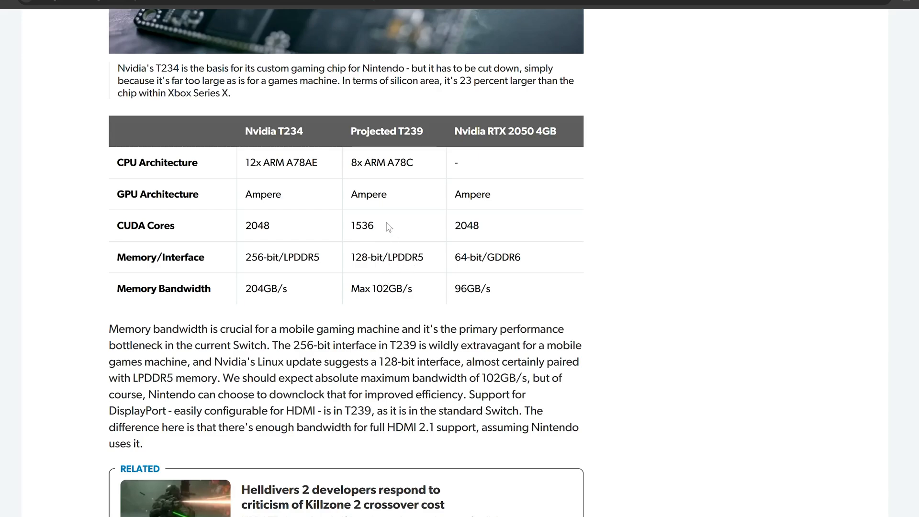
pyautogui.moveTo(399, 174)
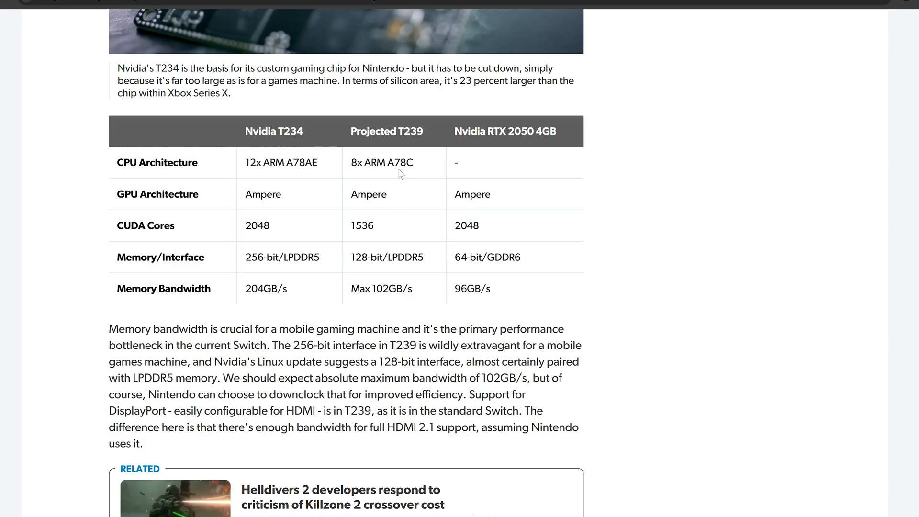
pyautogui.moveTo(378, 197)
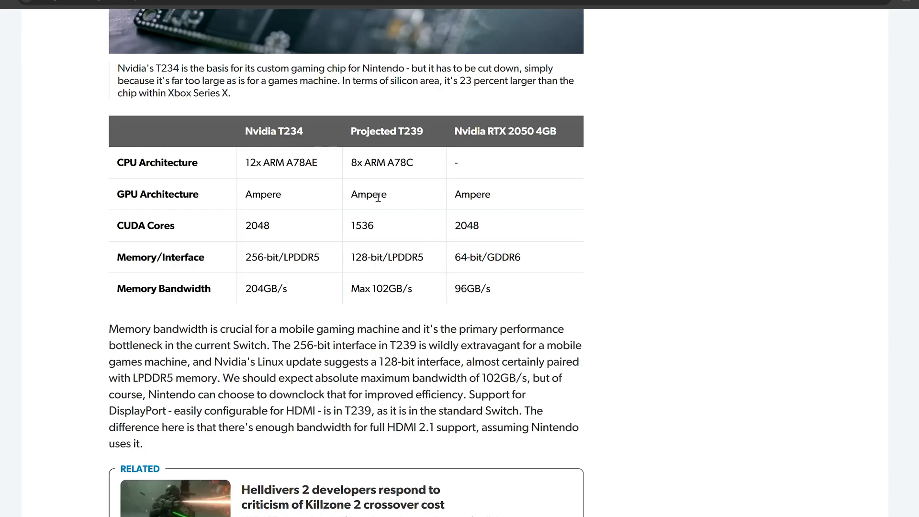
pyautogui.moveTo(382, 174)
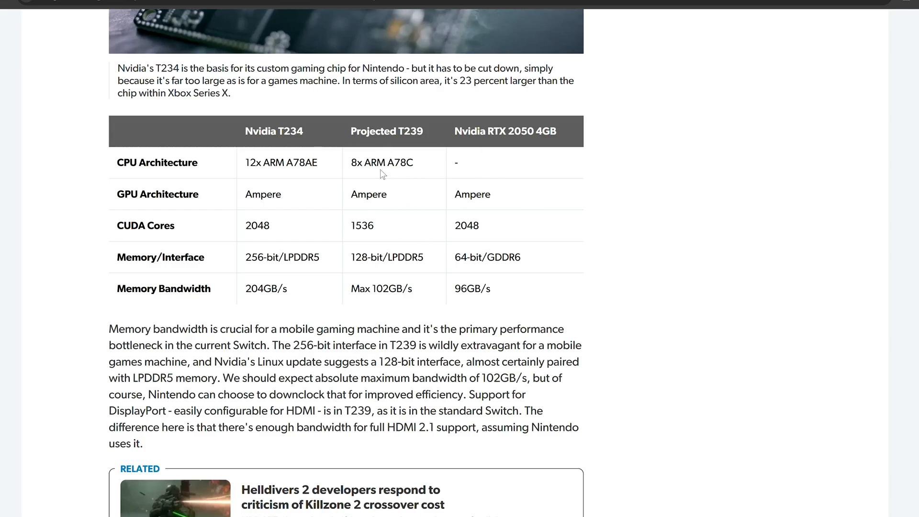
pyautogui.moveTo(355, 6)
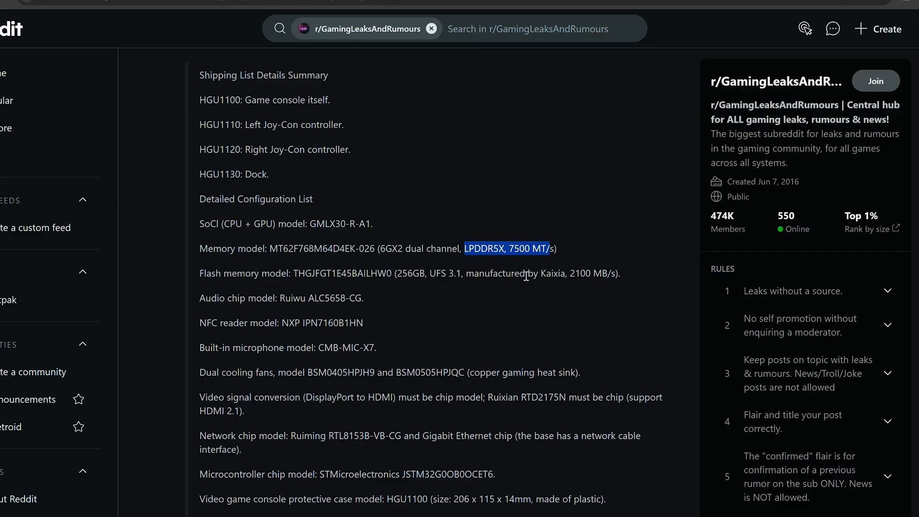
pyautogui.moveTo(467, 309)
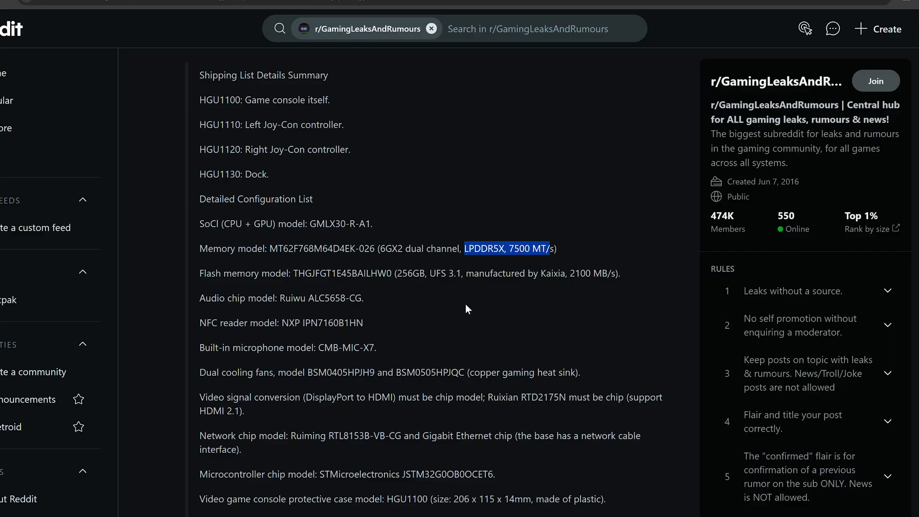
pyautogui.moveTo(426, 240)
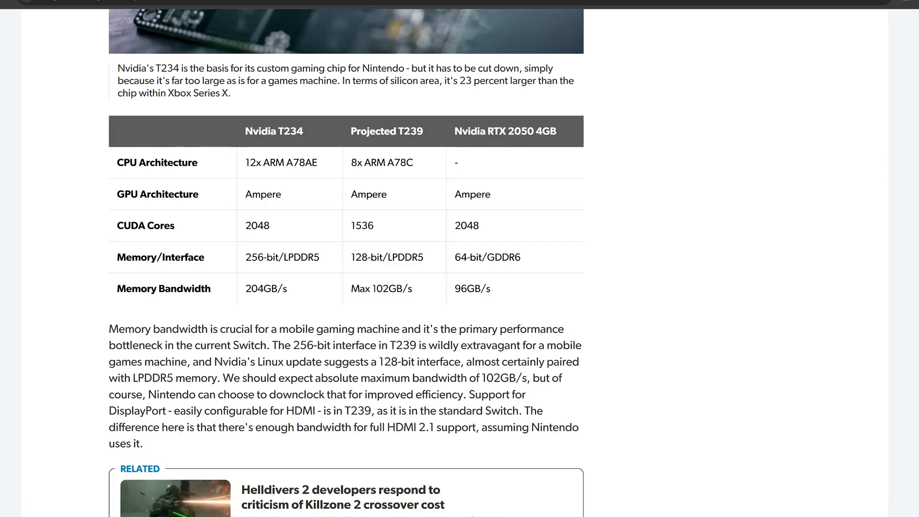
pyautogui.moveTo(410, 216)
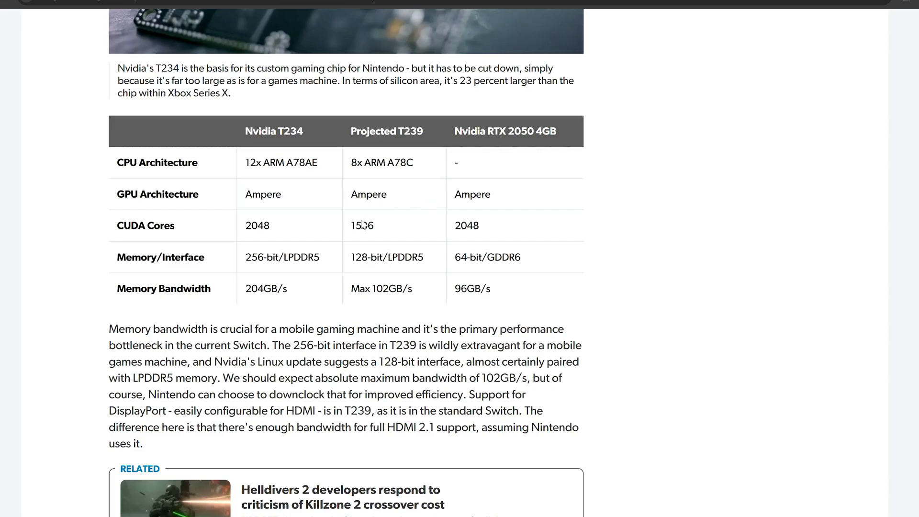
pyautogui.moveTo(364, 239)
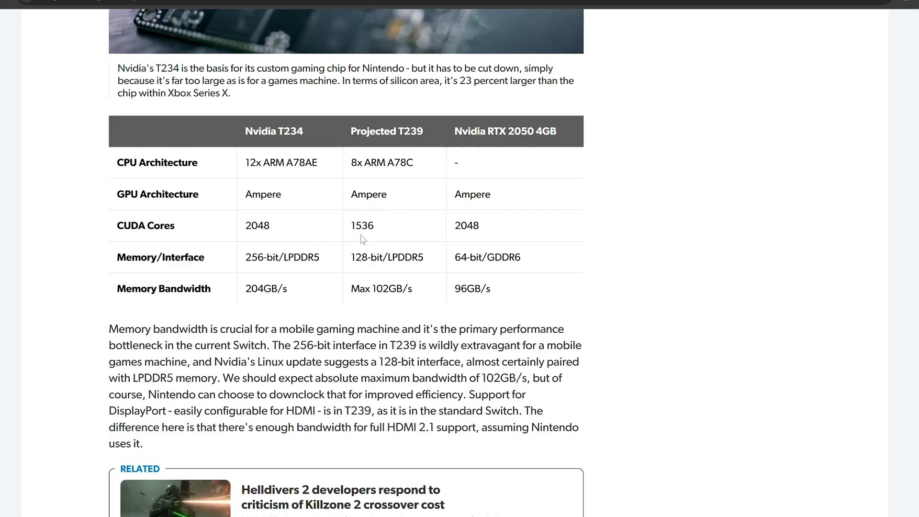
pyautogui.moveTo(368, 241)
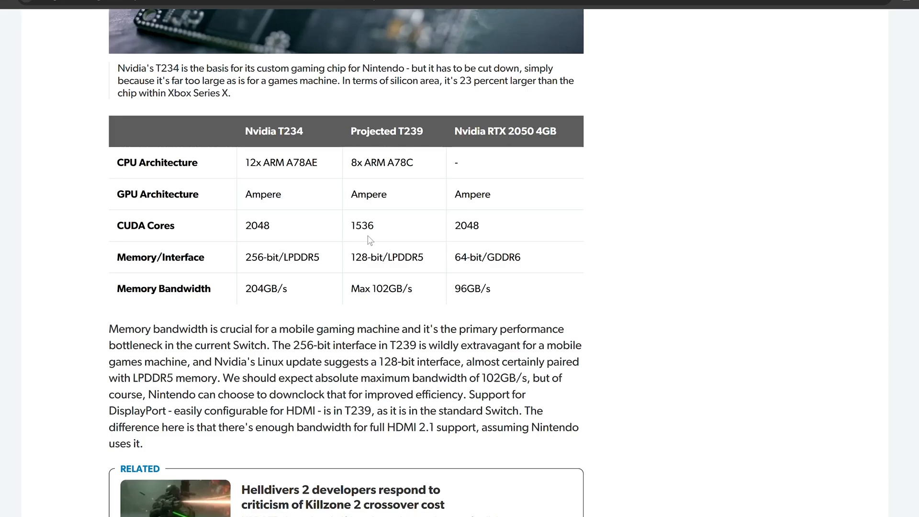
pyautogui.moveTo(358, 237)
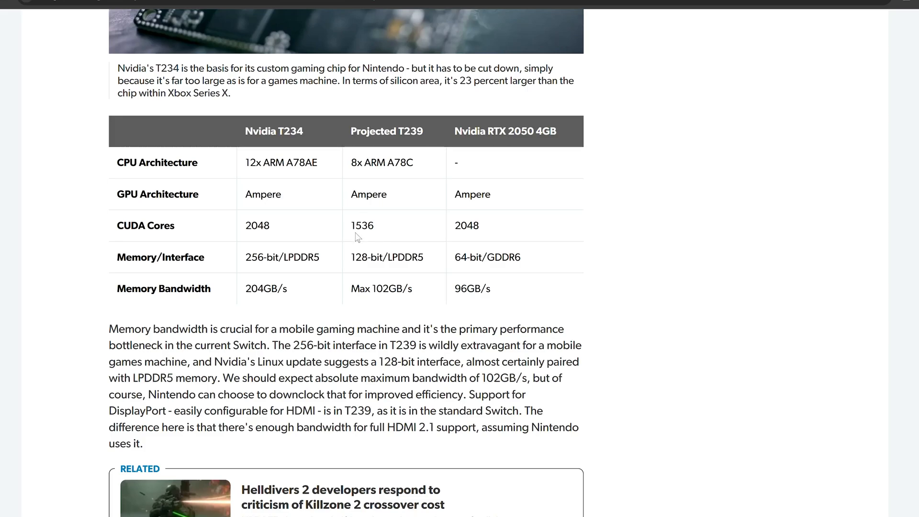
pyautogui.moveTo(383, 229)
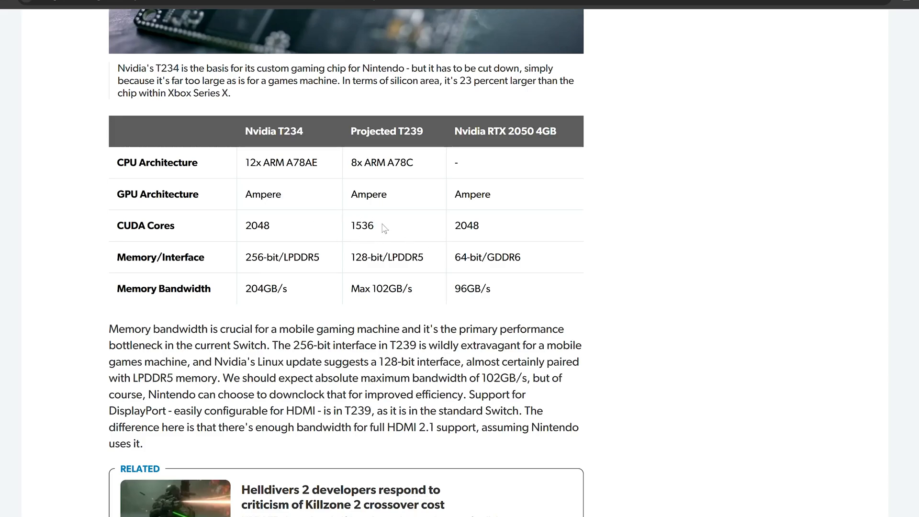
pyautogui.moveTo(386, 245)
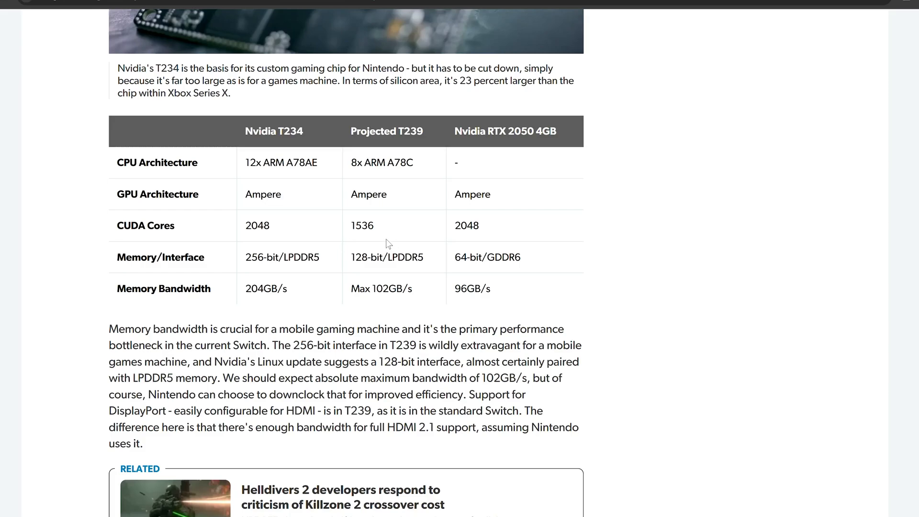
pyautogui.moveTo(375, 239)
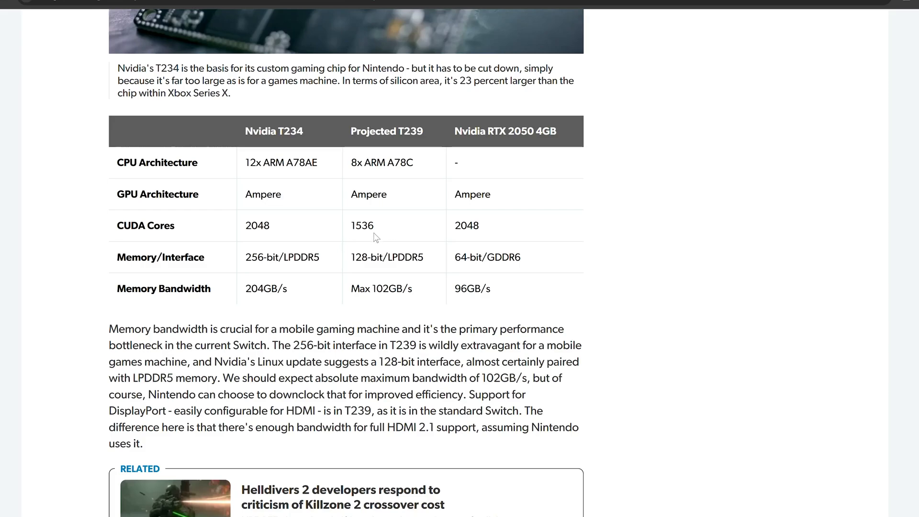
pyautogui.moveTo(518, 154)
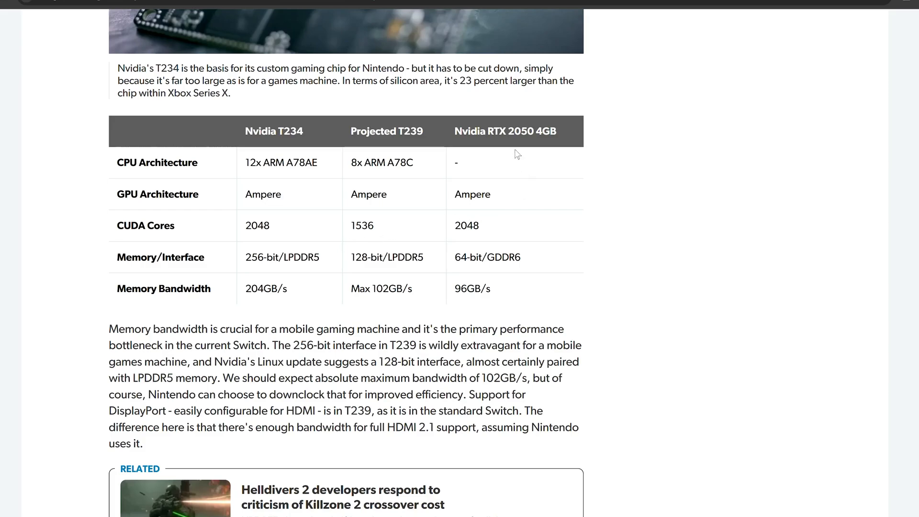
pyautogui.moveTo(551, 131)
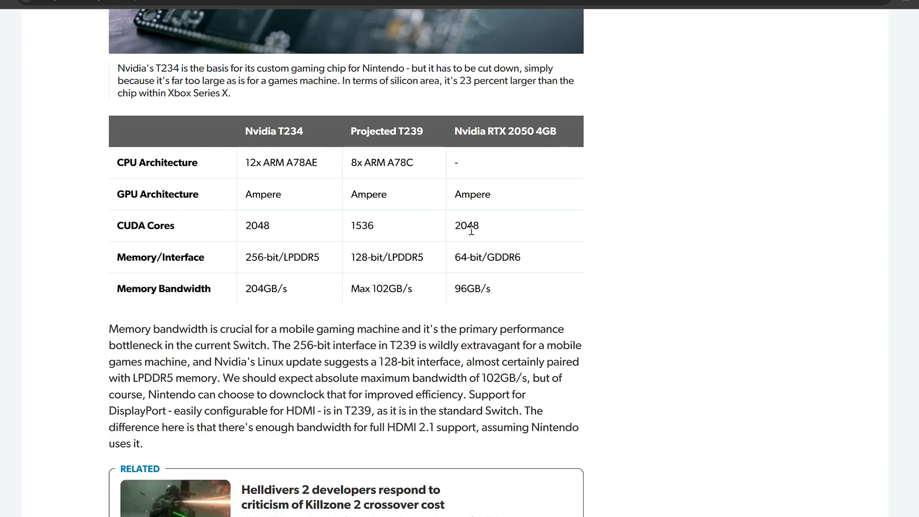
pyautogui.moveTo(461, 272)
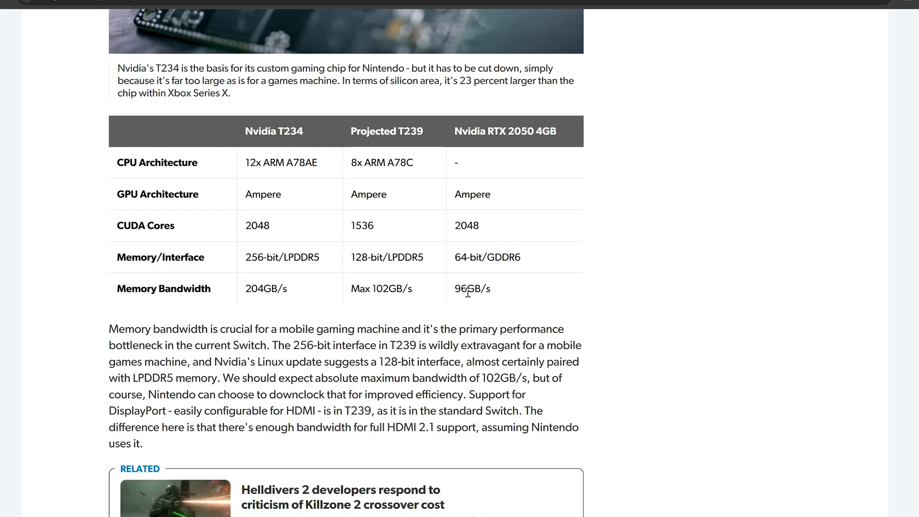
pyautogui.moveTo(343, 174)
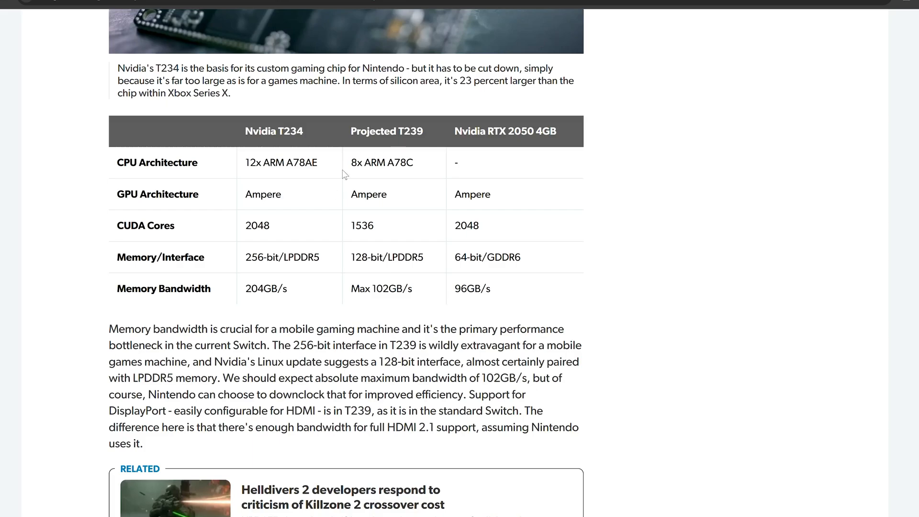
pyautogui.moveTo(379, 197)
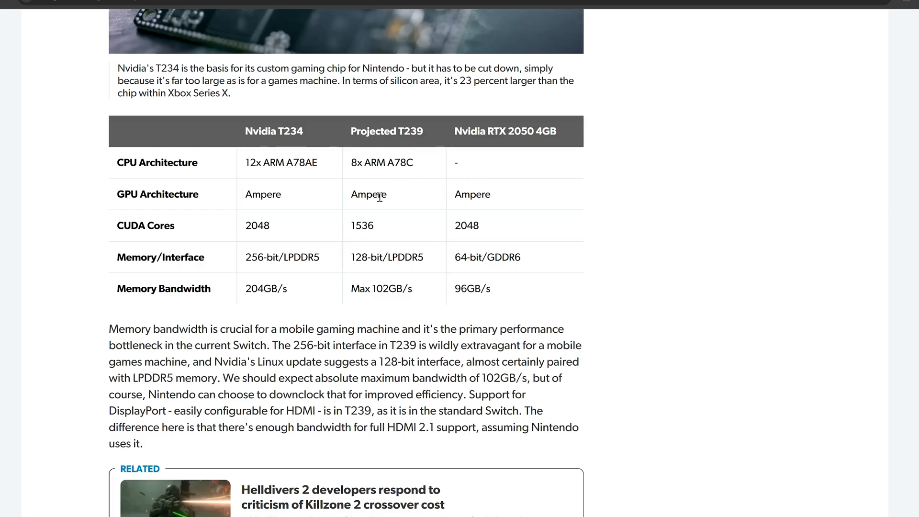
pyautogui.moveTo(401, 254)
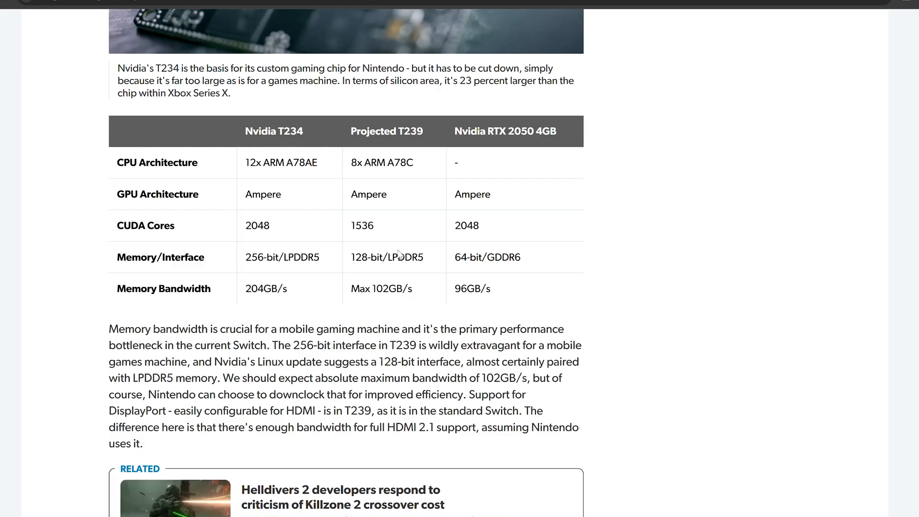
pyautogui.scroll(3)
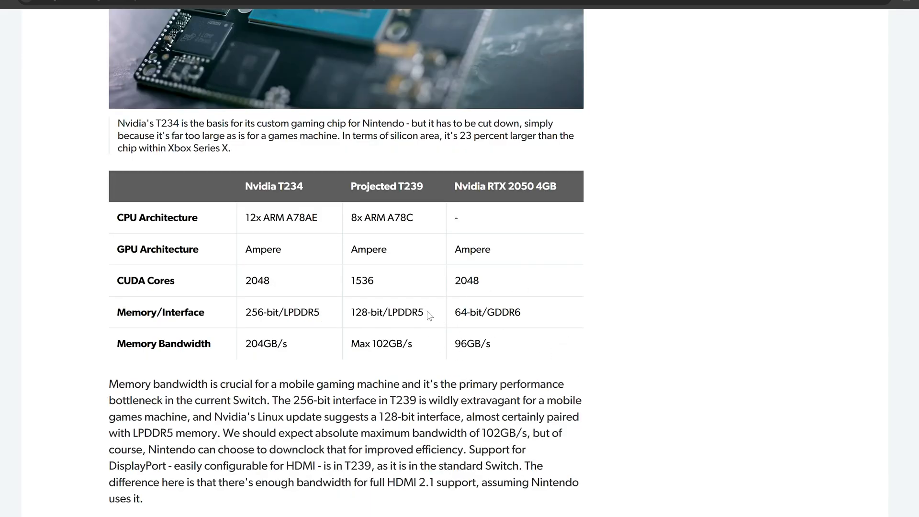
pyautogui.moveTo(464, 262)
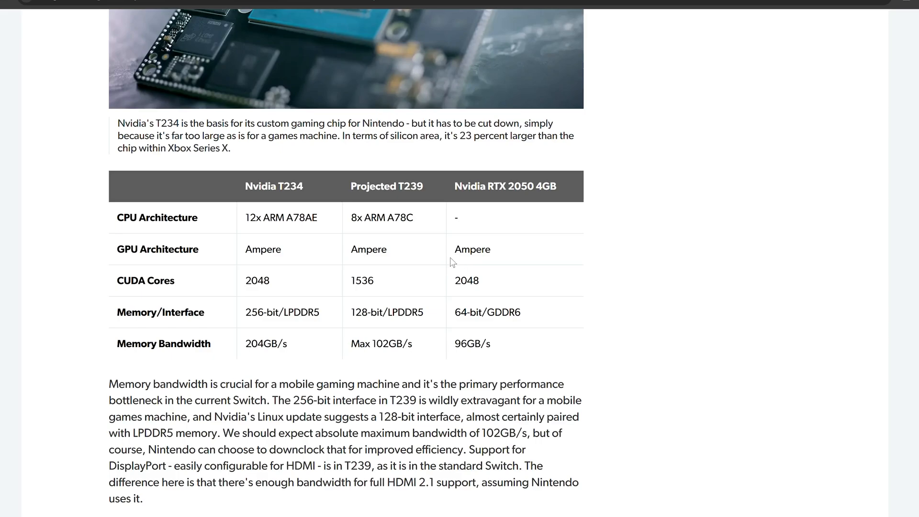
pyautogui.moveTo(406, 215)
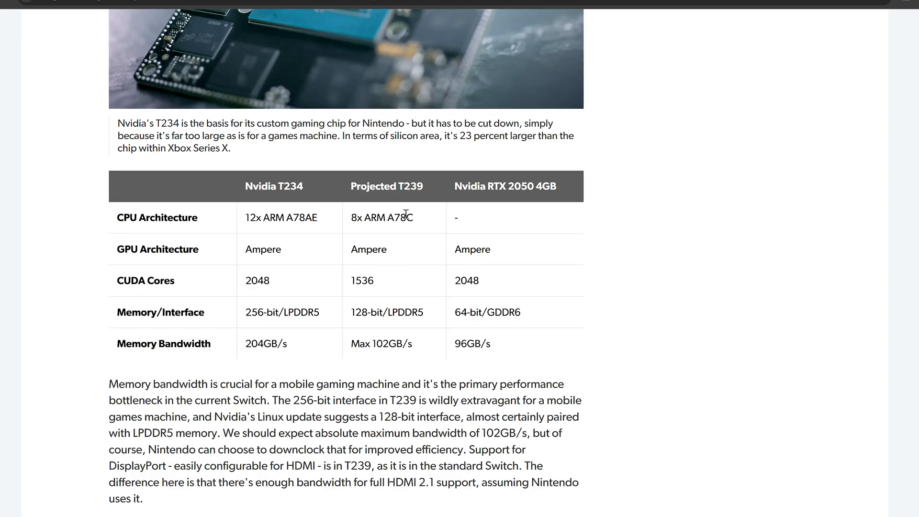
pyautogui.moveTo(437, 238)
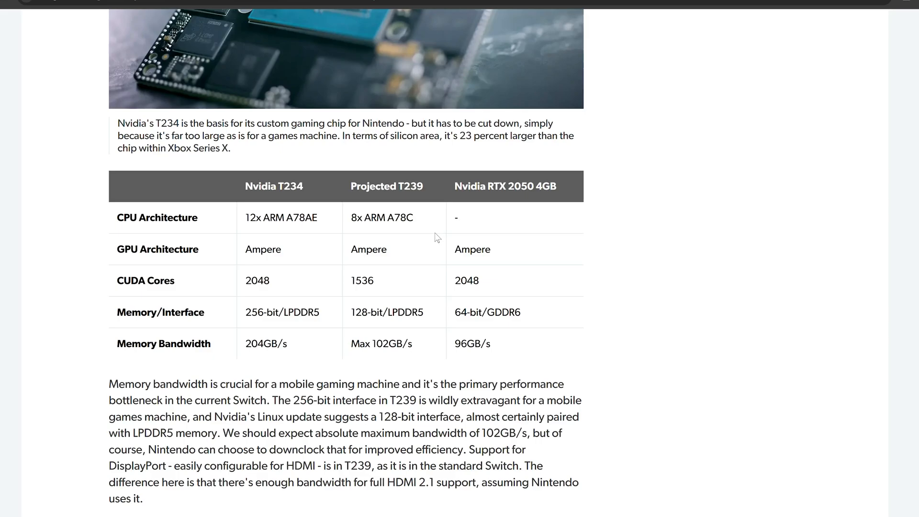
pyautogui.moveTo(478, 278)
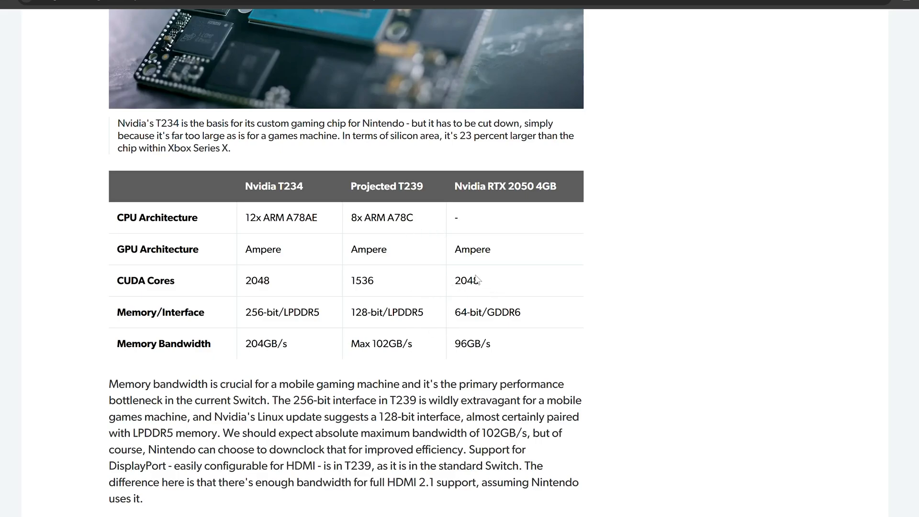
pyautogui.moveTo(262, 296)
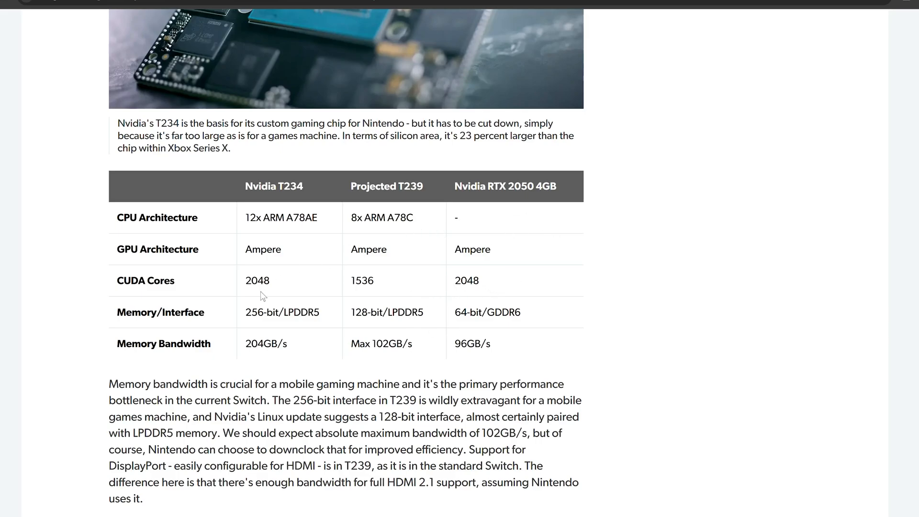
pyautogui.moveTo(451, 296)
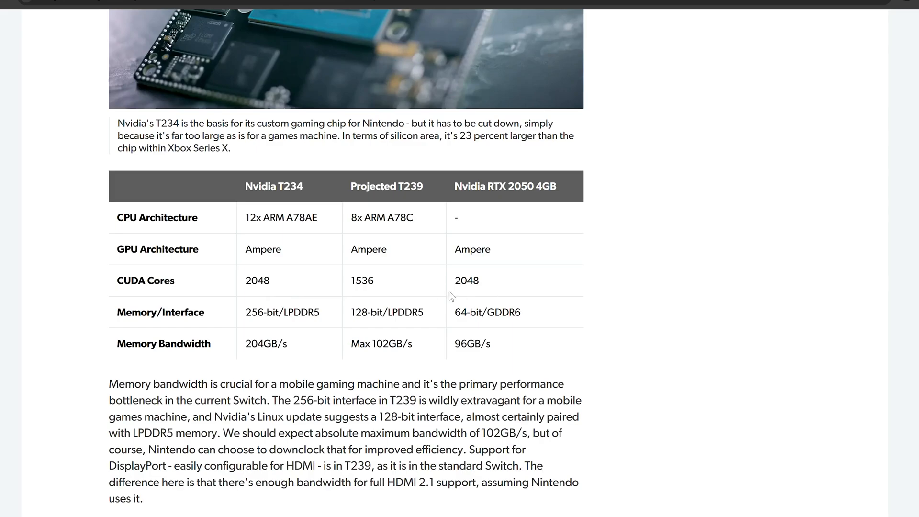
pyautogui.moveTo(403, 285)
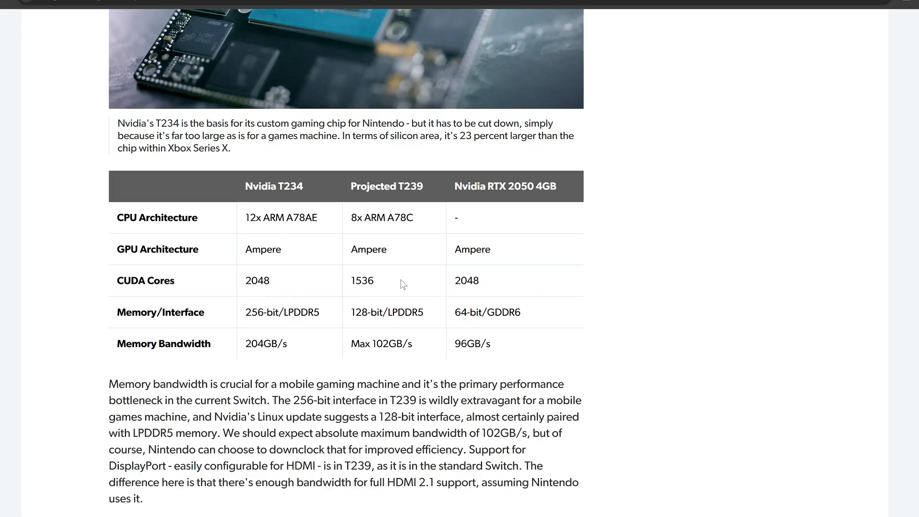
pyautogui.moveTo(437, 262)
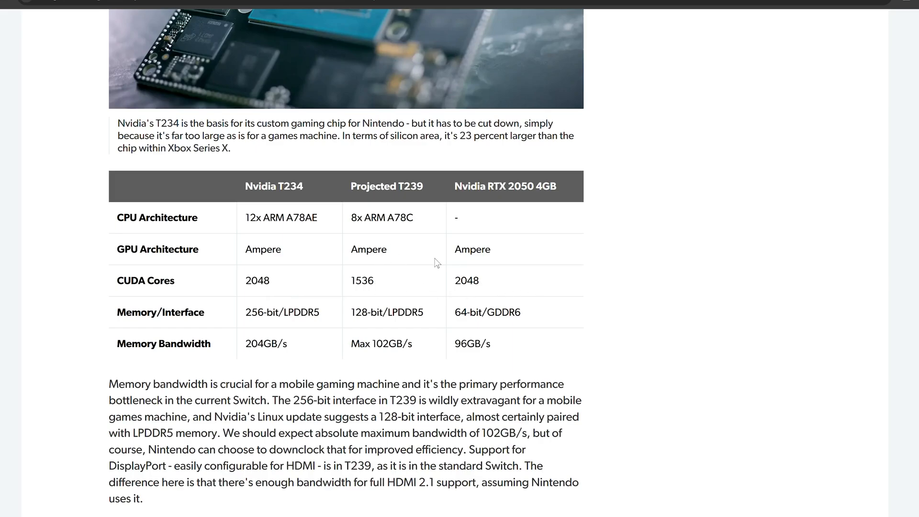
pyautogui.moveTo(409, 265)
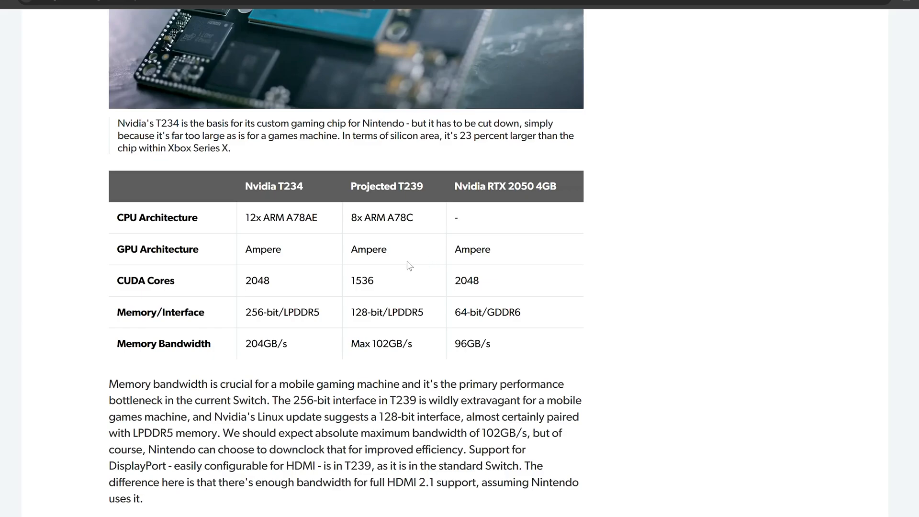
pyautogui.moveTo(375, 240)
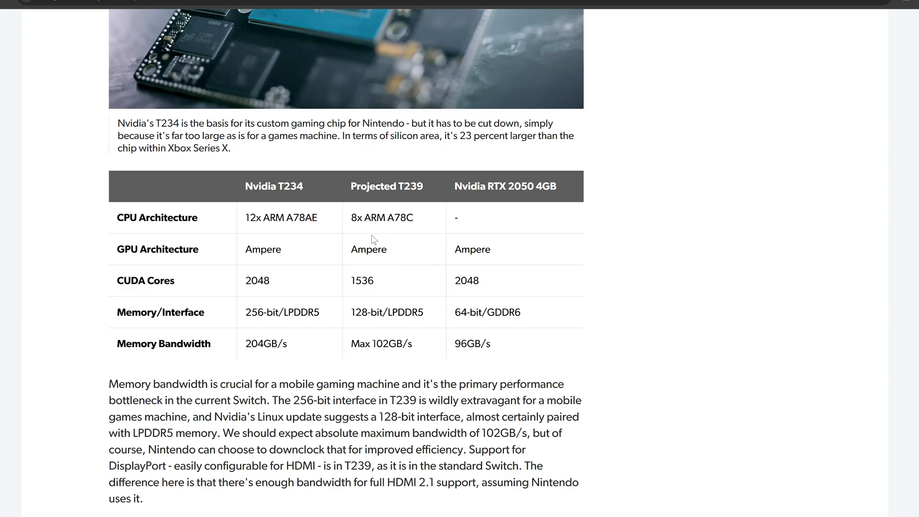
pyautogui.moveTo(475, 266)
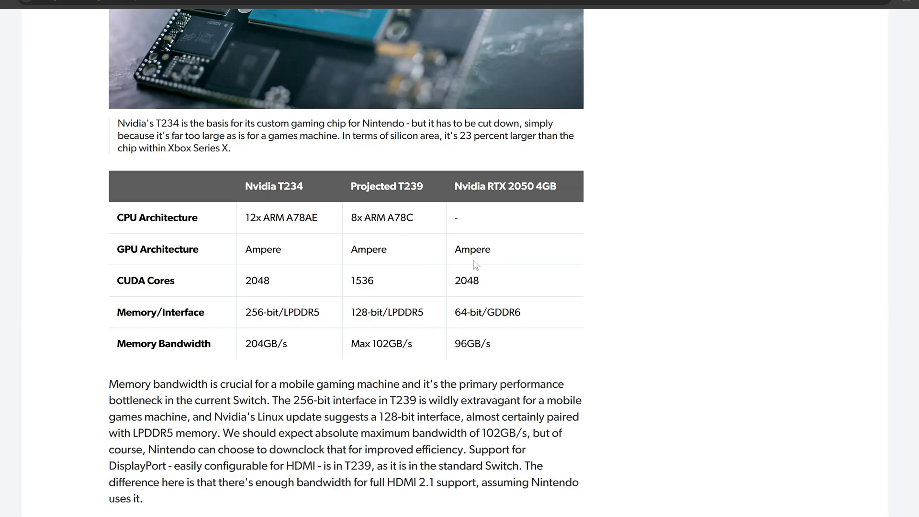
pyautogui.moveTo(456, 303)
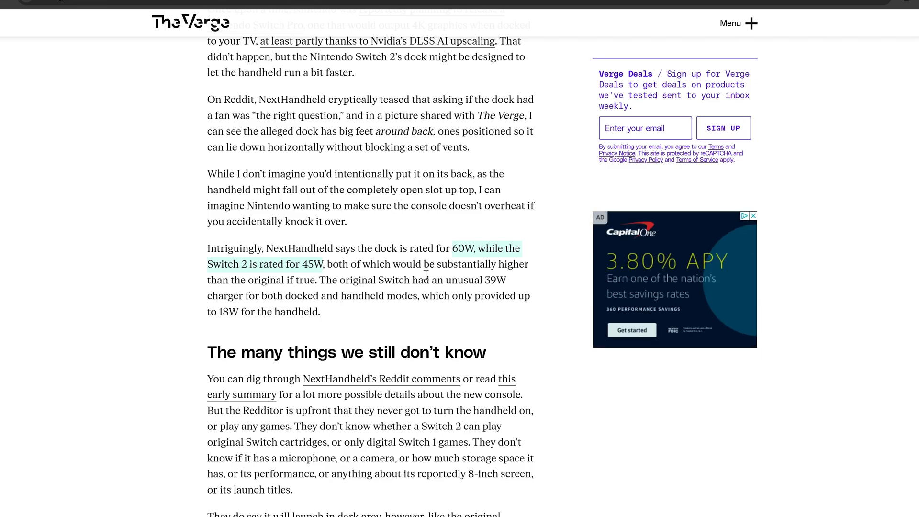
pyautogui.moveTo(331, 268)
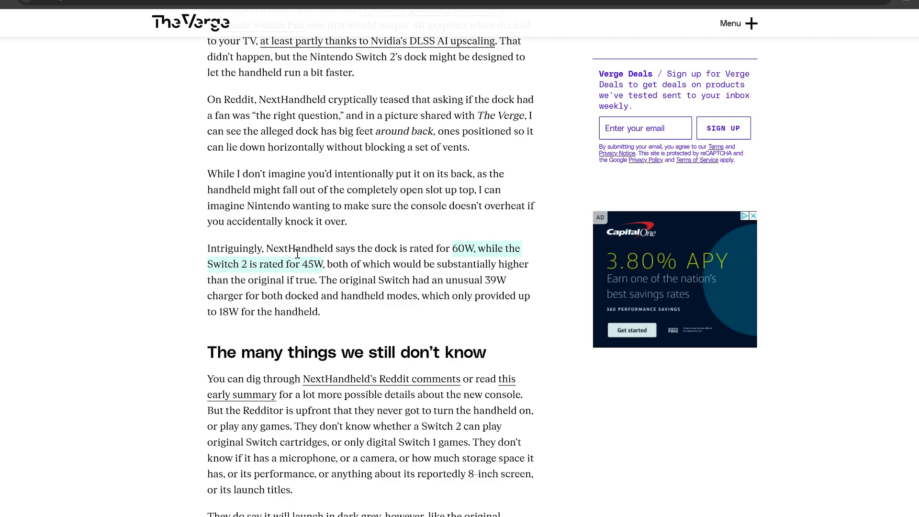
# - View the RTX 3050 Mobile specs page top summary and enlarge its GN20-P0-A1 chip photo
pyautogui.click(527, 10)
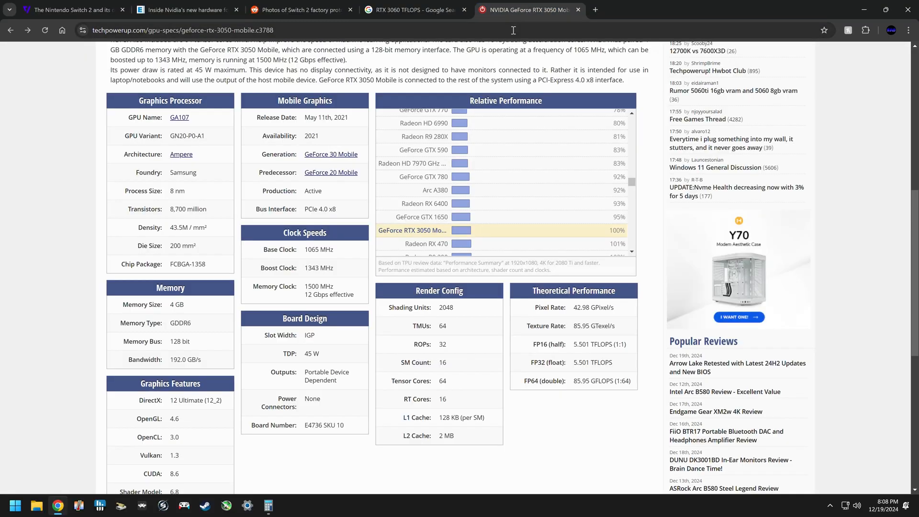
pyautogui.scroll(3)
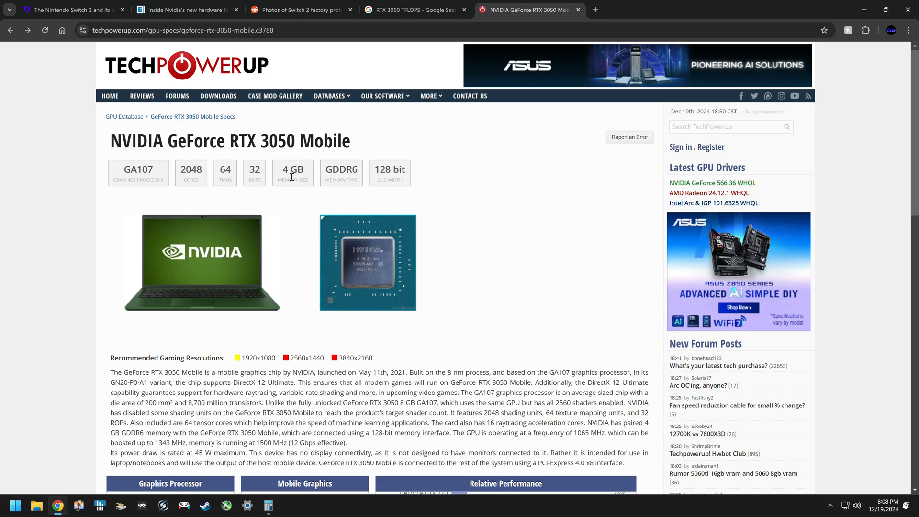
pyautogui.moveTo(321, 178)
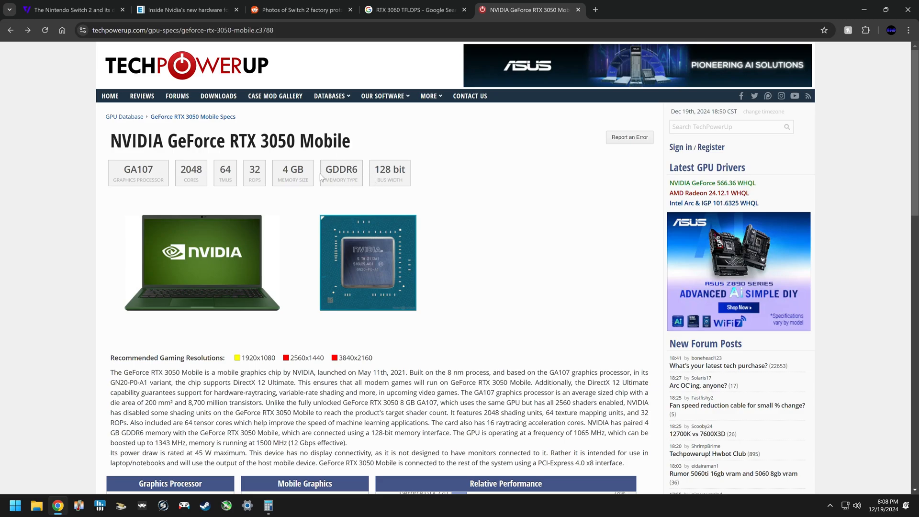
pyautogui.moveTo(313, 158)
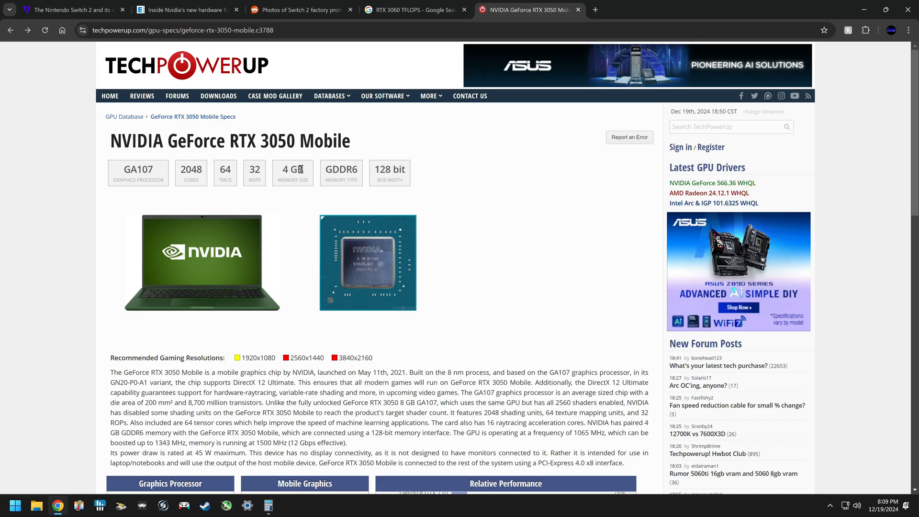
pyautogui.moveTo(310, 160)
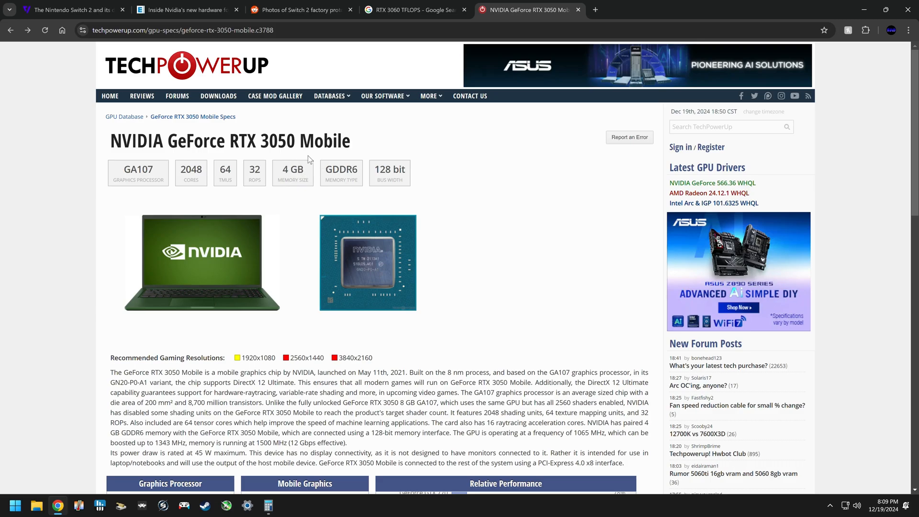
pyautogui.moveTo(314, 158)
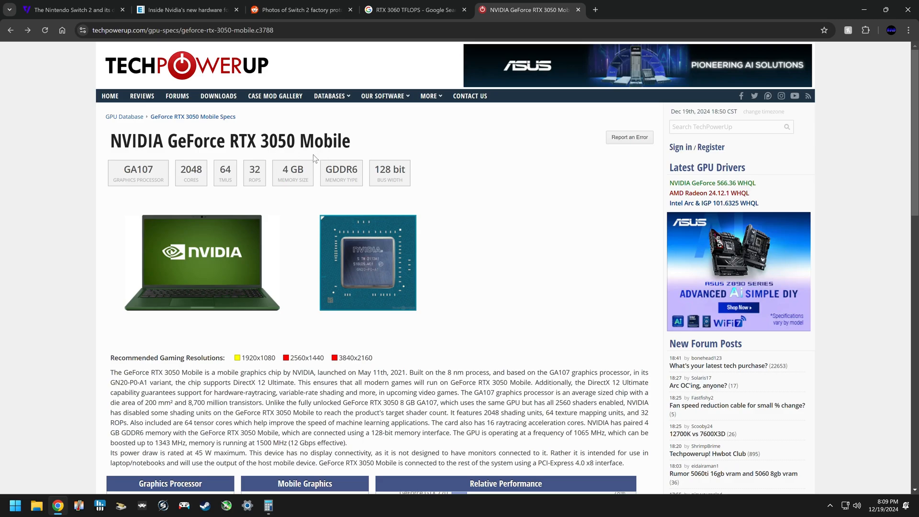
pyautogui.click(367, 262)
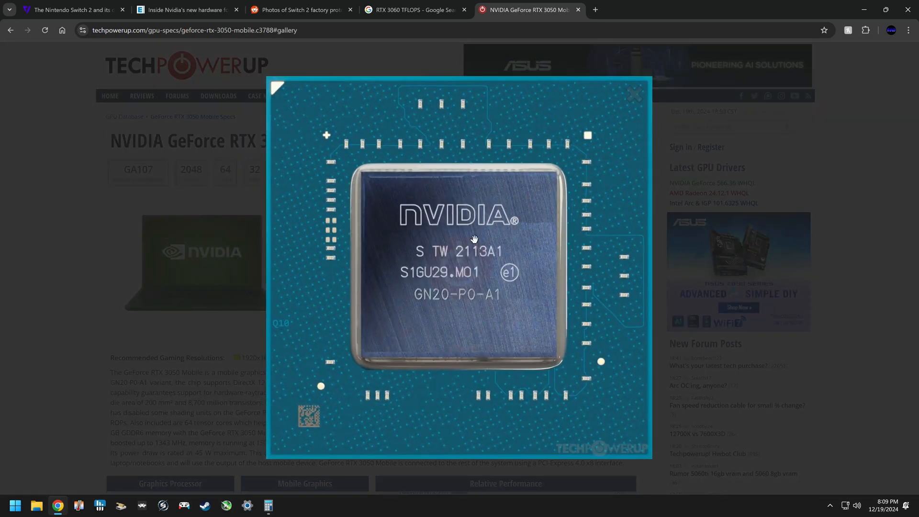
pyautogui.click(636, 94)
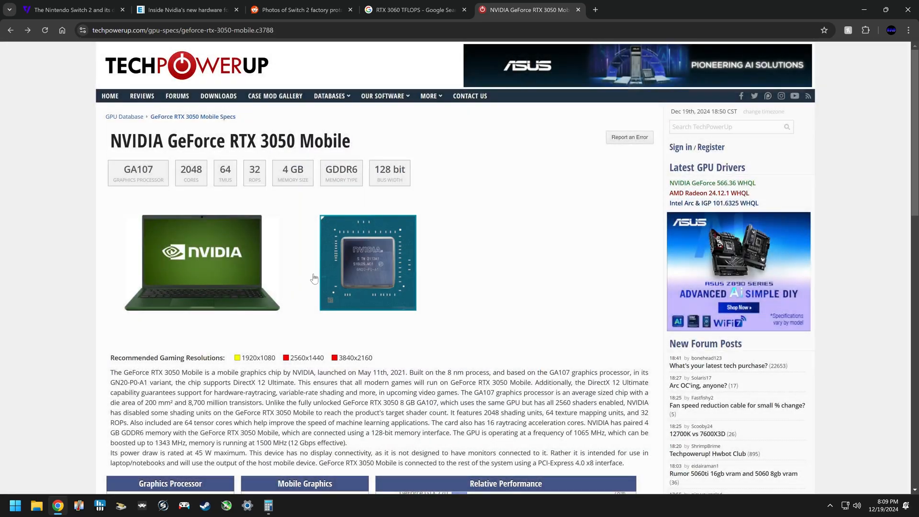
# - Scroll down to the Clock Speeds, Render Config and Theoretical Performance tables
pyautogui.scroll(-3)
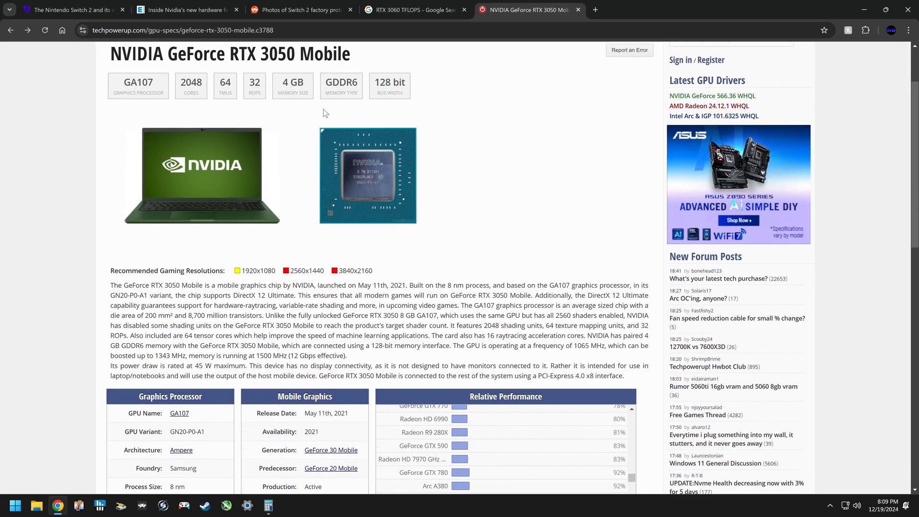
pyautogui.scroll(-3)
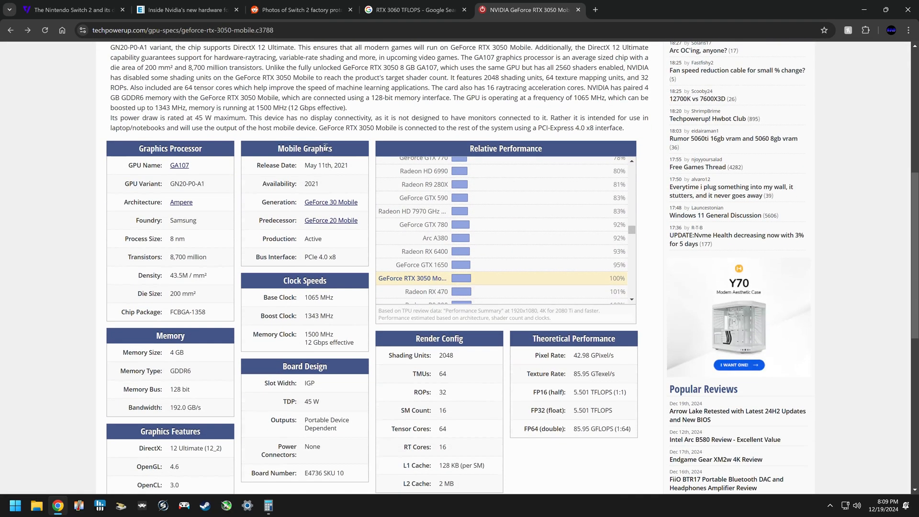
pyautogui.moveTo(174, 242)
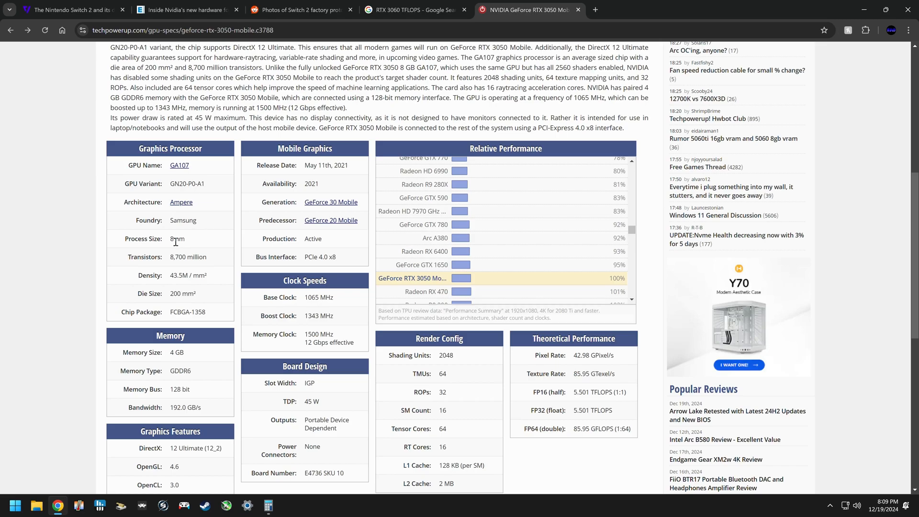
pyautogui.moveTo(190, 245)
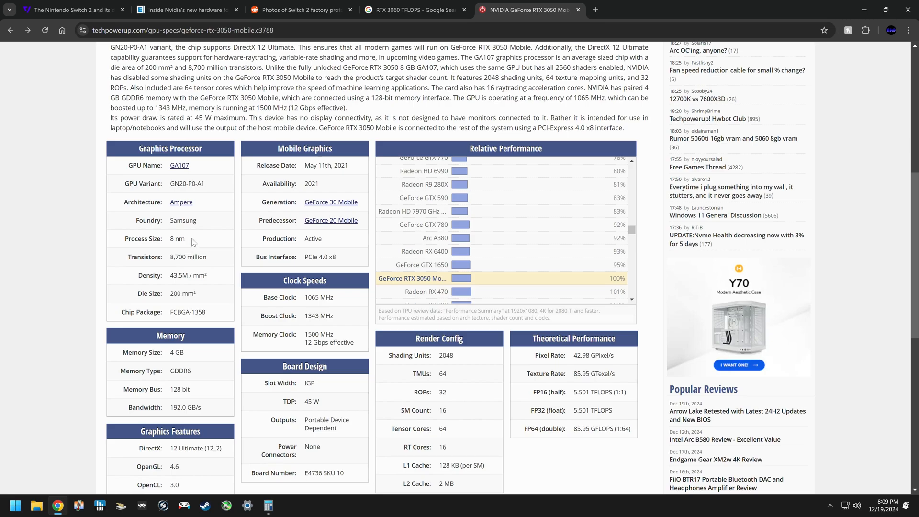
pyautogui.moveTo(123, 201)
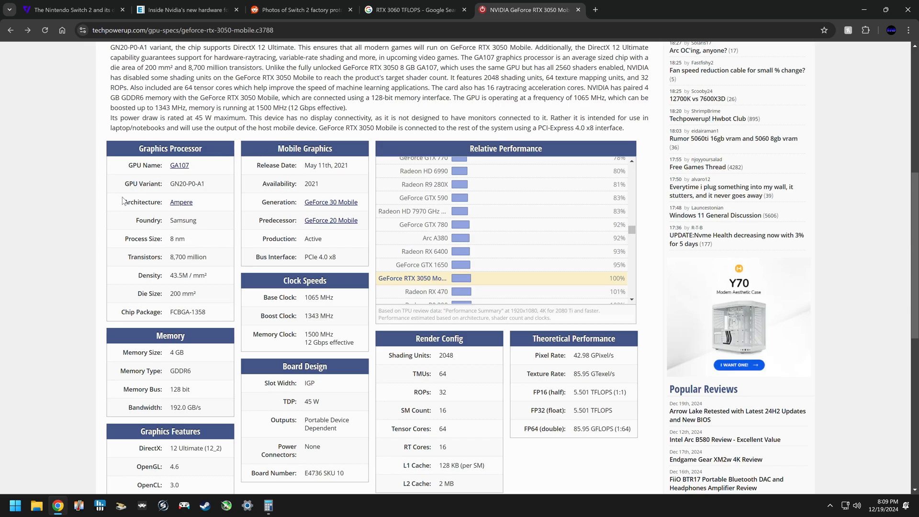
pyautogui.moveTo(262, 237)
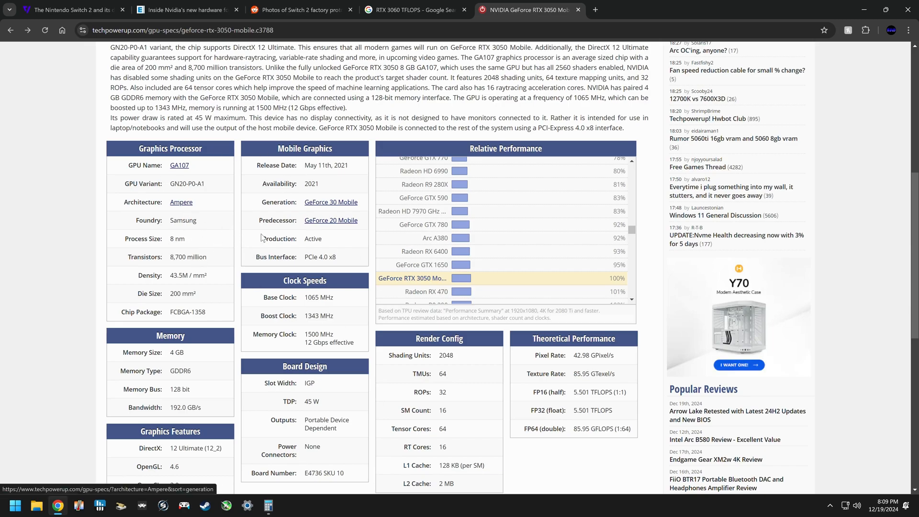
pyautogui.moveTo(205, 228)
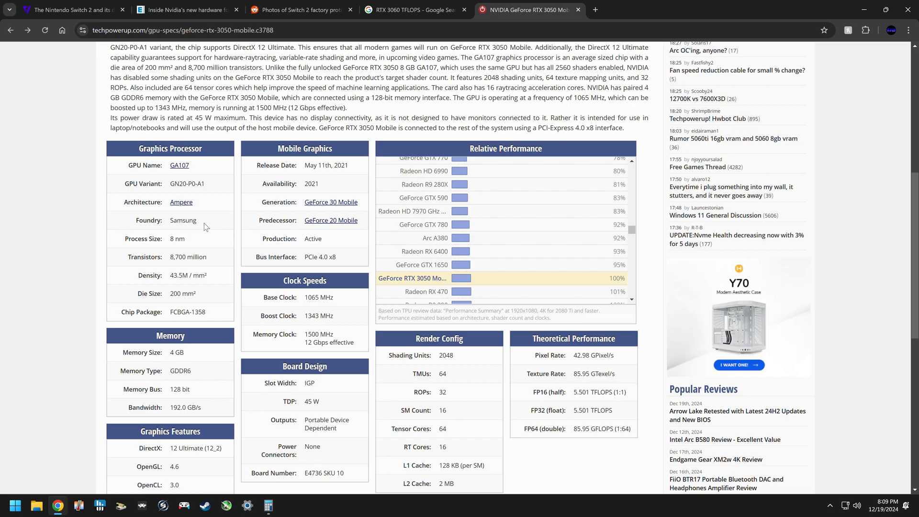
pyautogui.moveTo(180, 252)
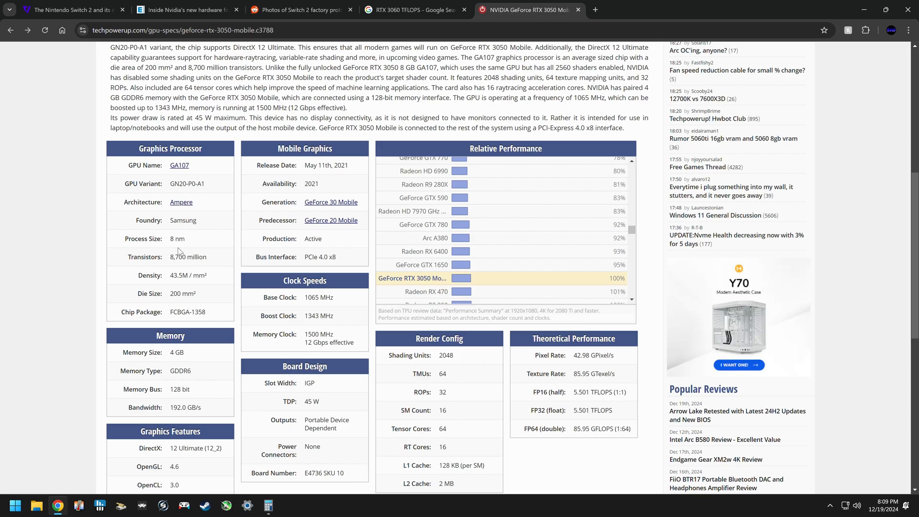
# - Highlight the TDP label and its 45 W value in the Board Design table
pyautogui.scroll(-3)
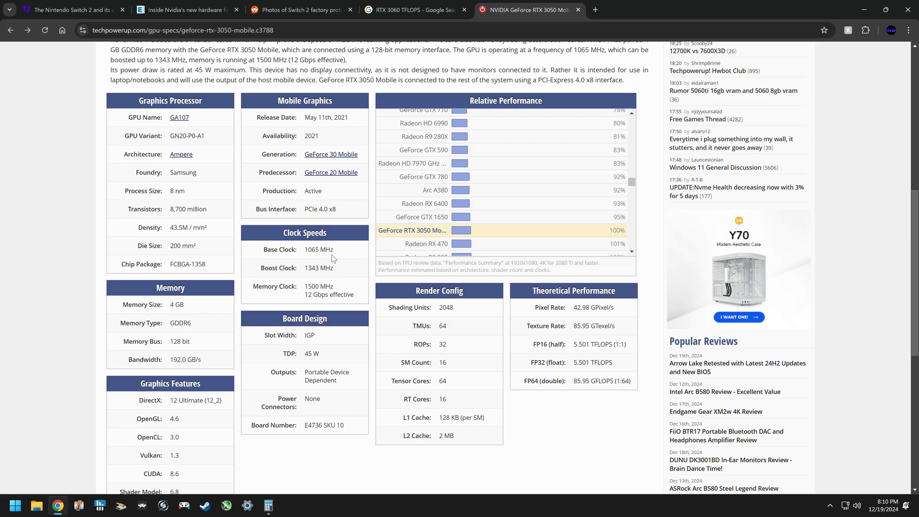
pyautogui.moveTo(328, 266)
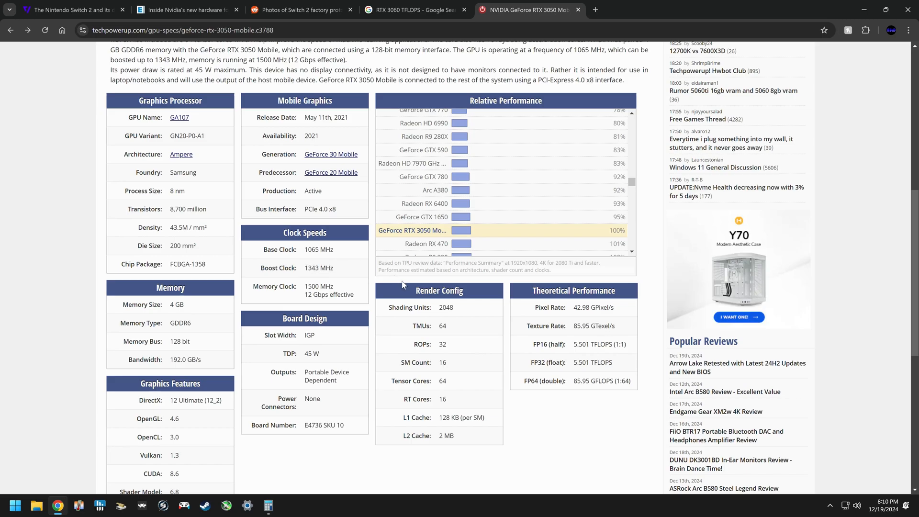
pyautogui.moveTo(442, 309)
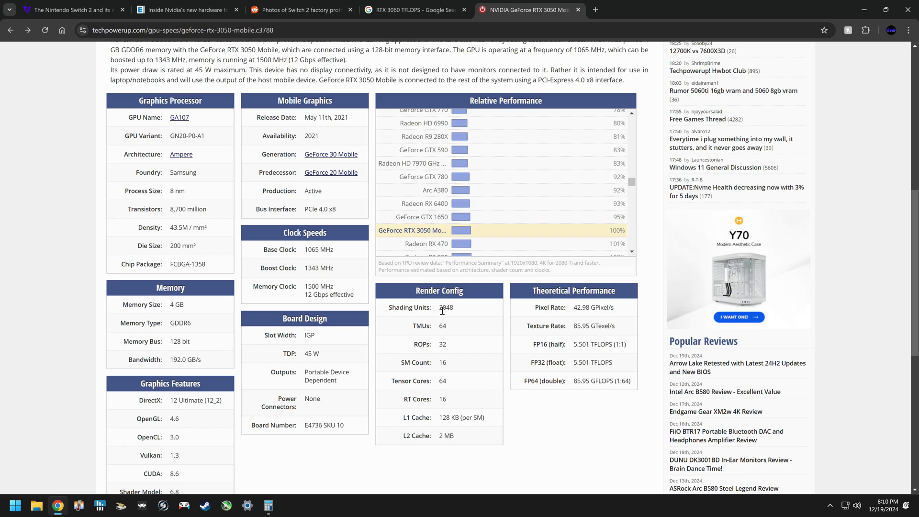
pyautogui.moveTo(582, 372)
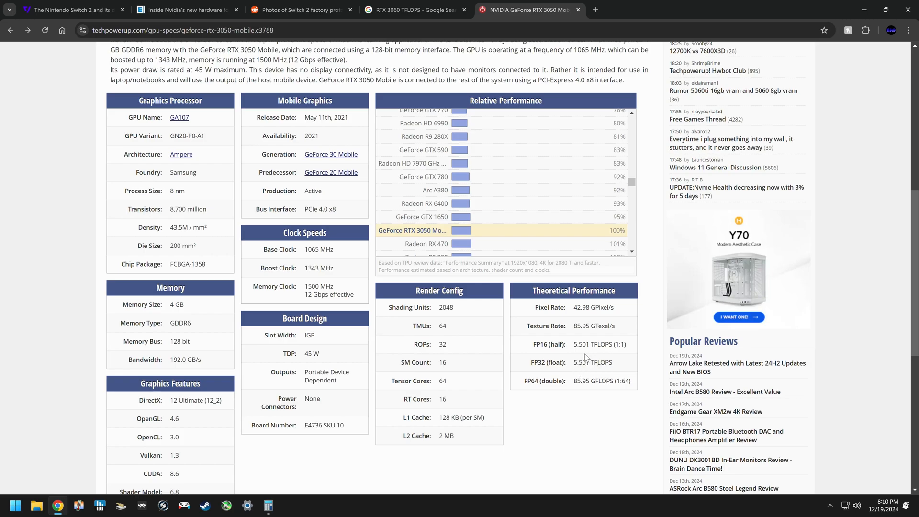
pyautogui.moveTo(583, 357)
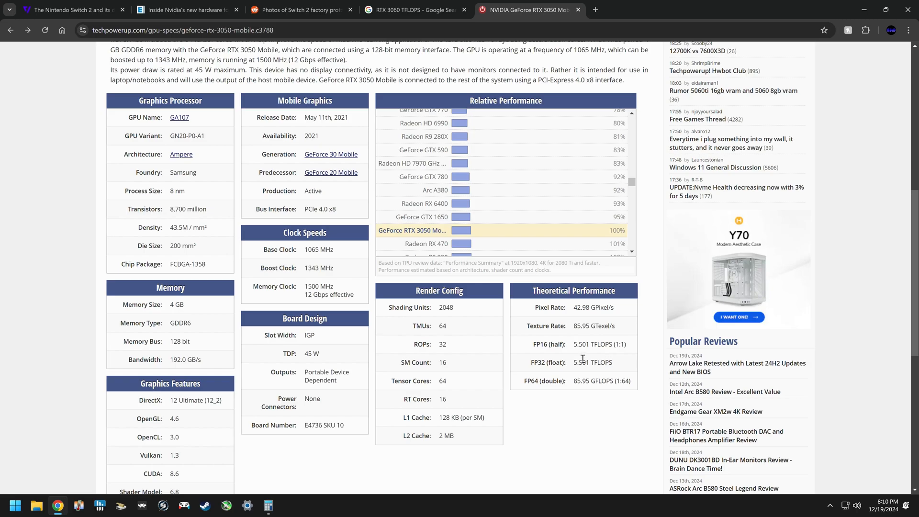
pyautogui.moveTo(581, 362)
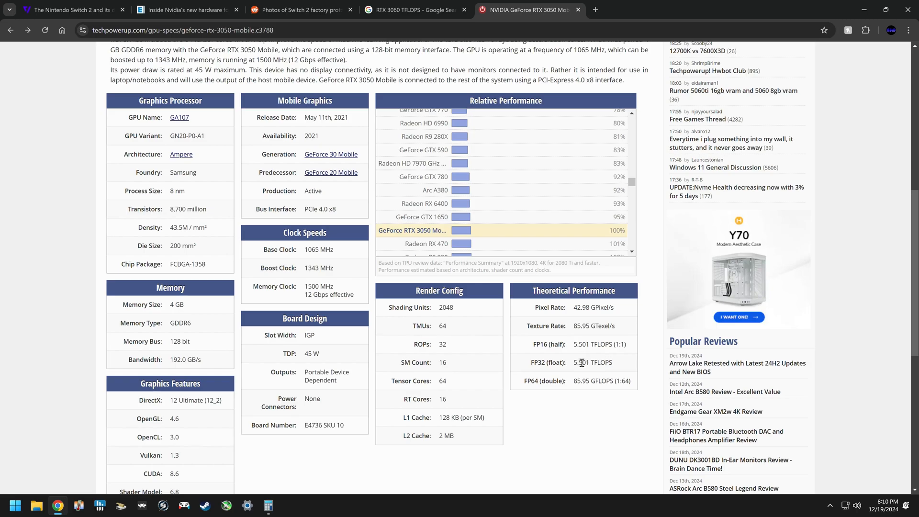
pyautogui.moveTo(290, 249)
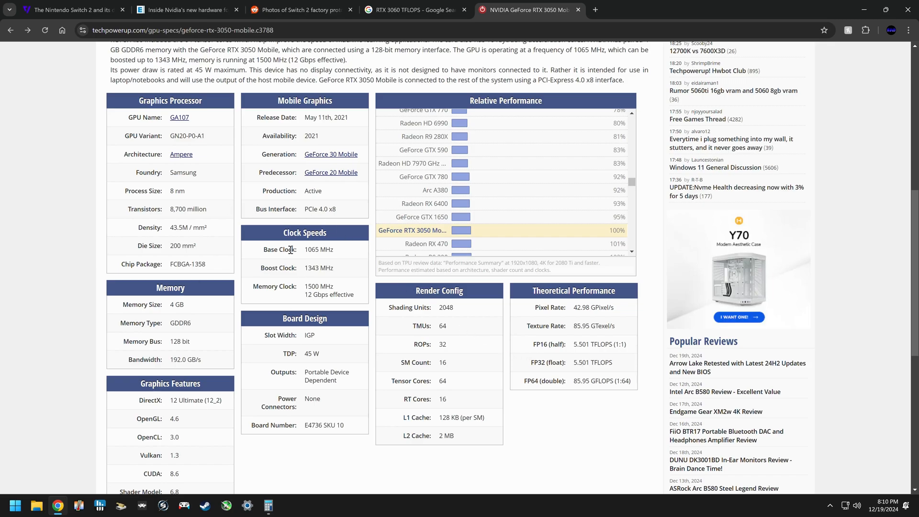
pyautogui.moveTo(288, 362)
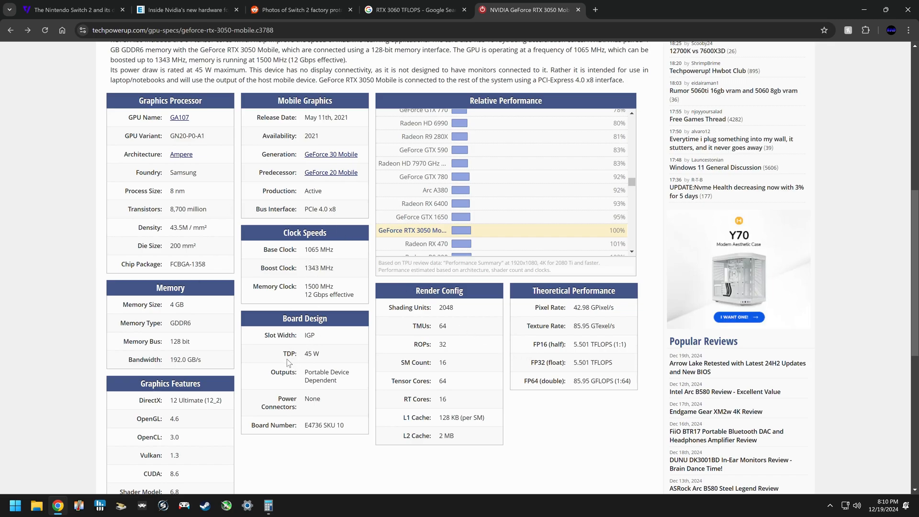
pyautogui.doubleClick(290, 354)
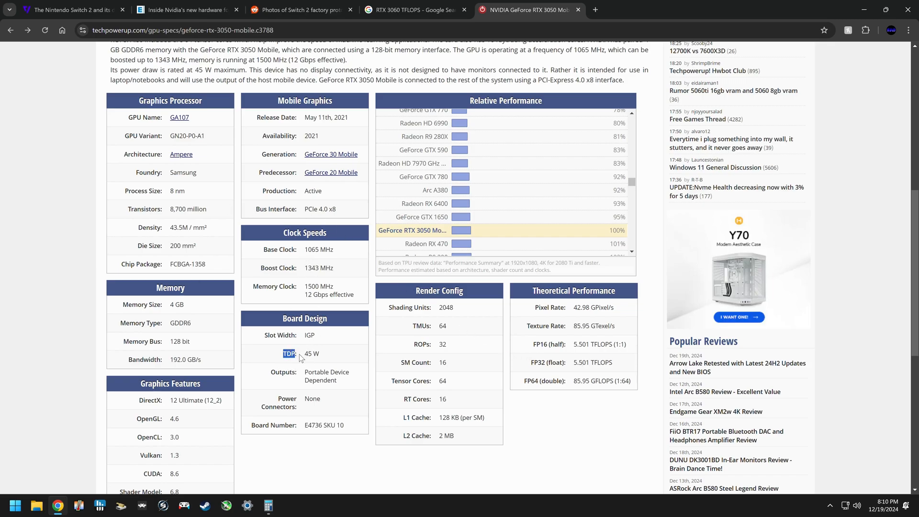
pyautogui.doubleClick(312, 353)
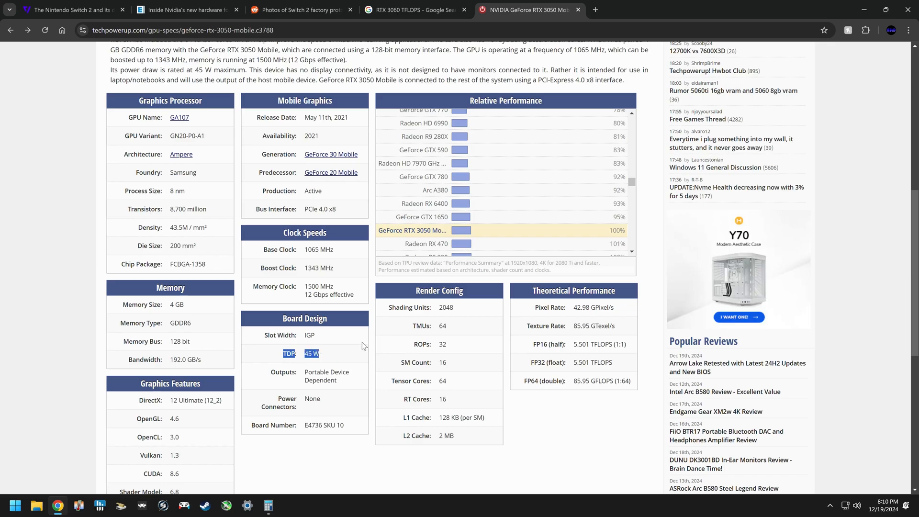
pyautogui.moveTo(307, 366)
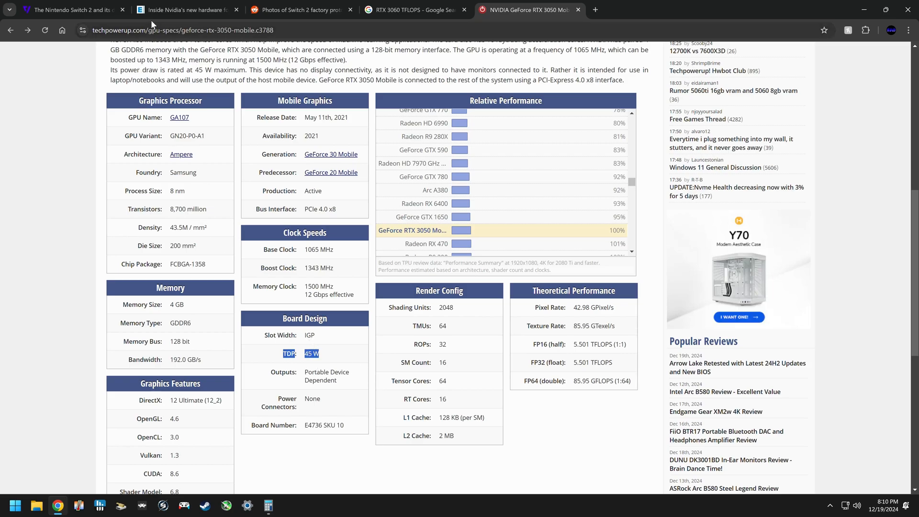
# - Revisit The Verge's 45W Switch 2 rating, then return to the RTX 3050 Mobile specs
pyautogui.click(67, 9)
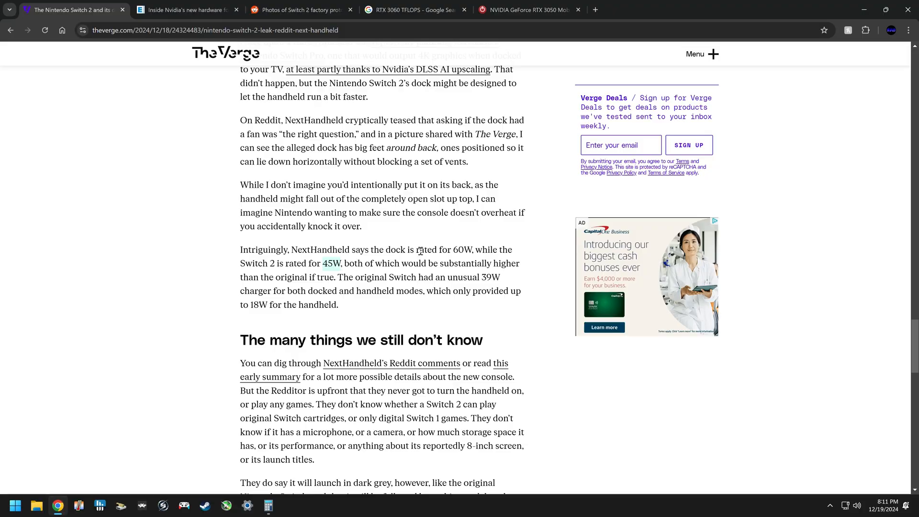
pyautogui.click(527, 10)
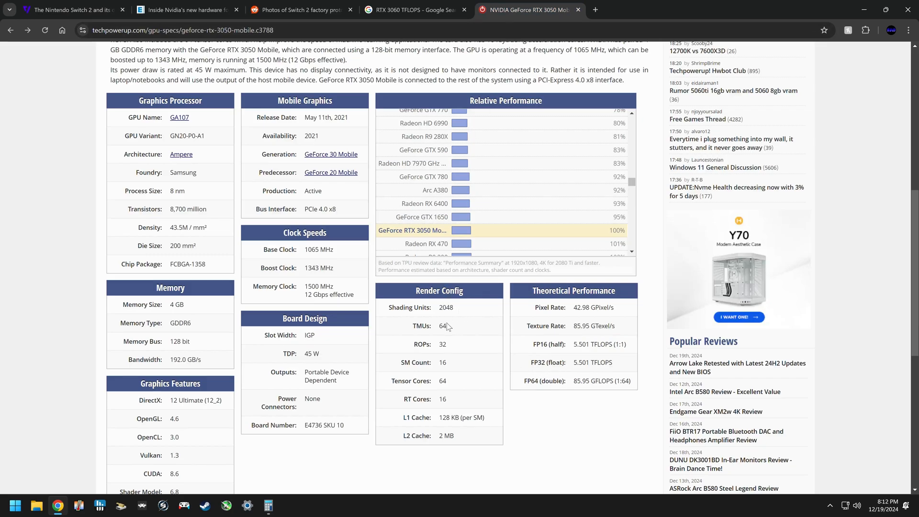
pyautogui.moveTo(120, 180)
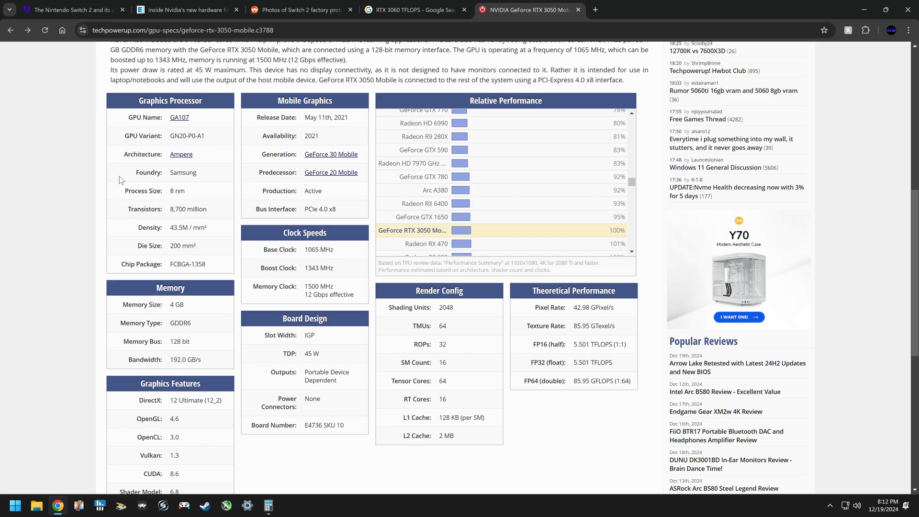
pyautogui.moveTo(420, 217)
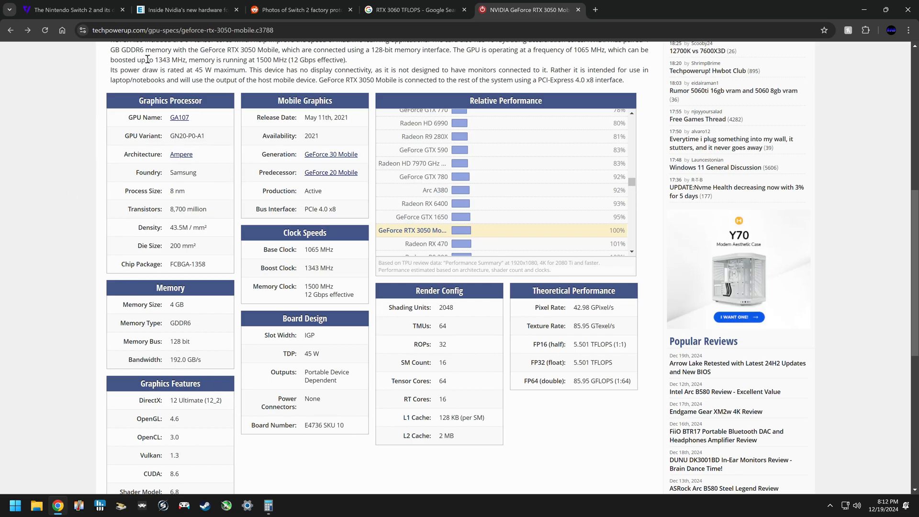
pyautogui.click(67, 10)
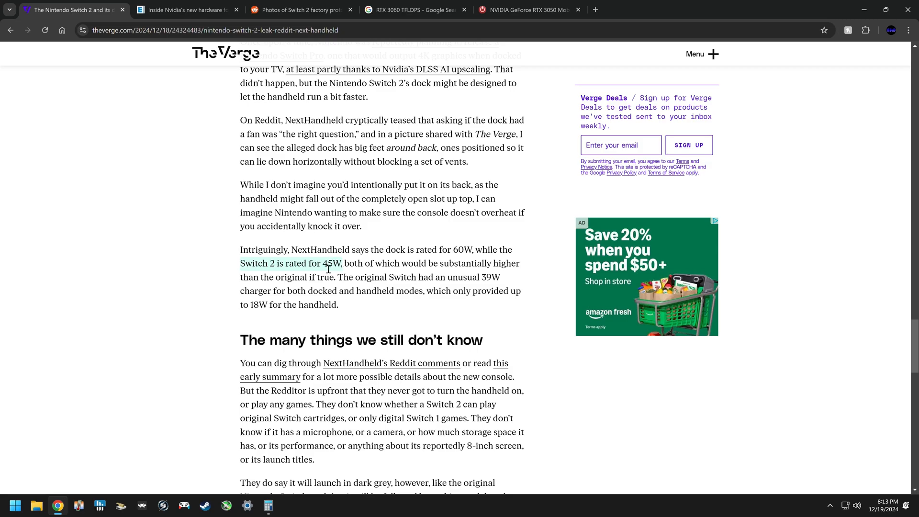
pyautogui.moveTo(336, 273)
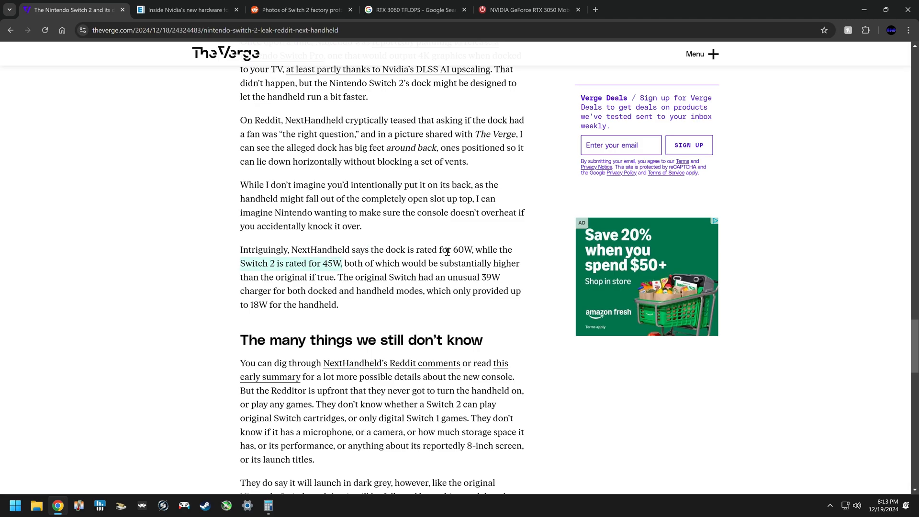
pyautogui.moveTo(415, 236)
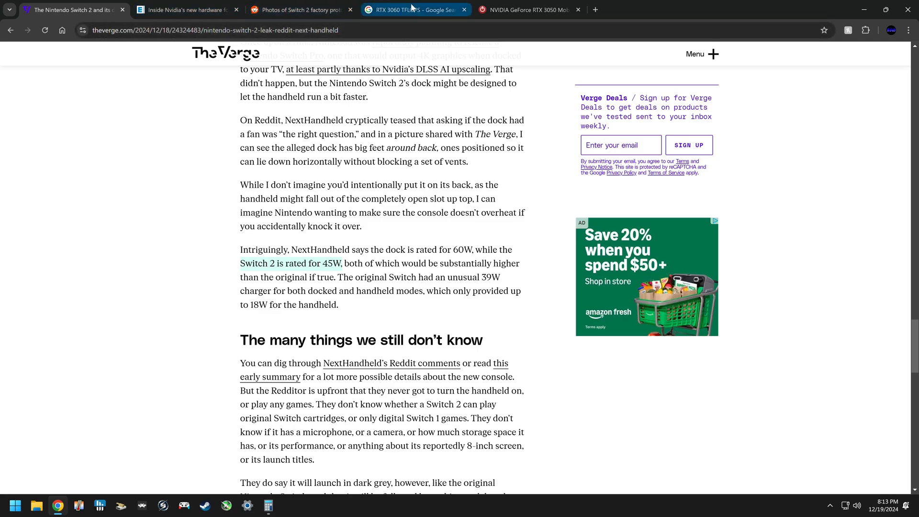
# - Return to the RTX 3050 Mobile page and highlight its 45 W TDP again
pyautogui.click(527, 9)
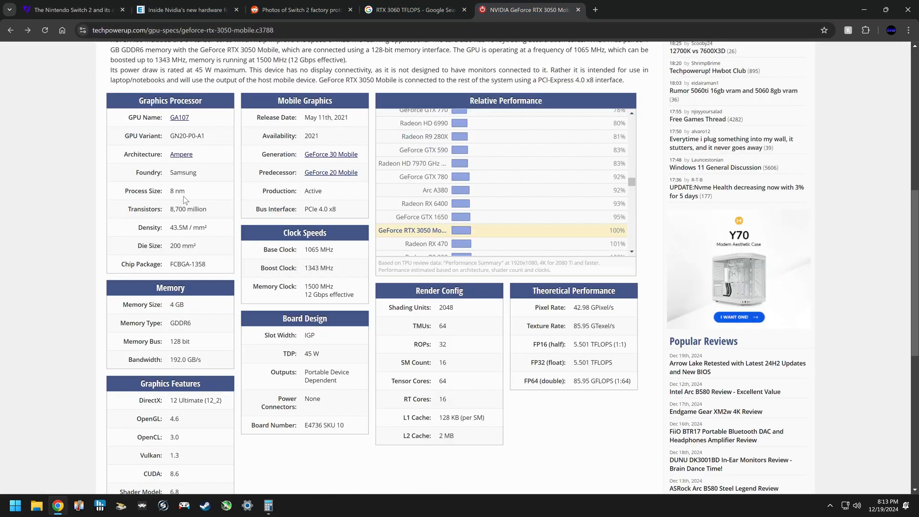
pyautogui.moveTo(192, 205)
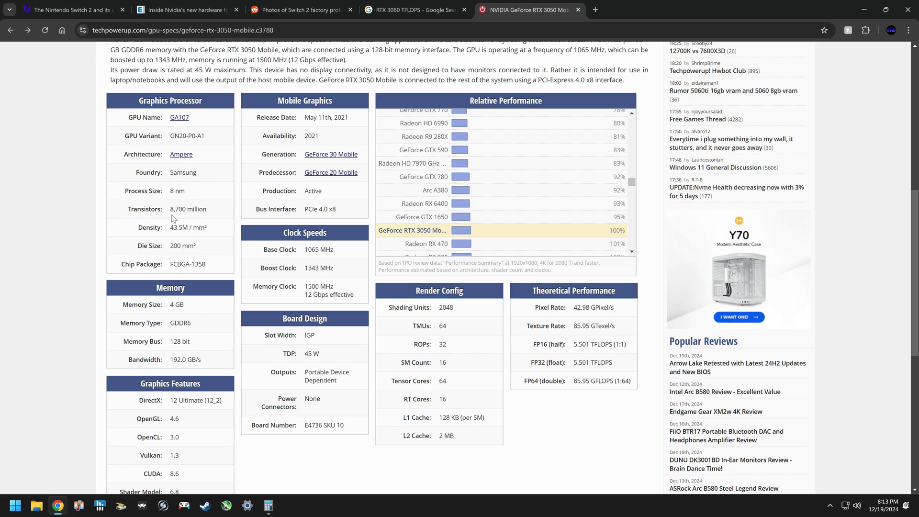
pyautogui.moveTo(279, 375)
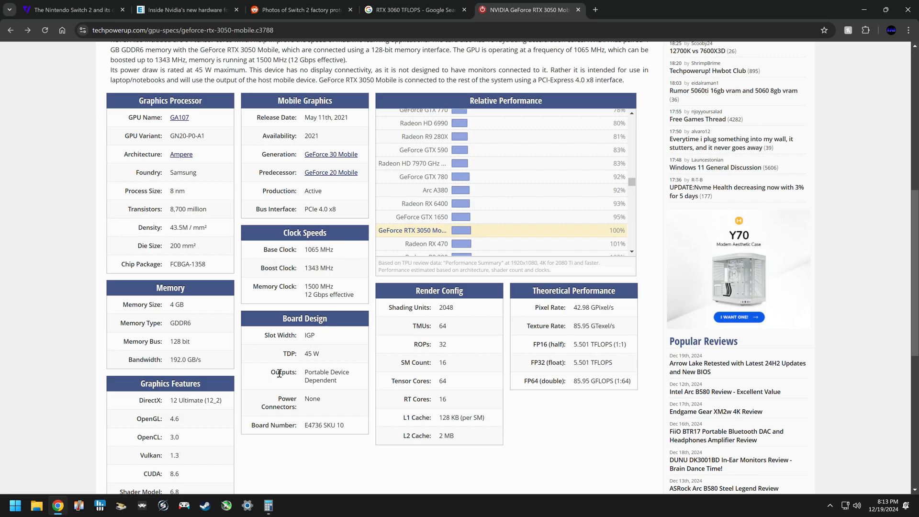
pyautogui.moveTo(323, 390)
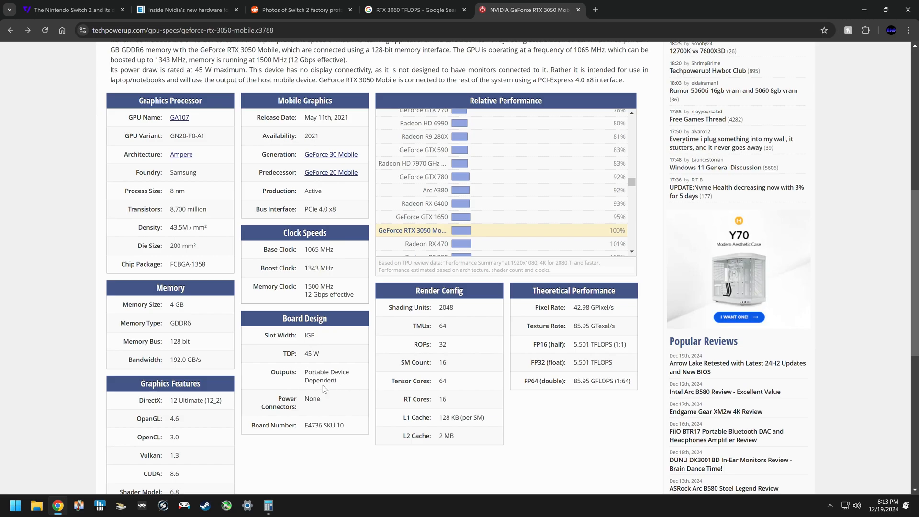
pyautogui.doubleClick(312, 353)
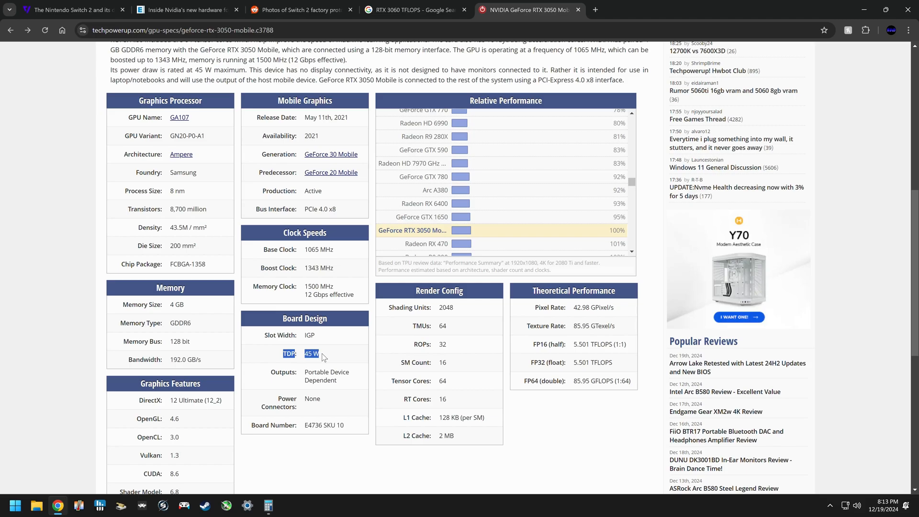
pyautogui.moveTo(324, 364)
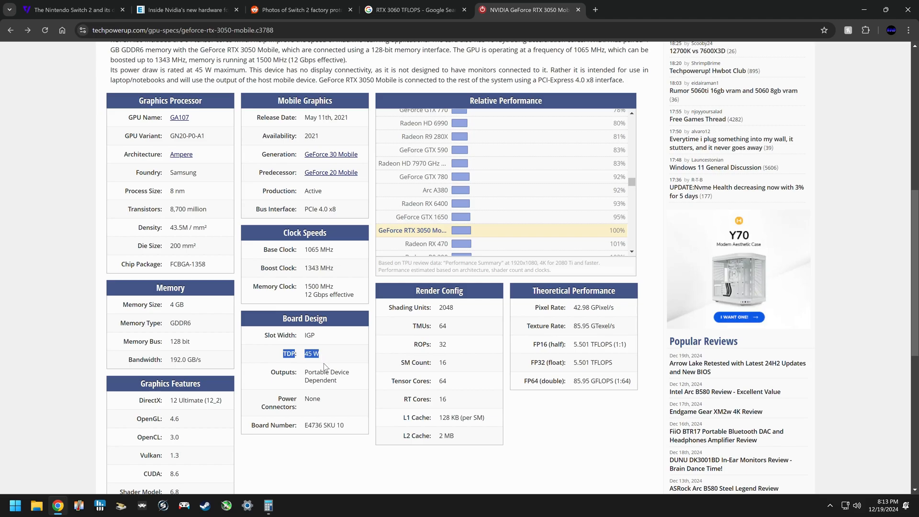
pyautogui.moveTo(315, 365)
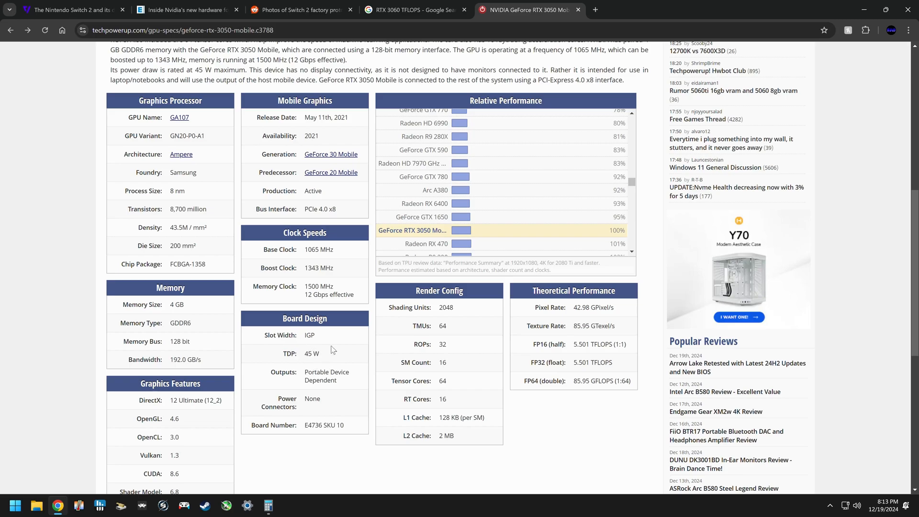
# - Recheck The Verge's 45W paragraph against the 3050 Mobile's 45 W TDP, then view the RTX 3060 TFLOPS results
pyautogui.click(67, 9)
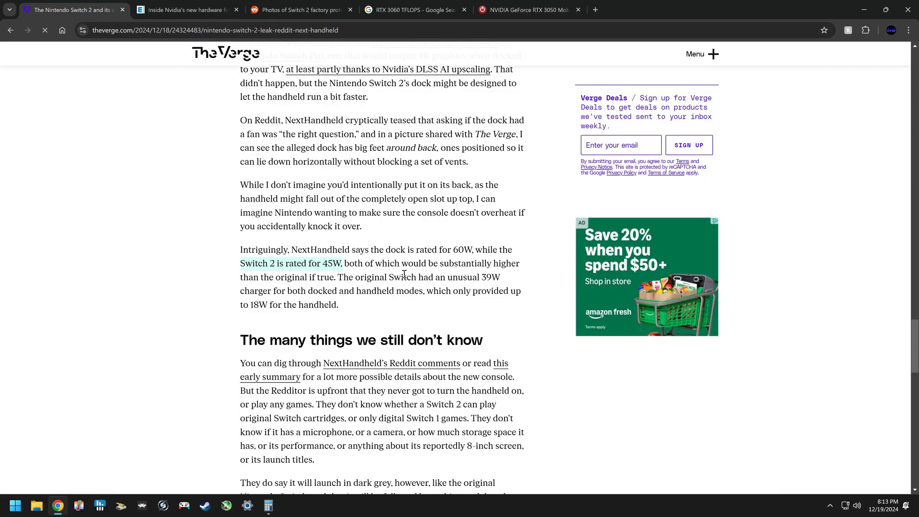
pyautogui.scroll(3)
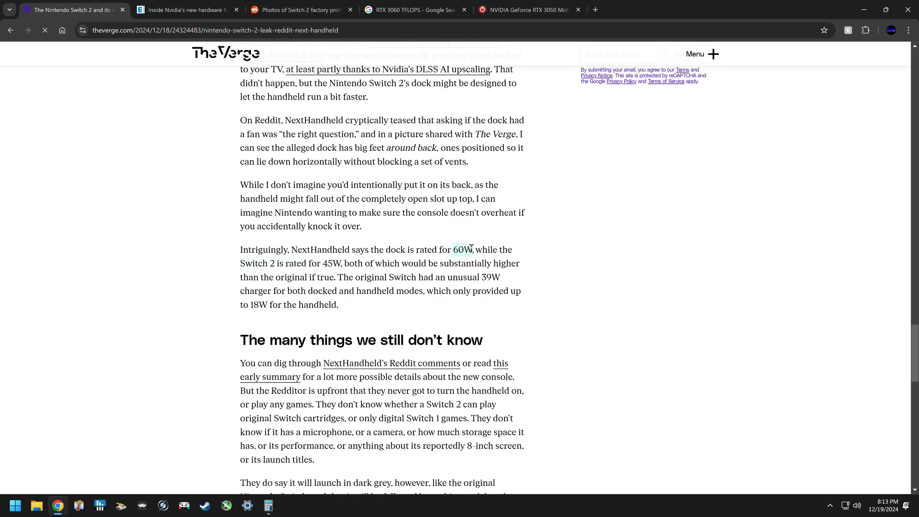
pyautogui.click(527, 10)
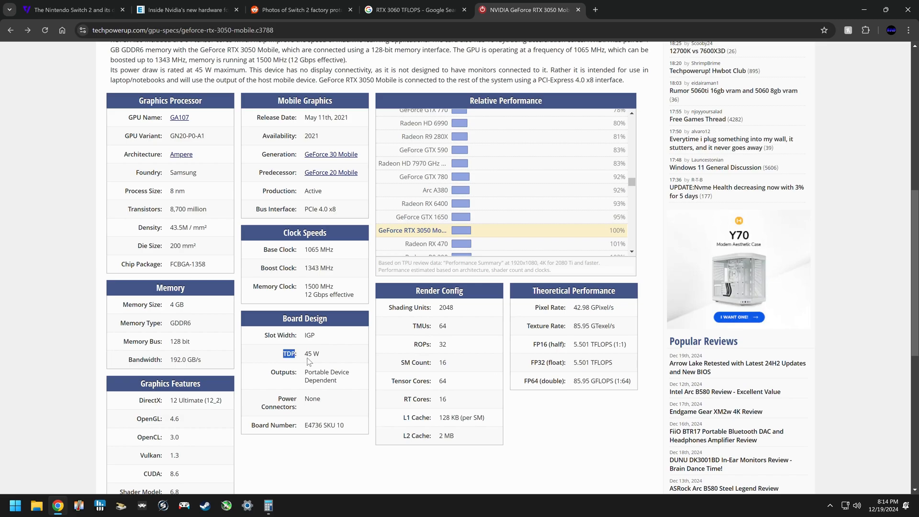
pyautogui.doubleClick(311, 353)
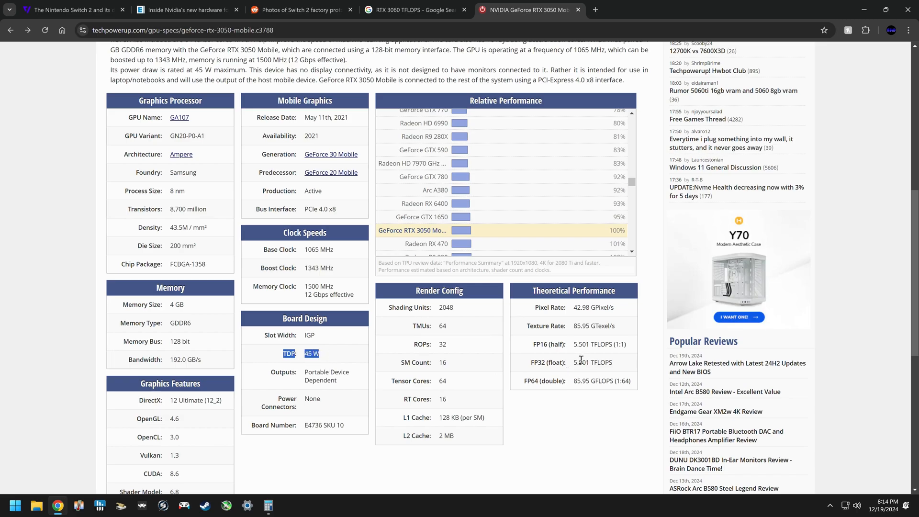
pyautogui.moveTo(579, 362)
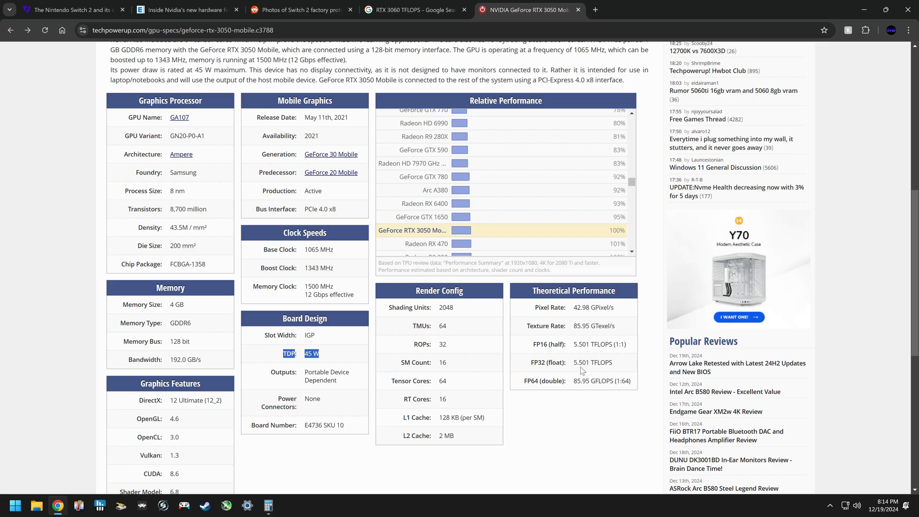
pyautogui.click(414, 10)
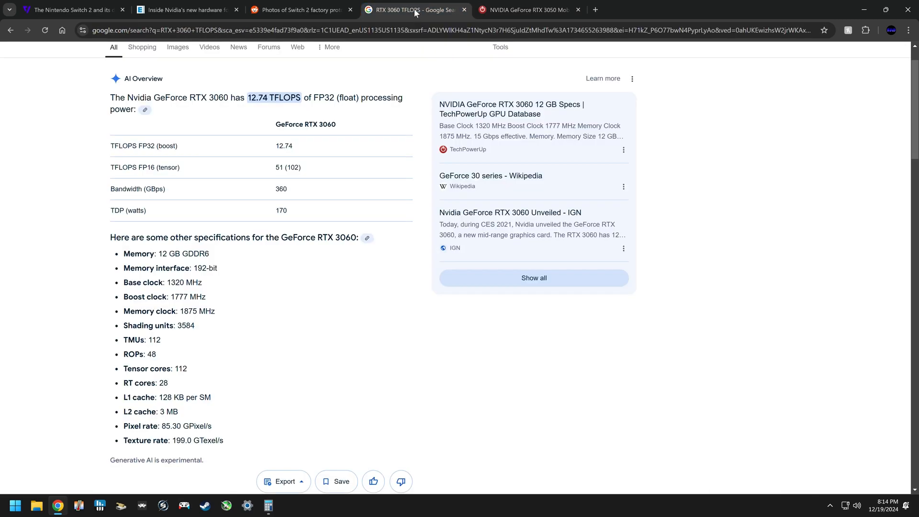
# - Launch Windows Calculator from the taskbar beside the RTX 3060 TFLOPS overview
pyautogui.click(268, 509)
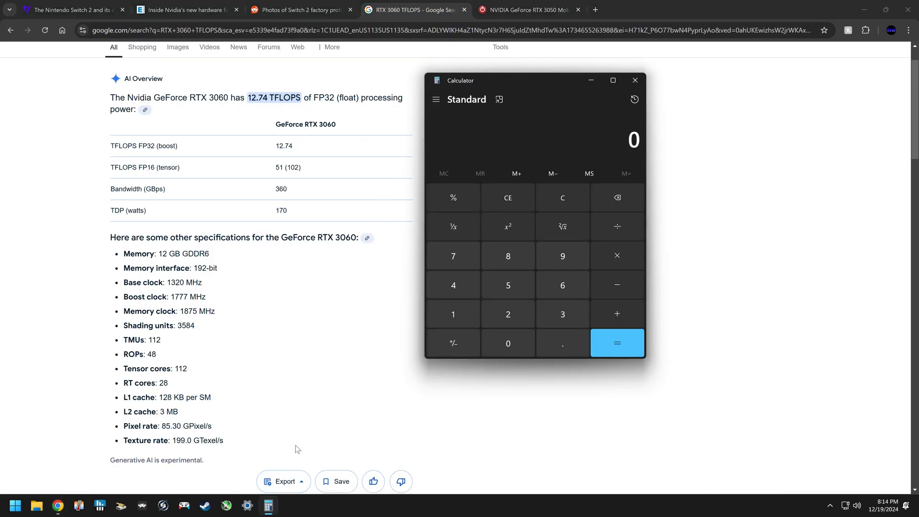
pyautogui.moveTo(205, 112)
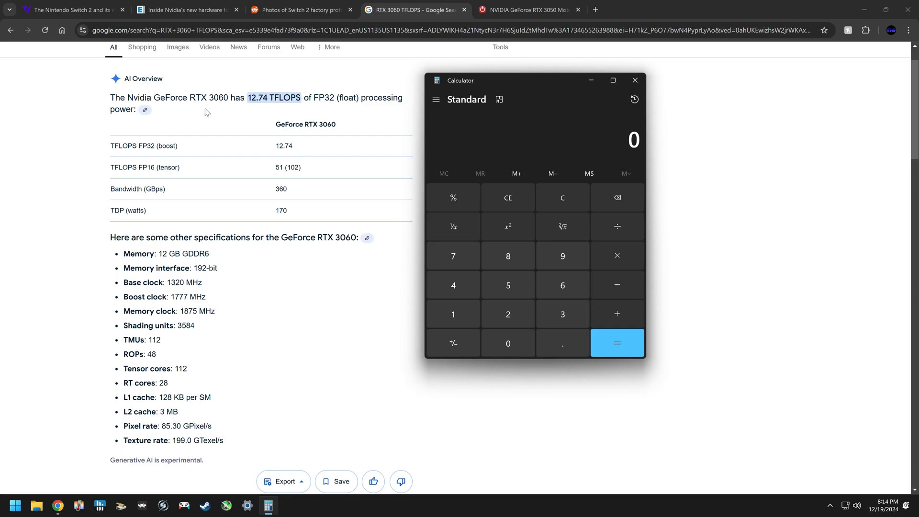
pyautogui.moveTo(238, 101)
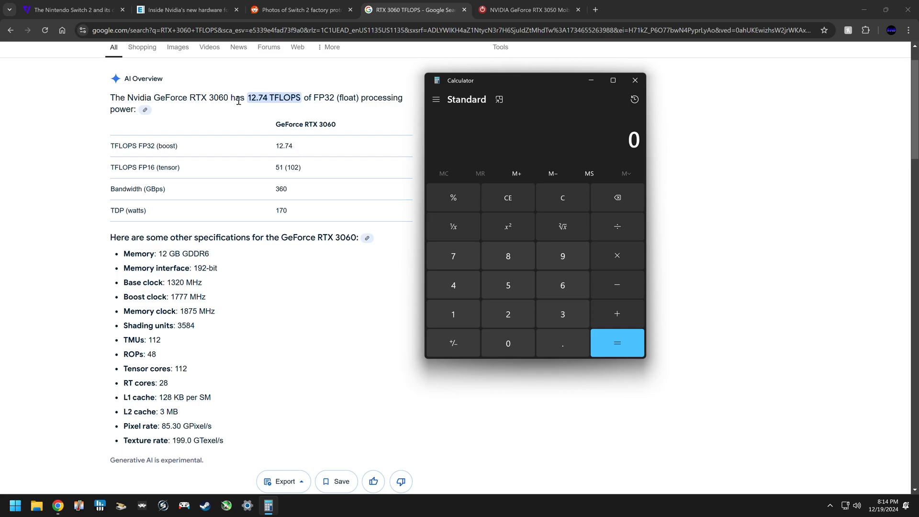
pyautogui.moveTo(260, 110)
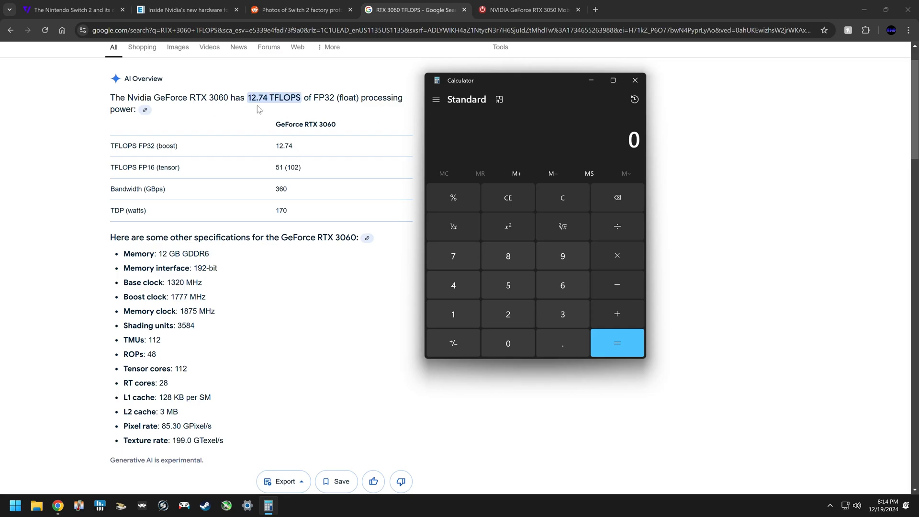
pyautogui.moveTo(335, 101)
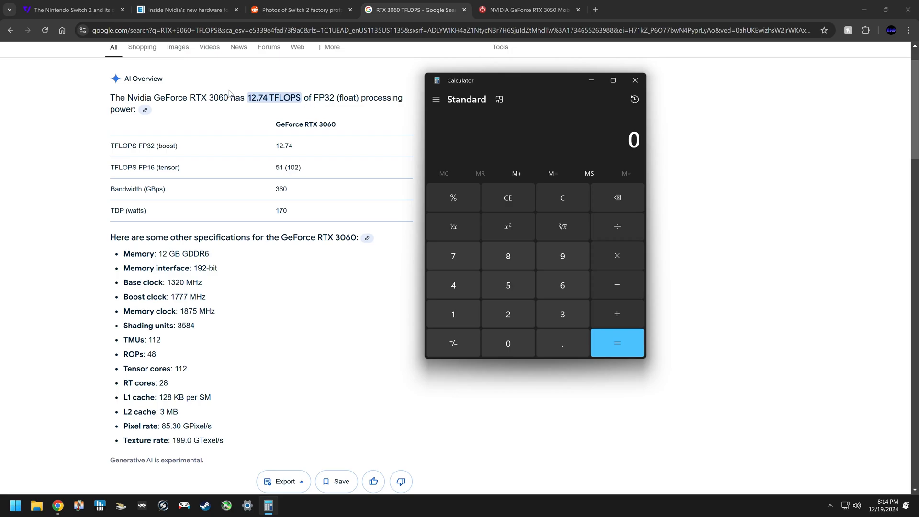
pyautogui.moveTo(259, 159)
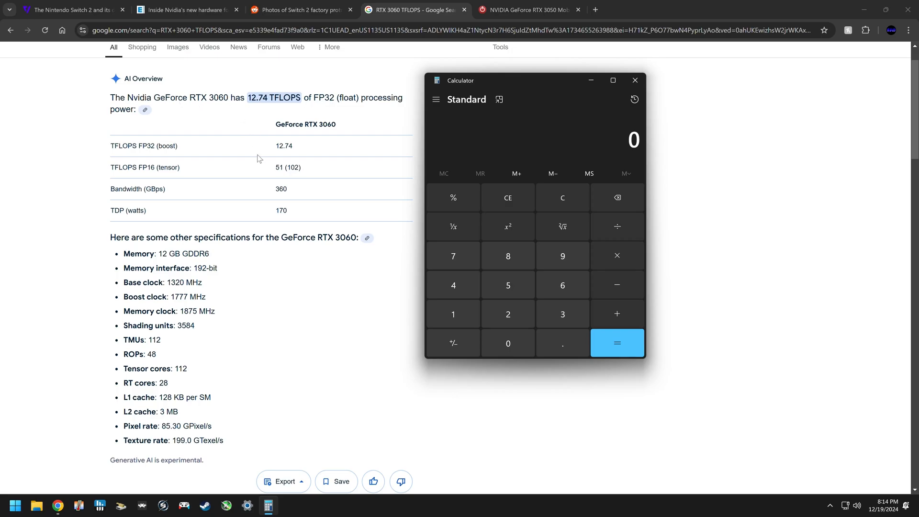
pyautogui.moveTo(250, 110)
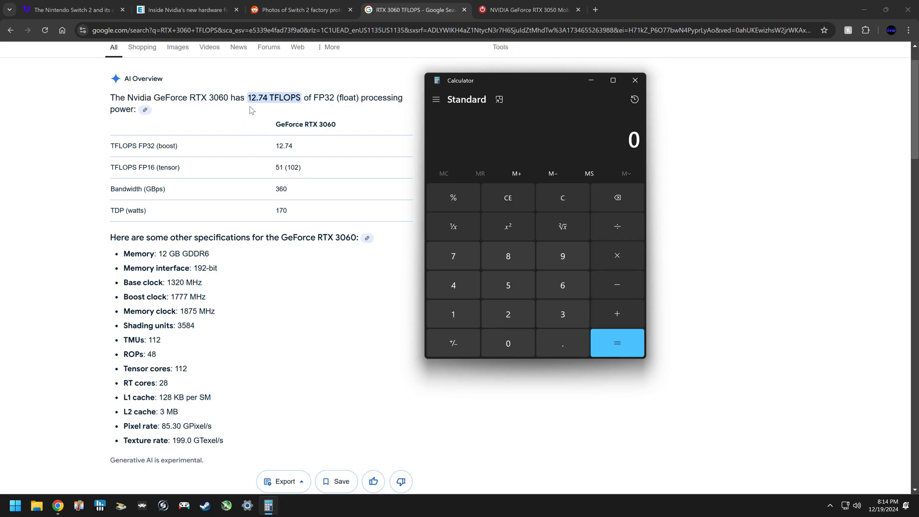
pyautogui.moveTo(498, 99)
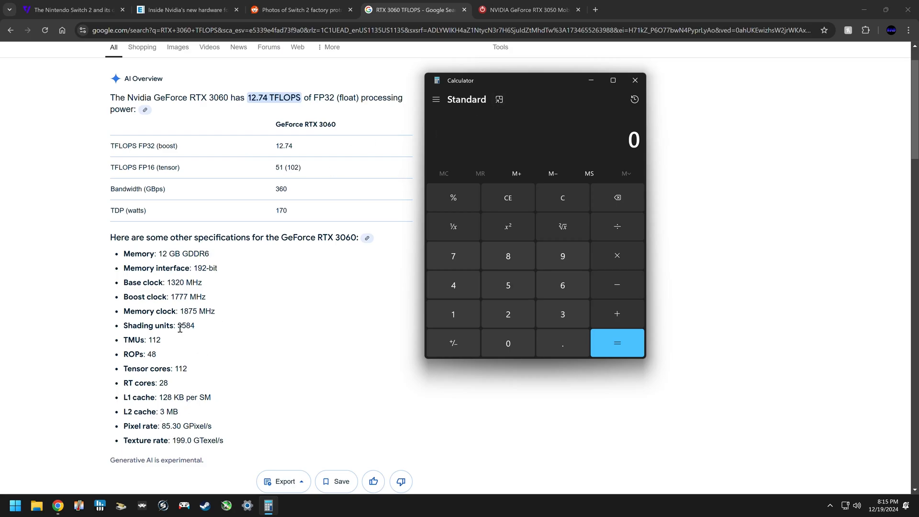
pyautogui.moveTo(344, 216)
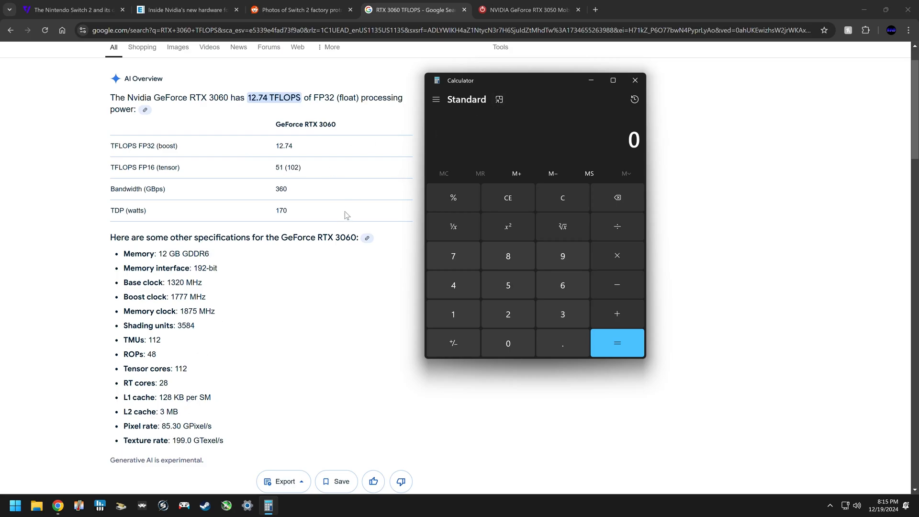
pyautogui.moveTo(428, 160)
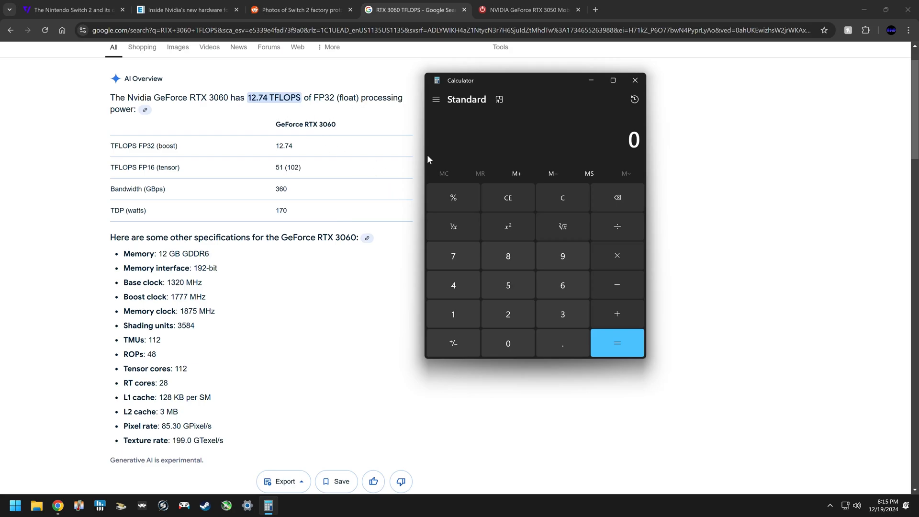
pyautogui.moveTo(250, 278)
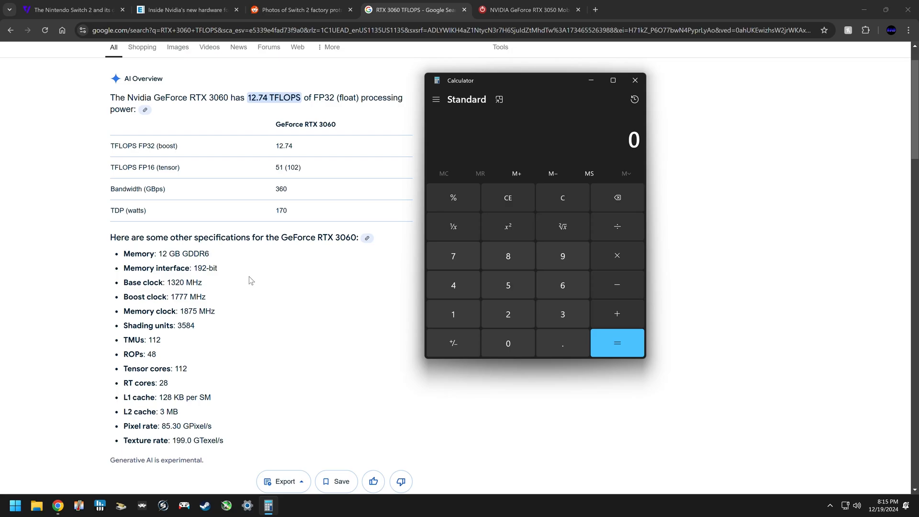
pyautogui.moveTo(253, 262)
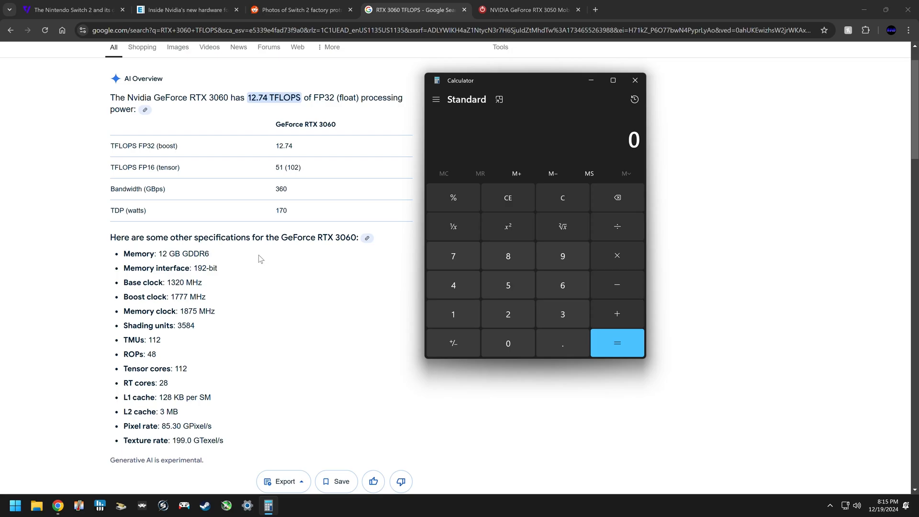
pyautogui.moveTo(239, 307)
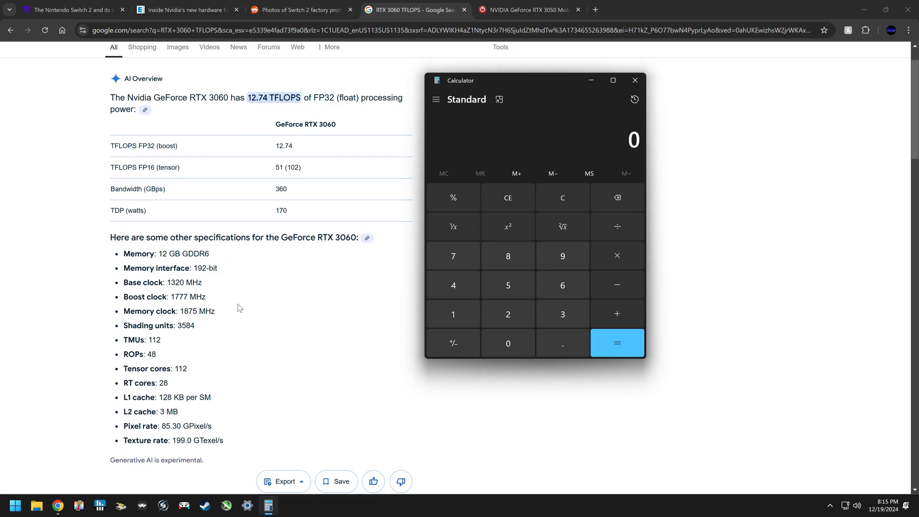
pyautogui.moveTo(263, 286)
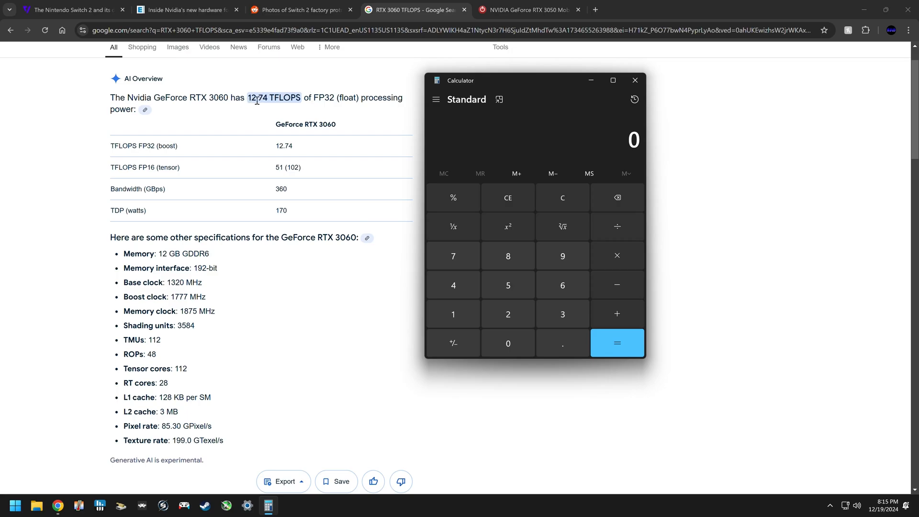
pyautogui.moveTo(262, 284)
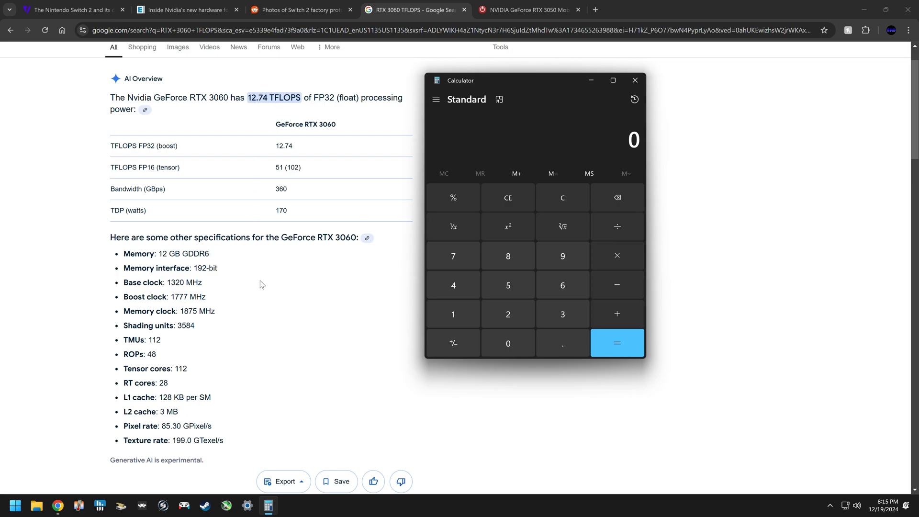
pyautogui.moveTo(489, 289)
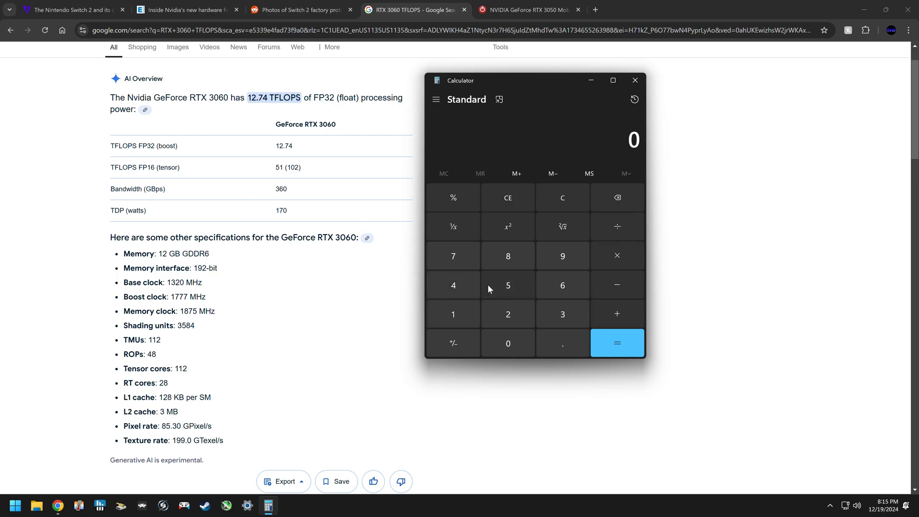
pyautogui.moveTo(354, 339)
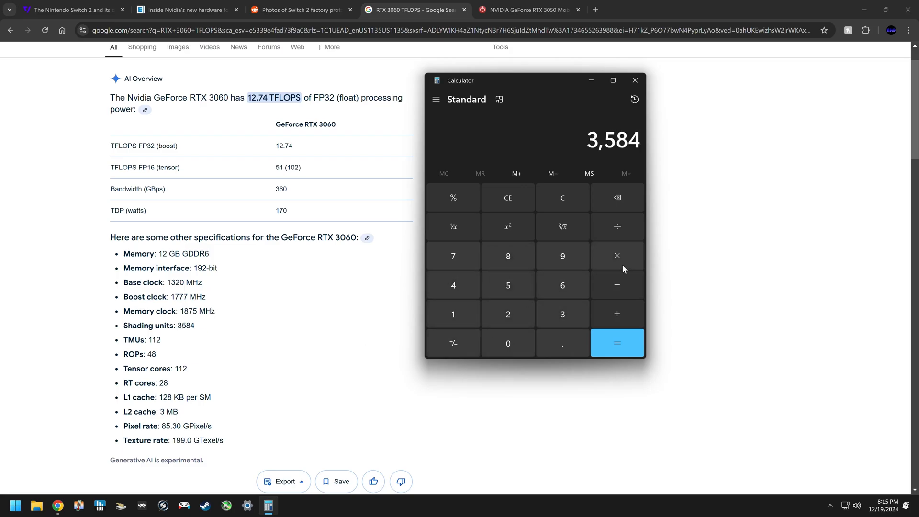
pyautogui.moveTo(623, 262)
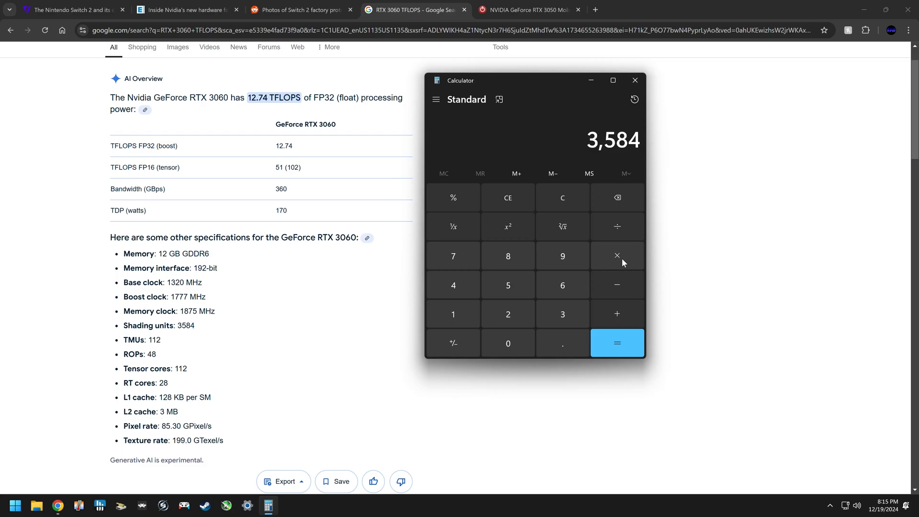
# - Multiply 3584 shading units by 1777 MHz and double it, giving 12,737,536
pyautogui.click(616, 255)
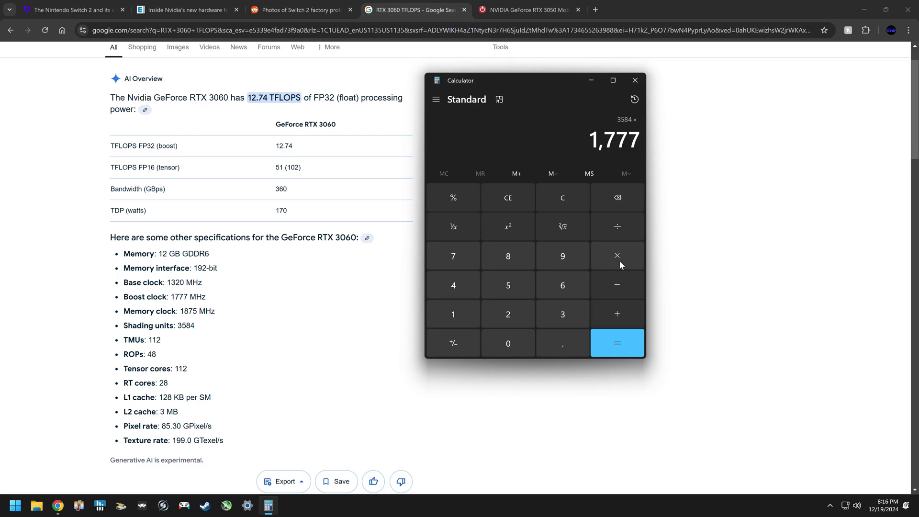
pyautogui.click(616, 343)
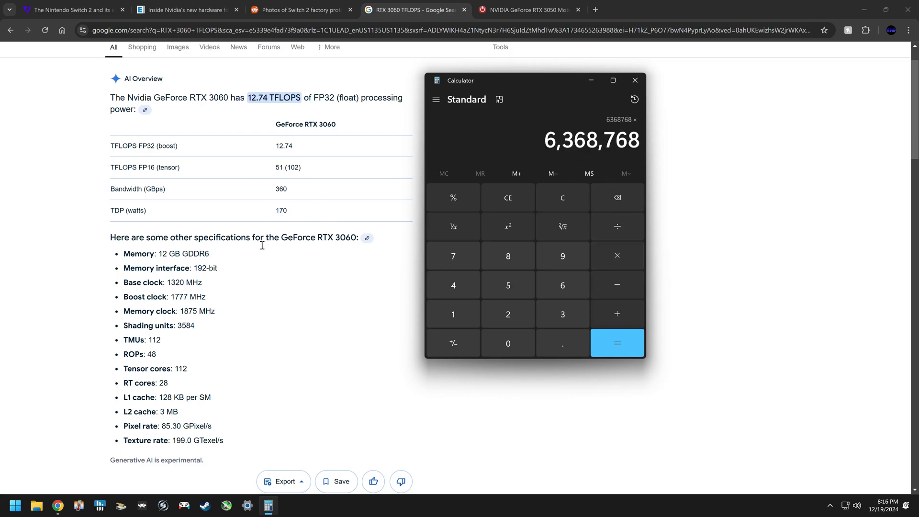
pyautogui.moveTo(355, 112)
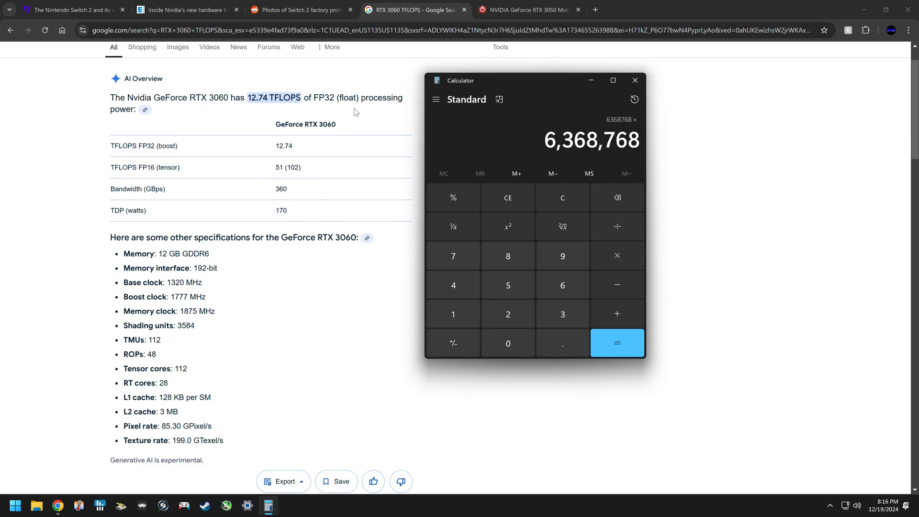
pyautogui.moveTo(507, 314)
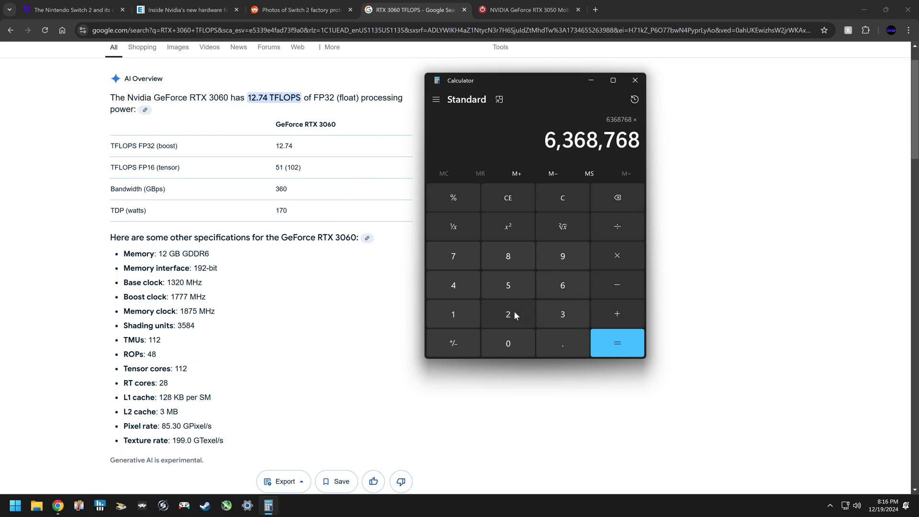
pyautogui.click(615, 343)
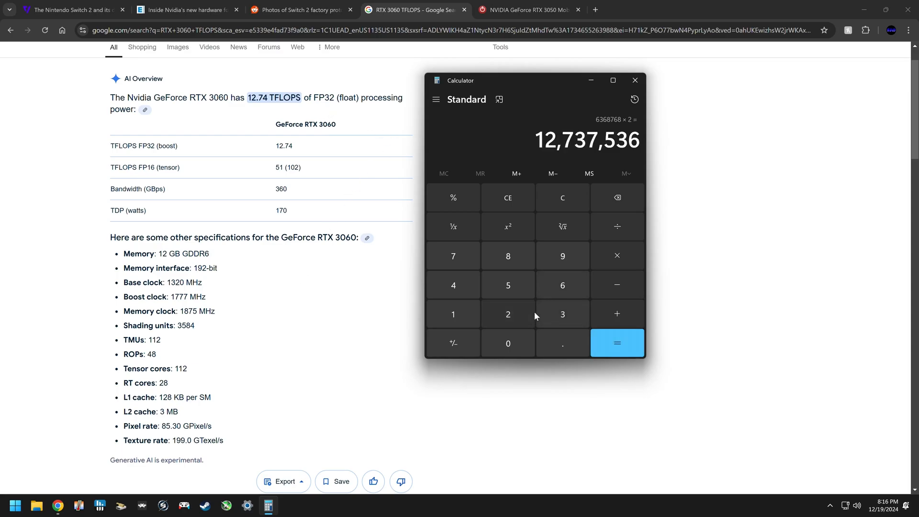
pyautogui.moveTo(551, 174)
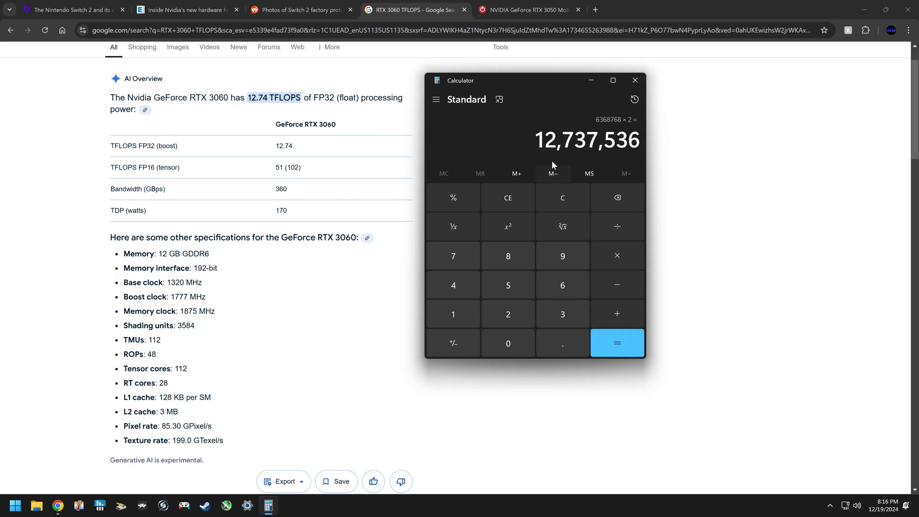
pyautogui.moveTo(591, 149)
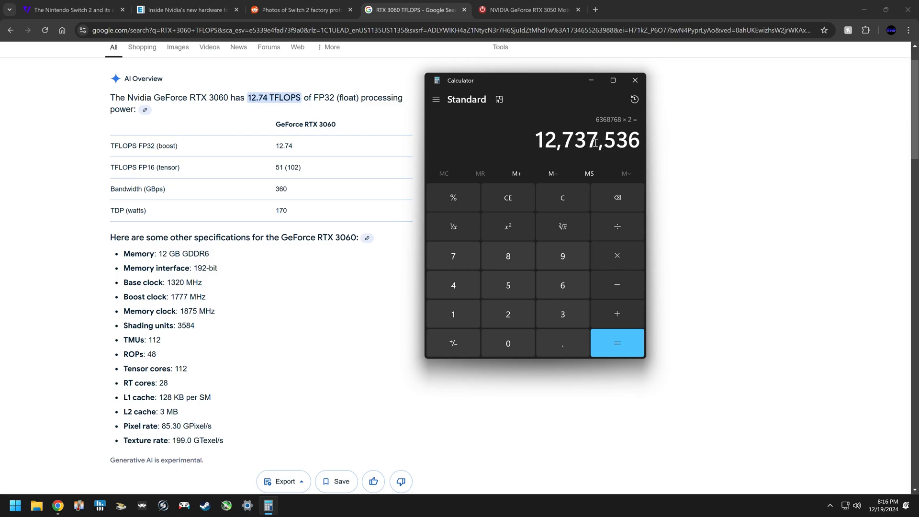
pyautogui.moveTo(222, 102)
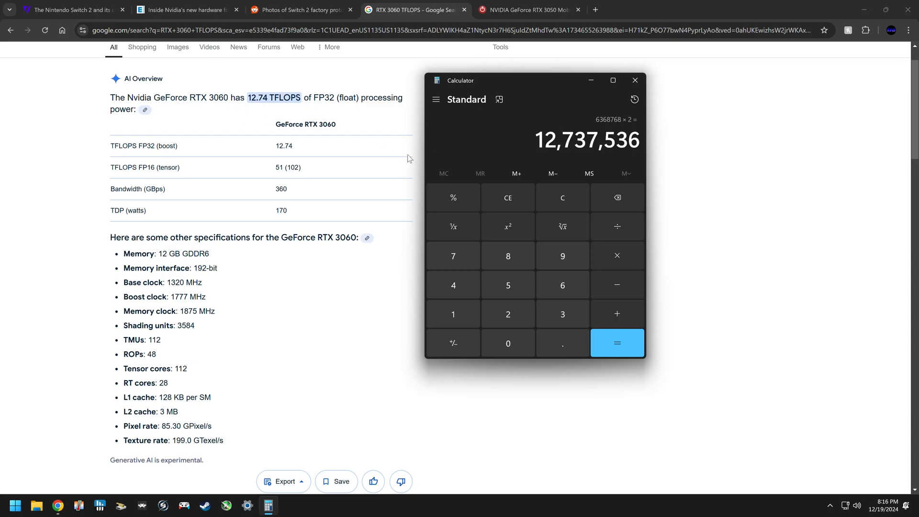
pyautogui.moveTo(562, 197)
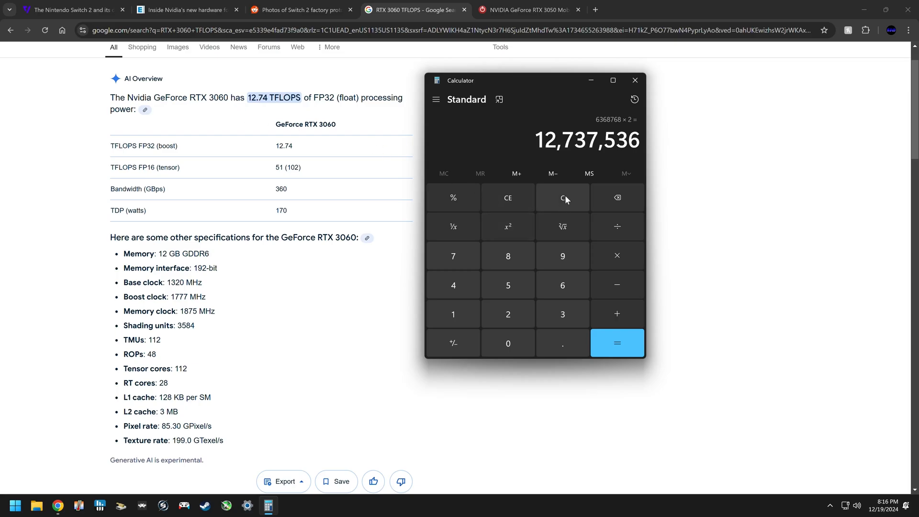
pyautogui.moveTo(218, 10)
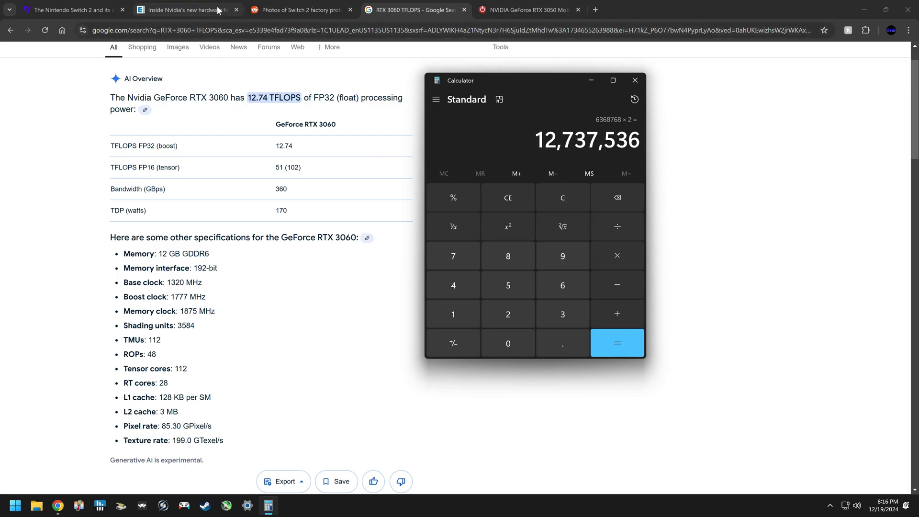
# - Take the T239's 1,536 CUDA cores from the Digital Foundry table into Calculator as 1536 ×, ready for the 3050 Mobile clock
pyautogui.click(185, 10)
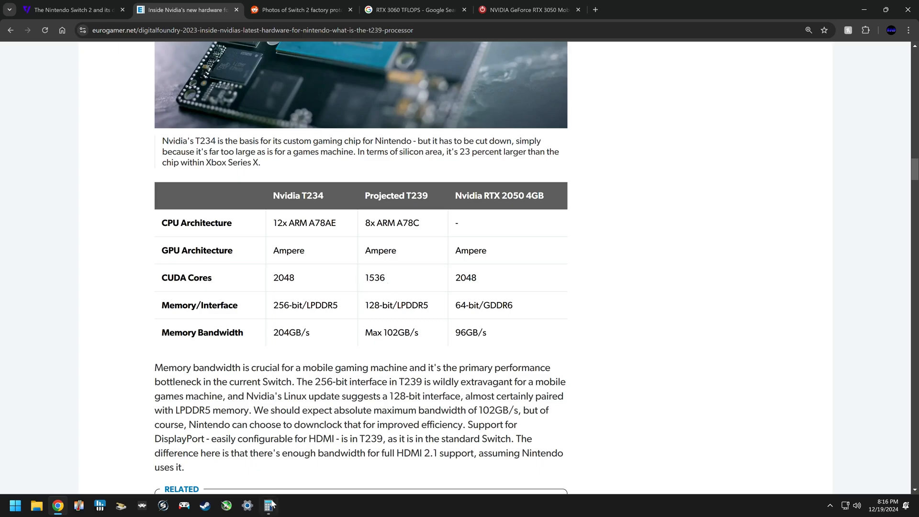
pyautogui.click(268, 506)
pyautogui.write('1,536')
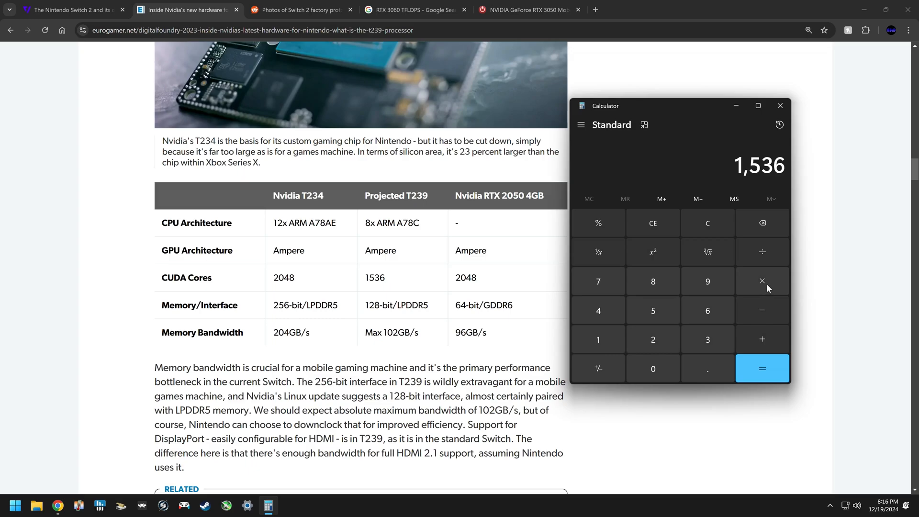
pyautogui.click(762, 280)
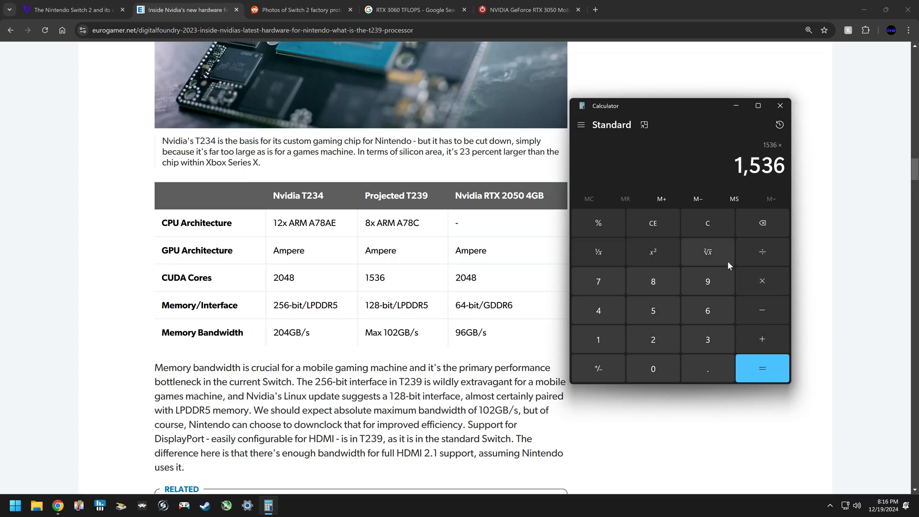
pyautogui.moveTo(469, 102)
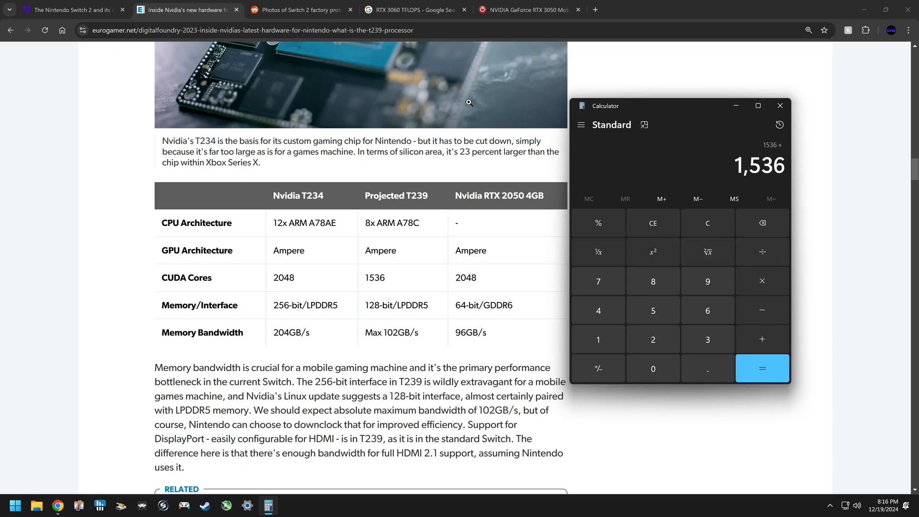
pyautogui.click(526, 10)
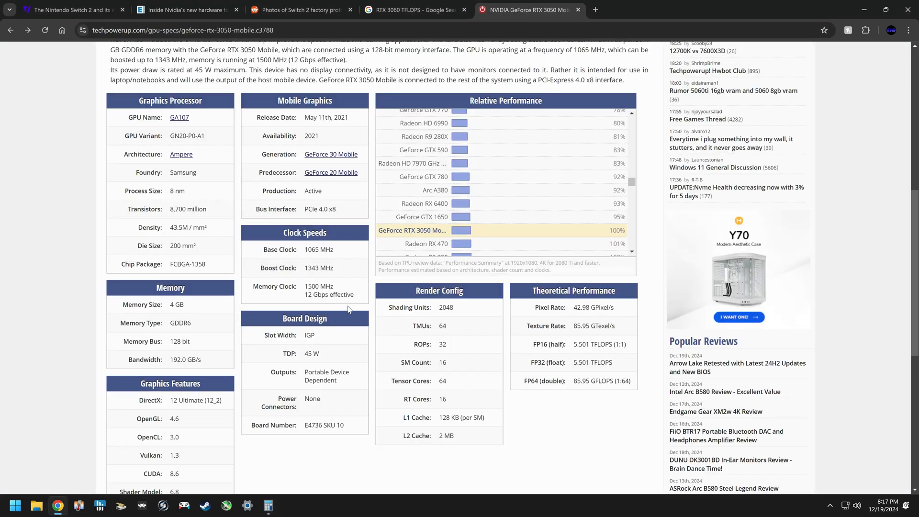
pyautogui.moveTo(304, 277)
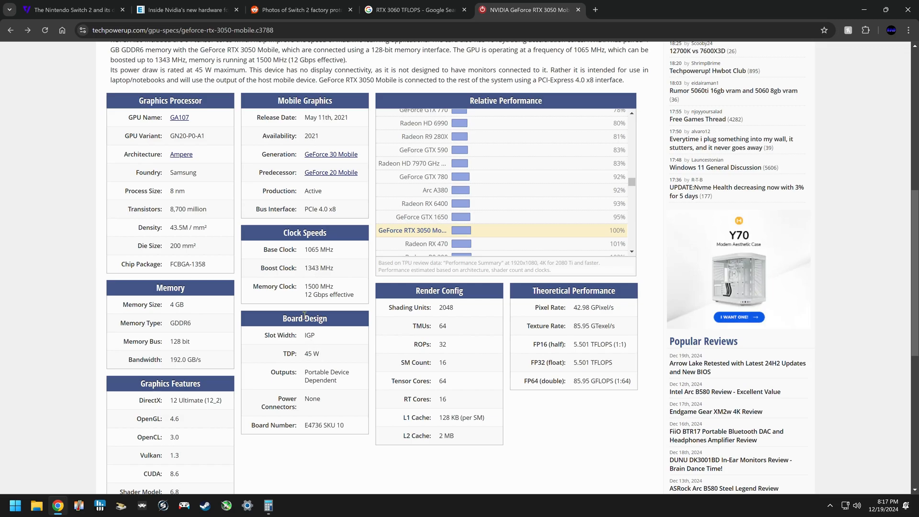
pyautogui.moveTo(240, 207)
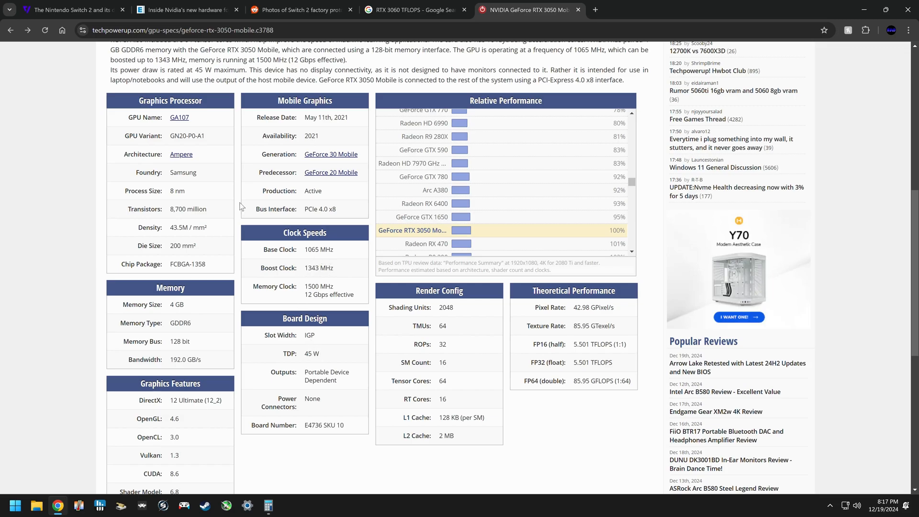
pyautogui.moveTo(224, 198)
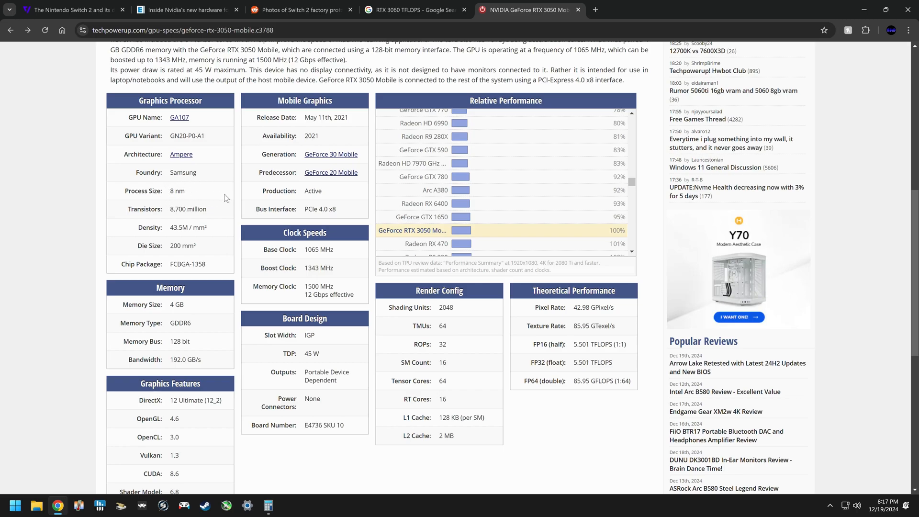
# - Compute 1536 × 1343 MHz boost clock × 2 = 4,125,696 for the Switch 2 estimate
pyautogui.click(267, 505)
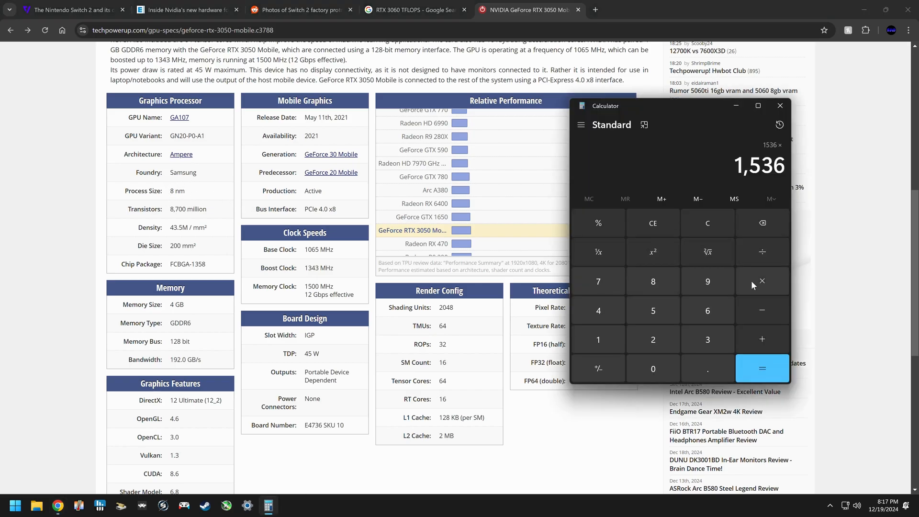
pyautogui.moveTo(766, 288)
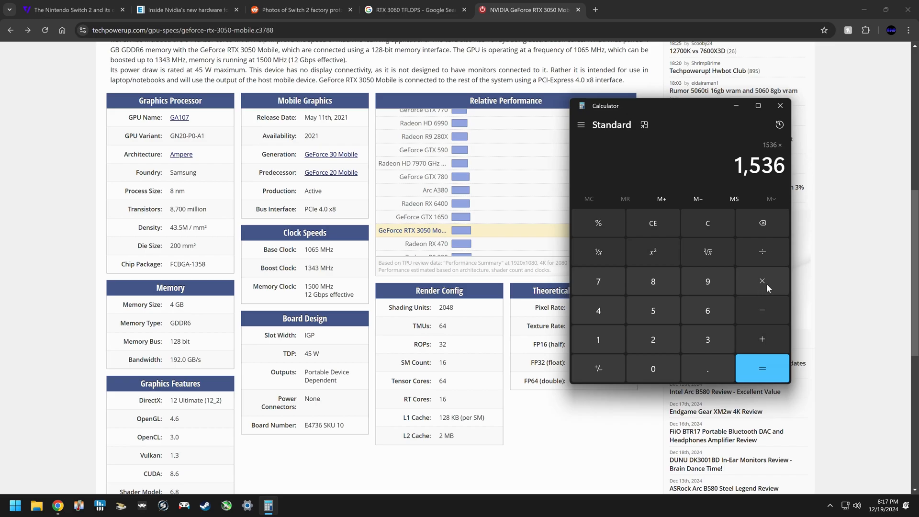
pyautogui.moveTo(659, 300)
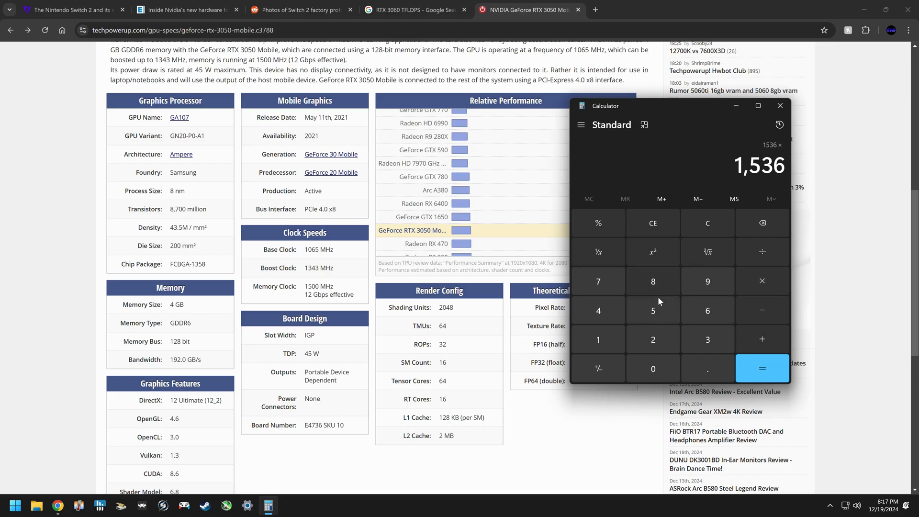
pyautogui.click(708, 339)
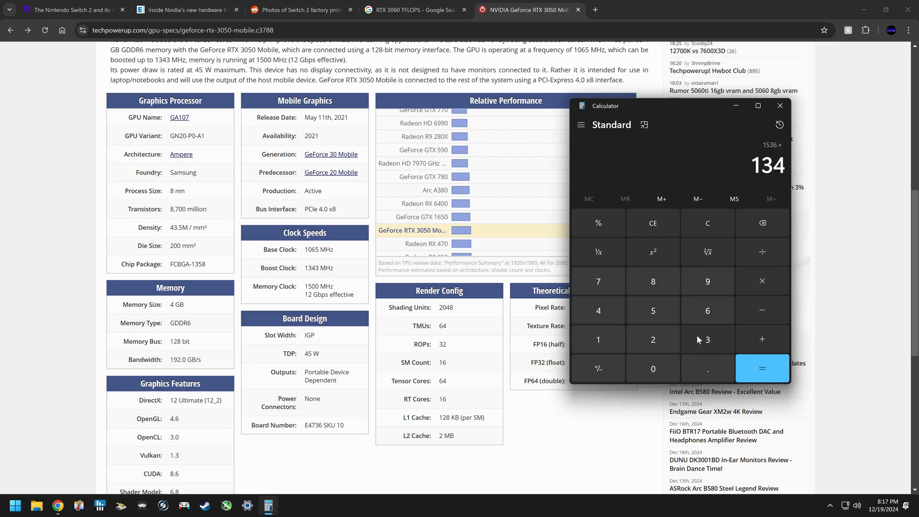
pyautogui.click(706, 339)
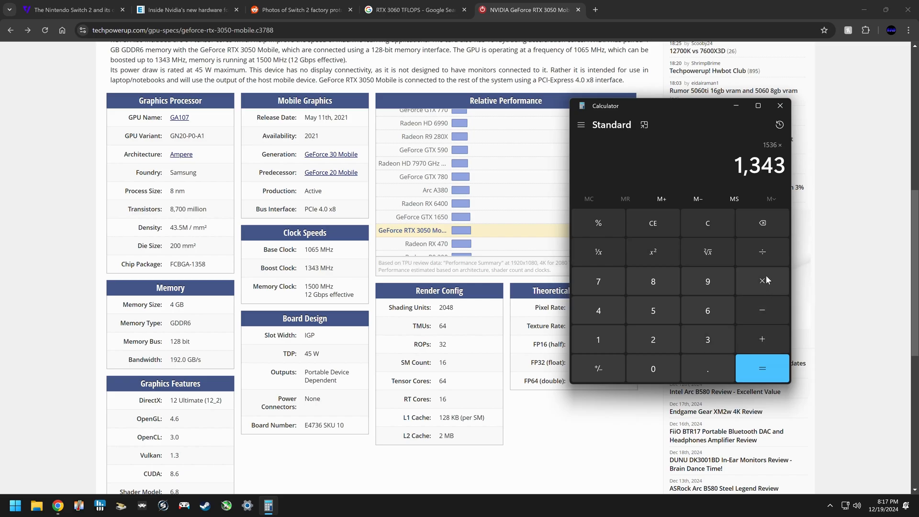
pyautogui.click(762, 367)
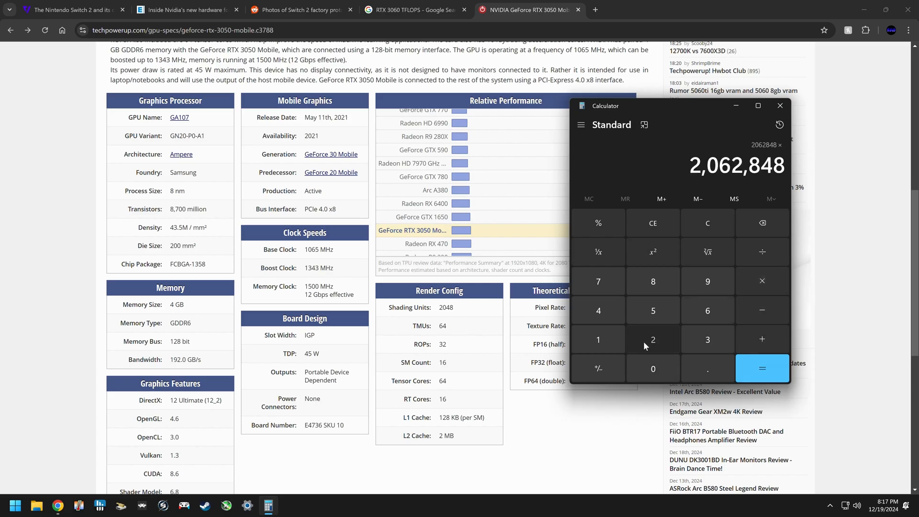
pyautogui.click(762, 367)
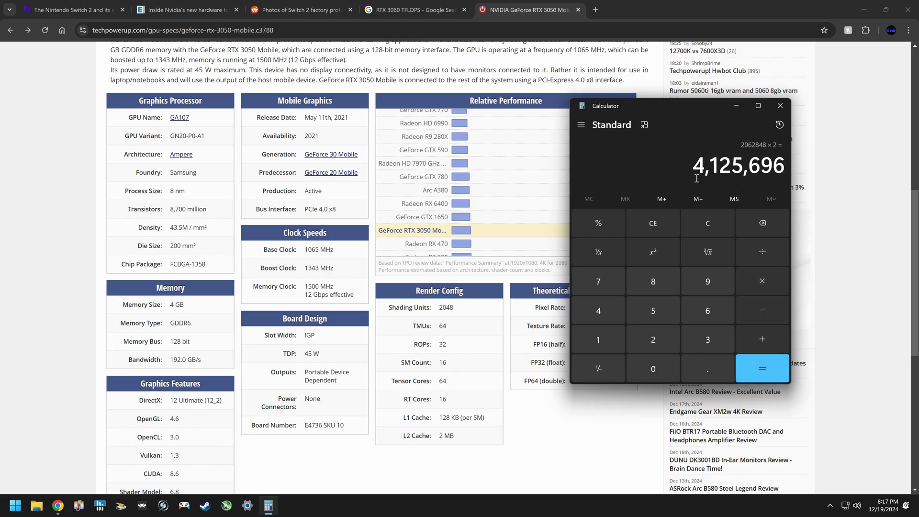
pyautogui.moveTo(732, 183)
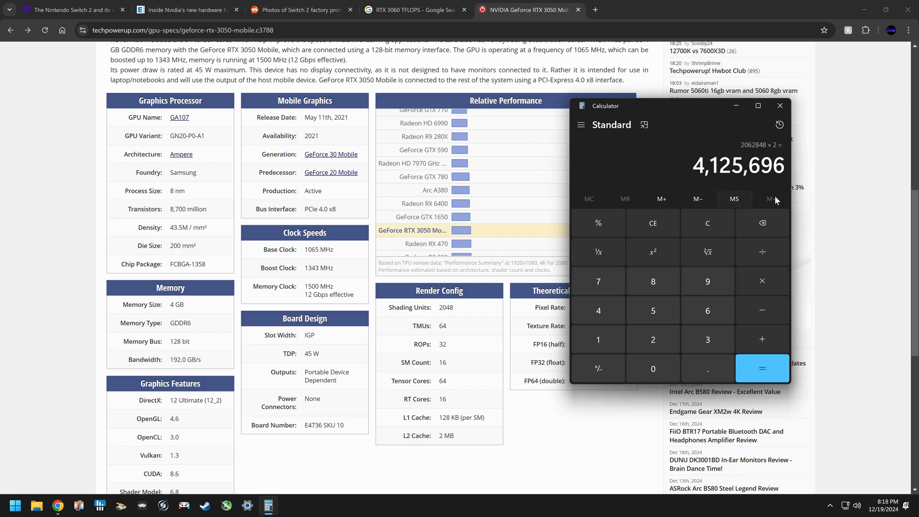
pyautogui.moveTo(707, 194)
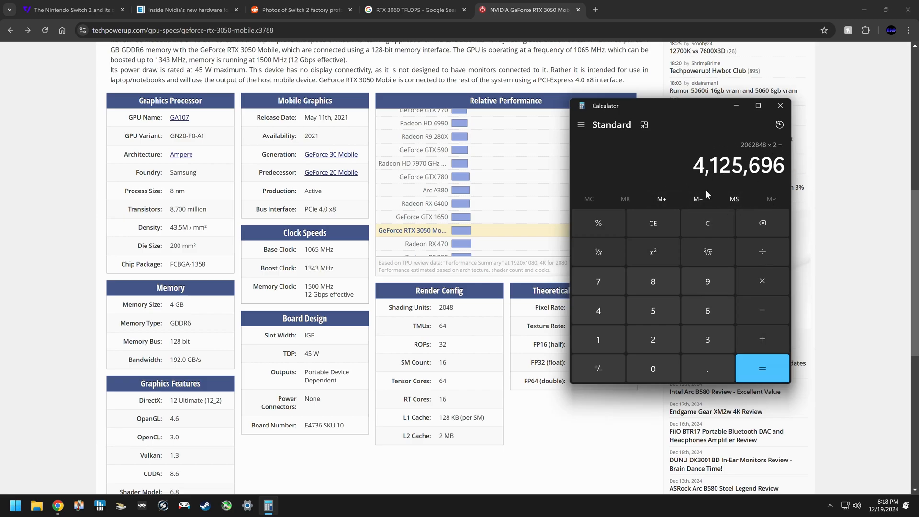
pyautogui.moveTo(183, 192)
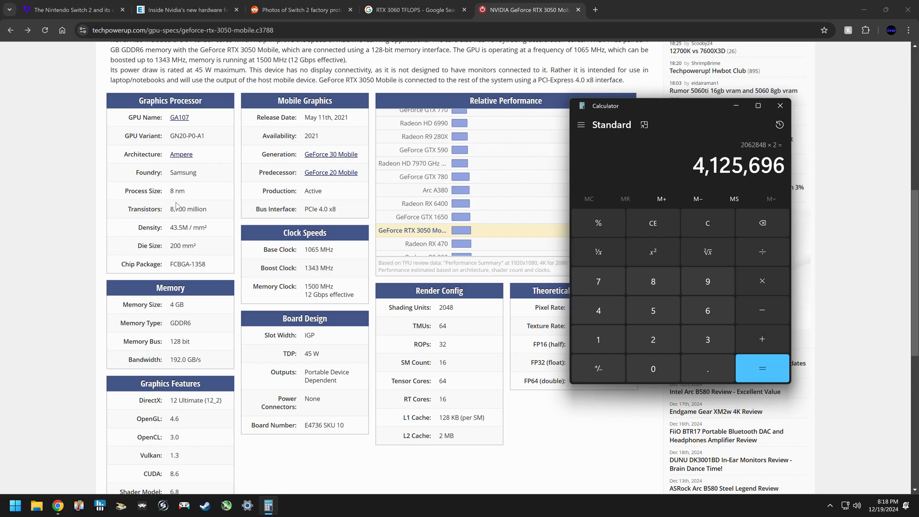
pyautogui.moveTo(210, 202)
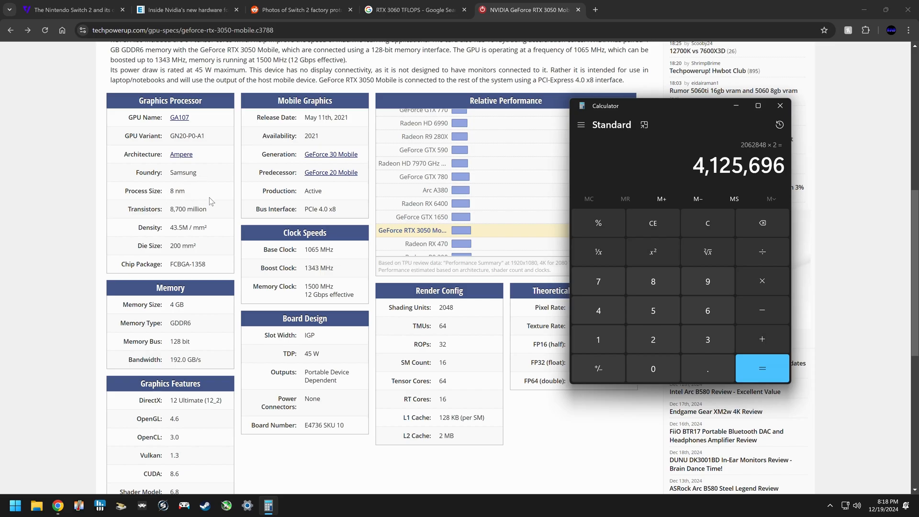
pyautogui.moveTo(316, 349)
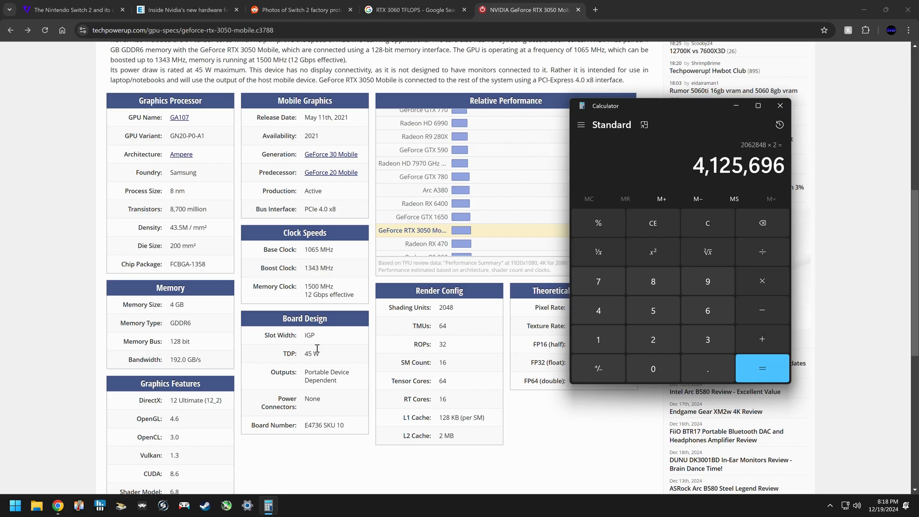
pyautogui.moveTo(653, 281)
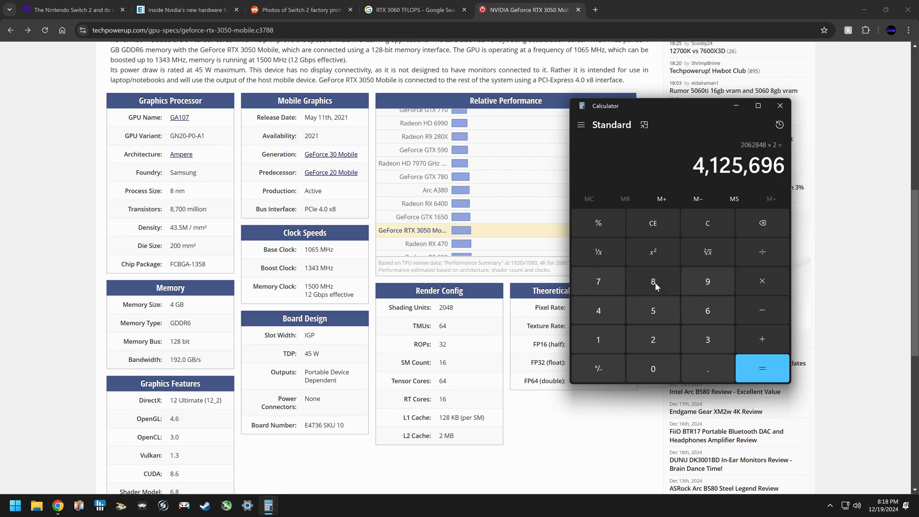
pyautogui.moveTo(686, 162)
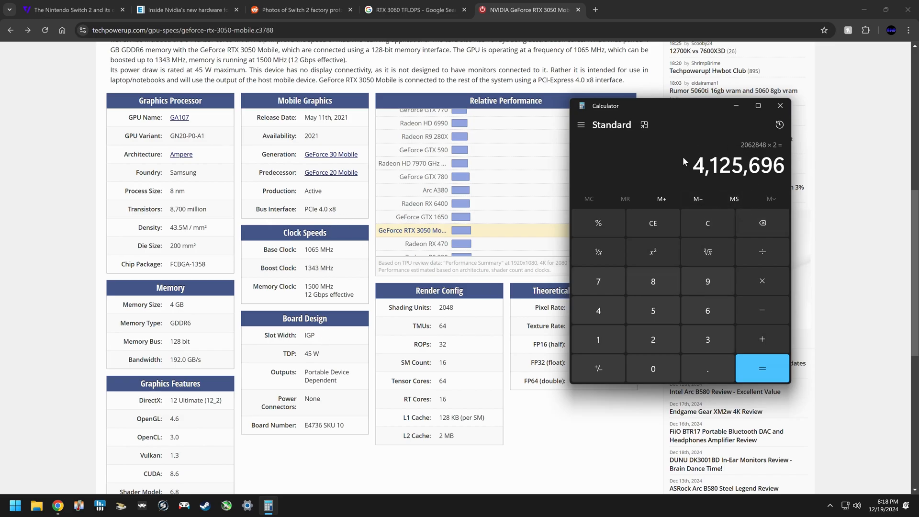
pyautogui.moveTo(228, 126)
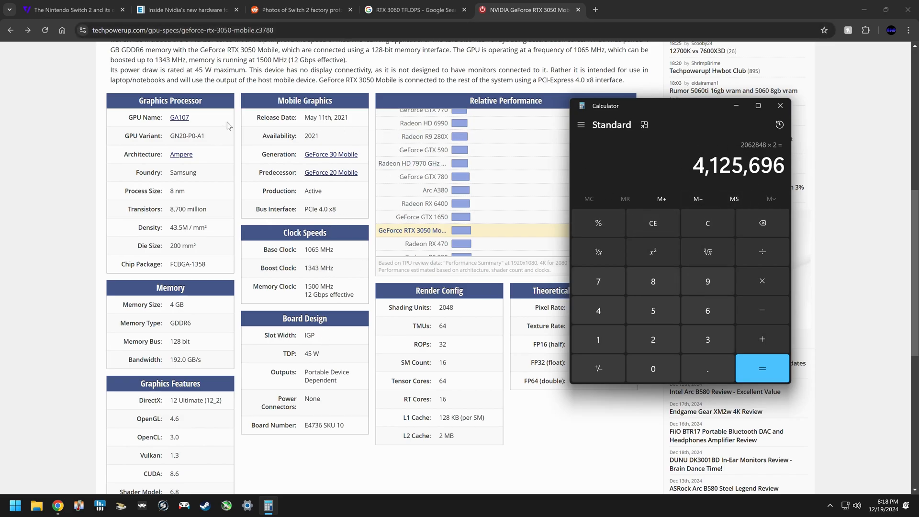
pyautogui.moveTo(619, 181)
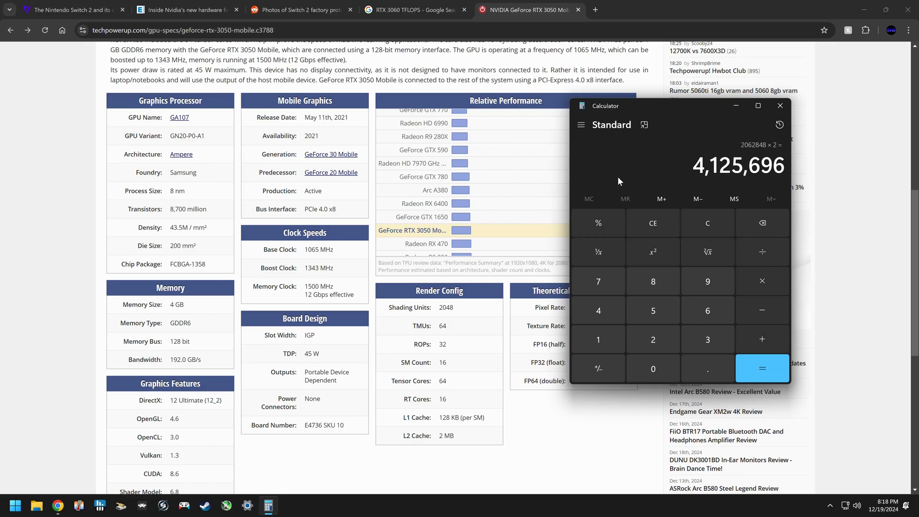
pyautogui.moveTo(368, 365)
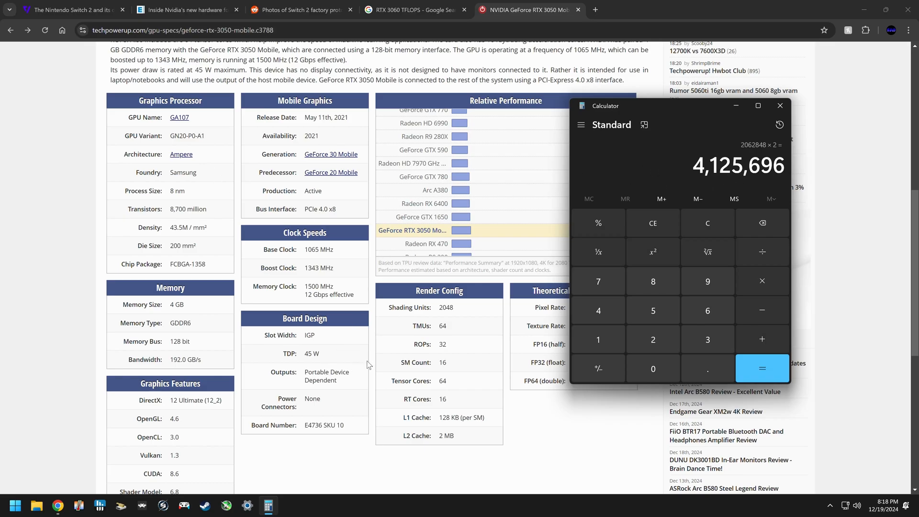
pyautogui.moveTo(423, 360)
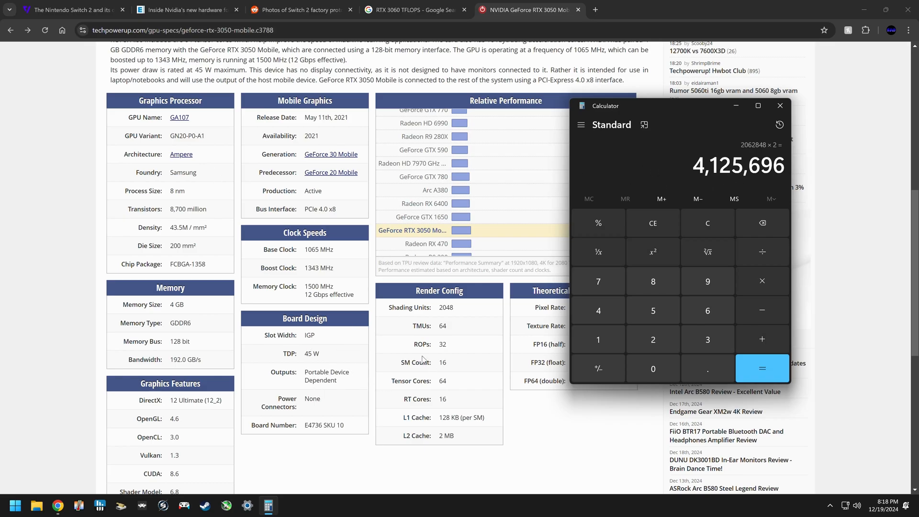
pyautogui.moveTo(710, 171)
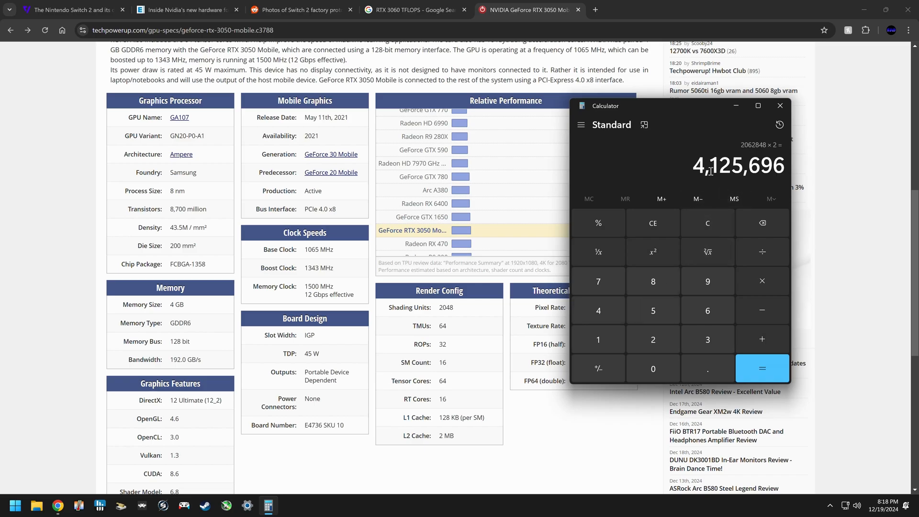
pyautogui.moveTo(398, 372)
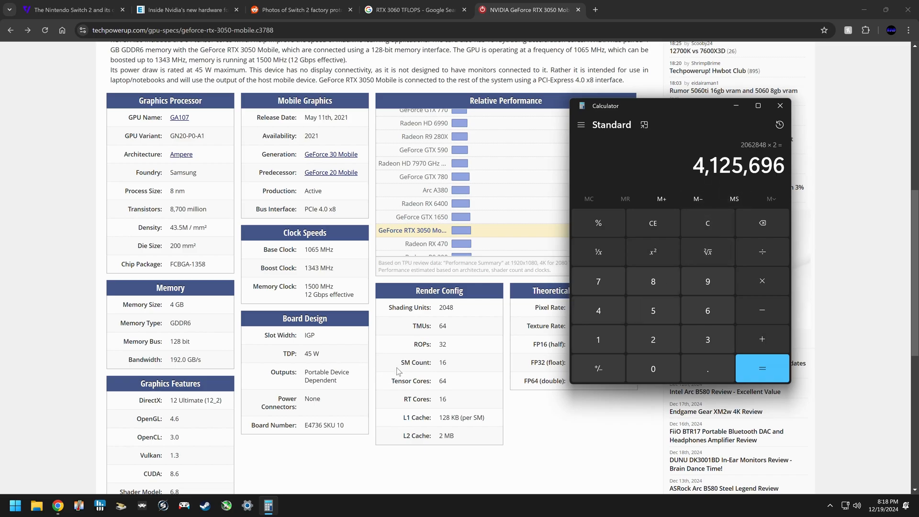
pyautogui.moveTo(731, 170)
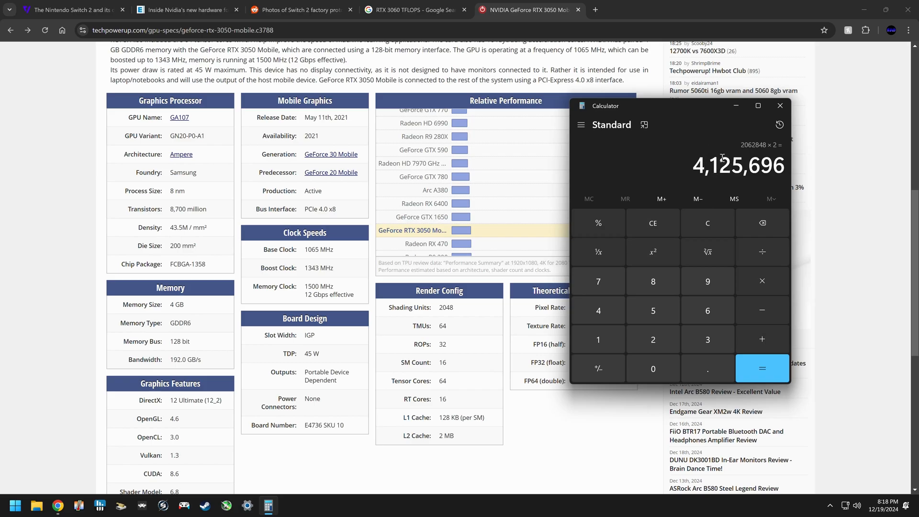
pyautogui.moveTo(538, 417)
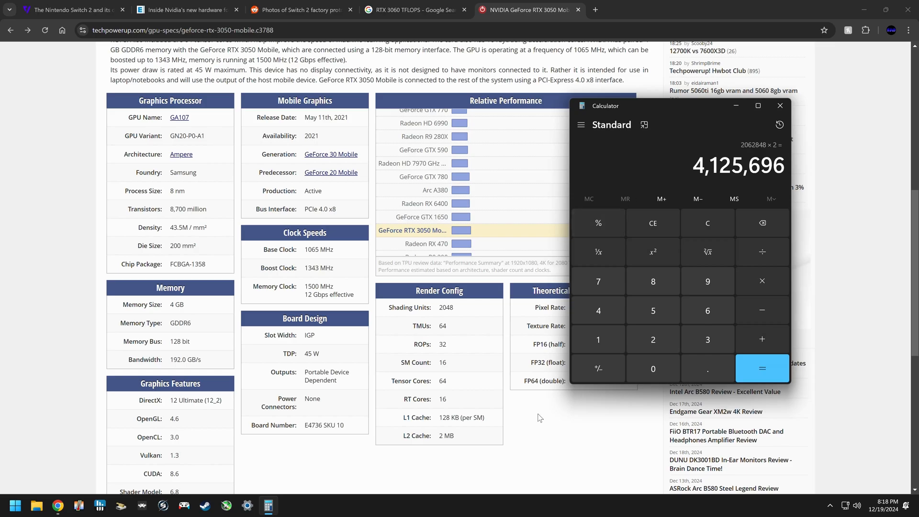
# - Review the RTX 3050 Mobile specs and select its 45 W TDP value
pyautogui.click(779, 105)
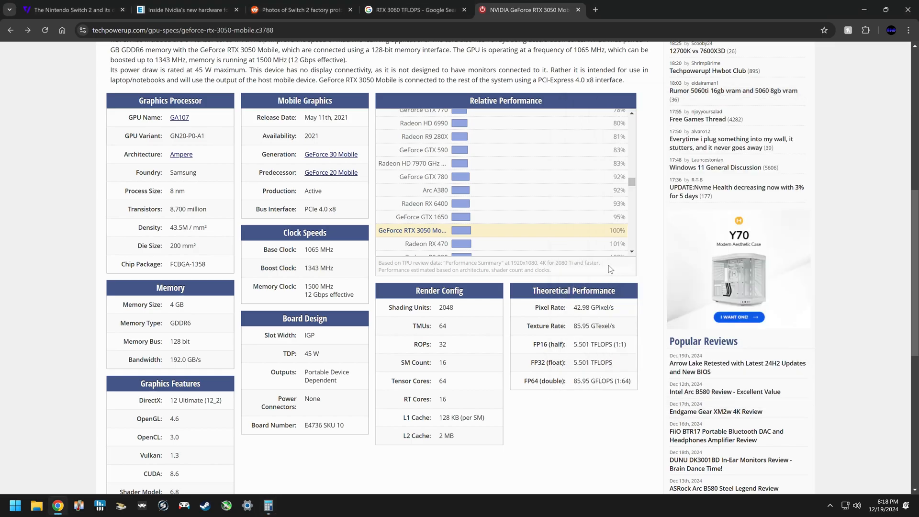
pyautogui.moveTo(576, 384)
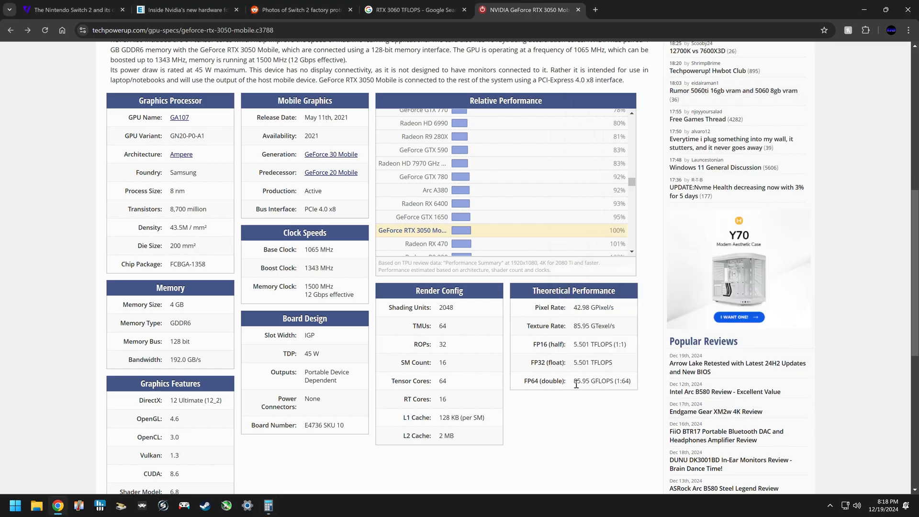
pyautogui.moveTo(580, 373)
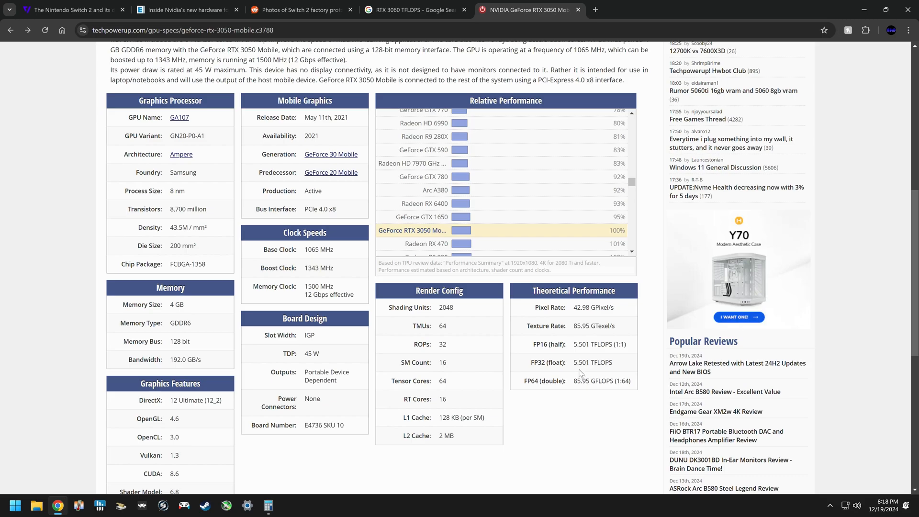
pyautogui.moveTo(587, 365)
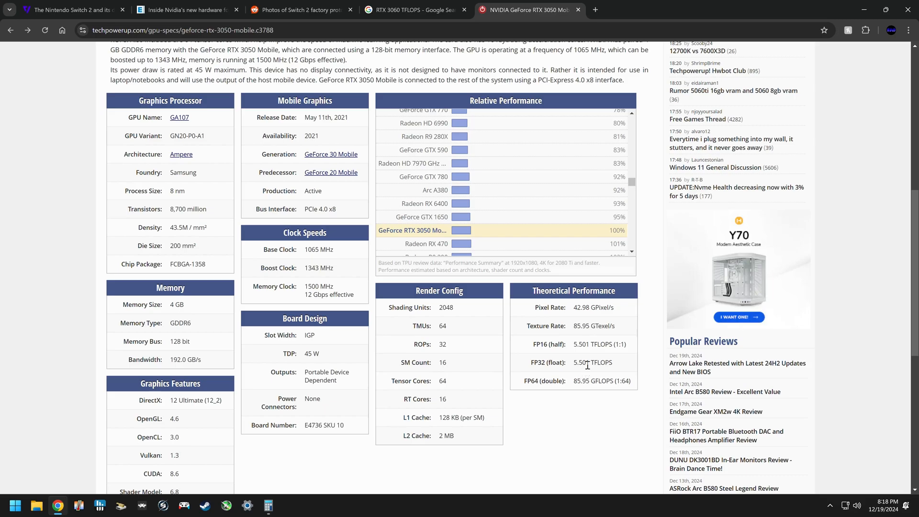
pyautogui.scroll(3)
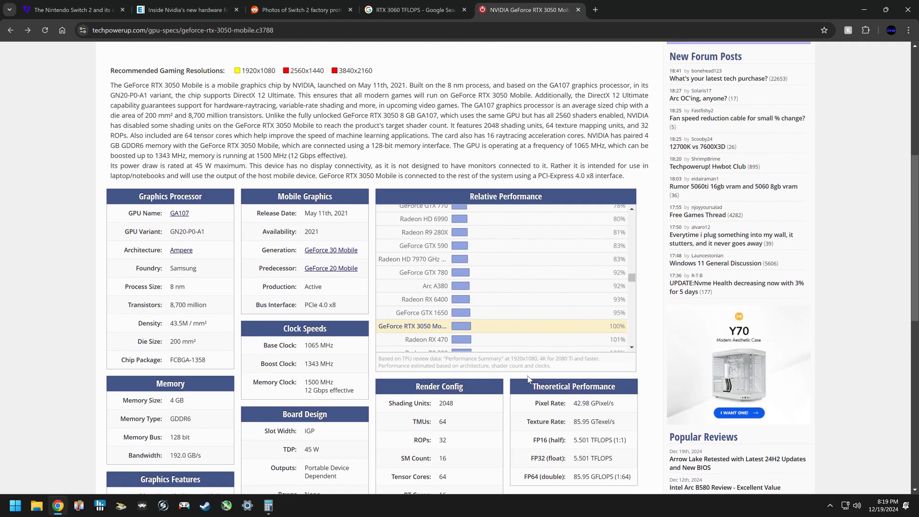
pyautogui.scroll(3)
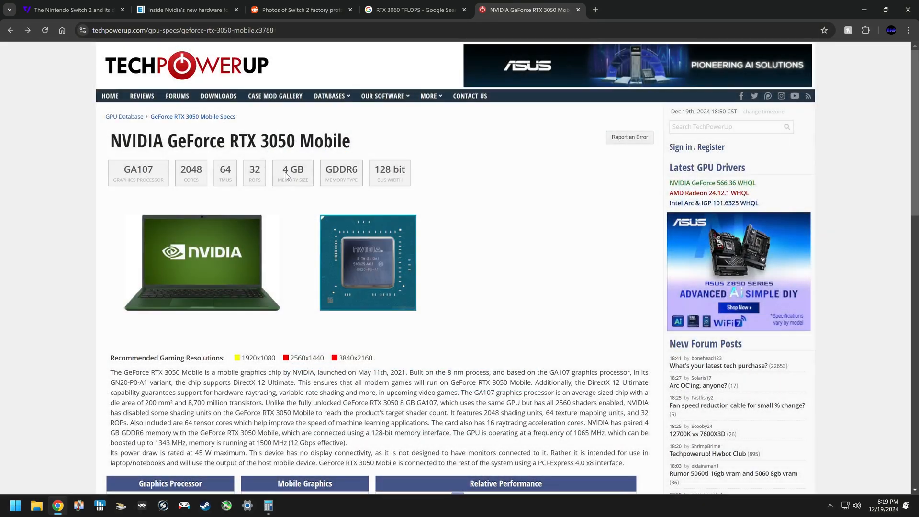
pyautogui.moveTo(366, 232)
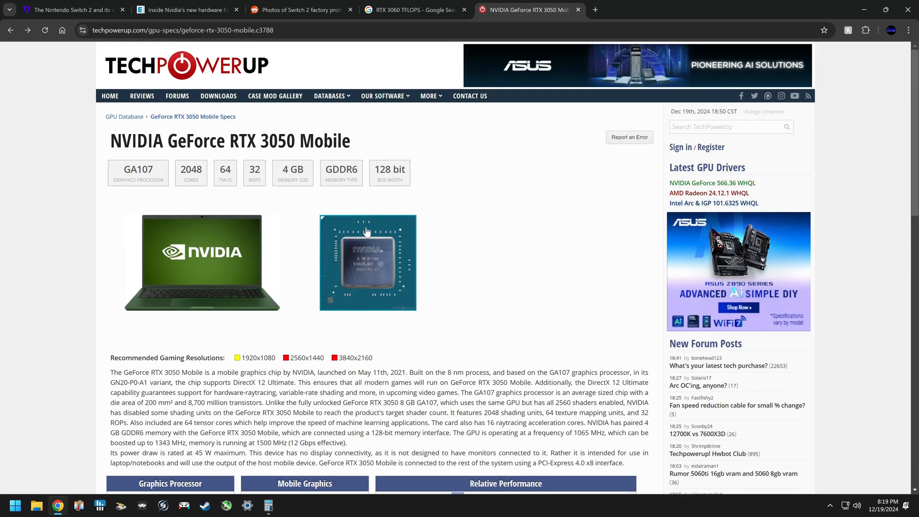
pyautogui.scroll(-3)
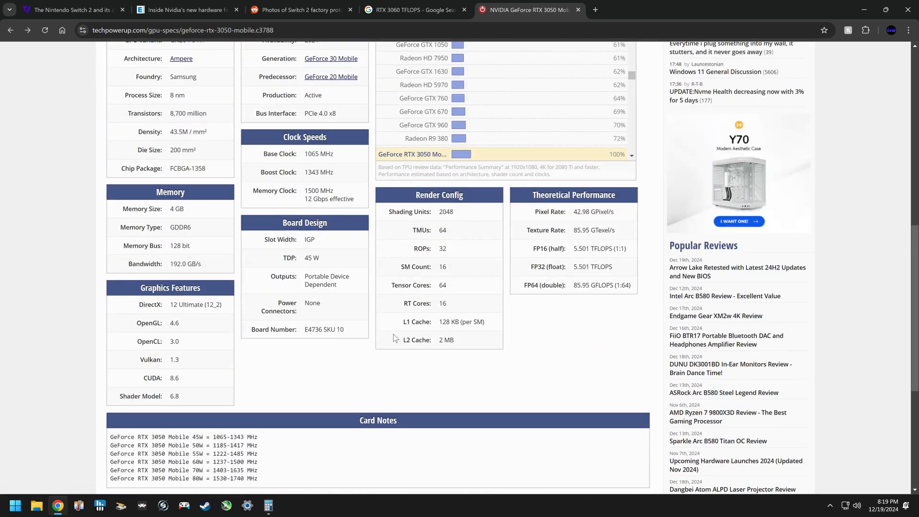
pyautogui.scroll(3)
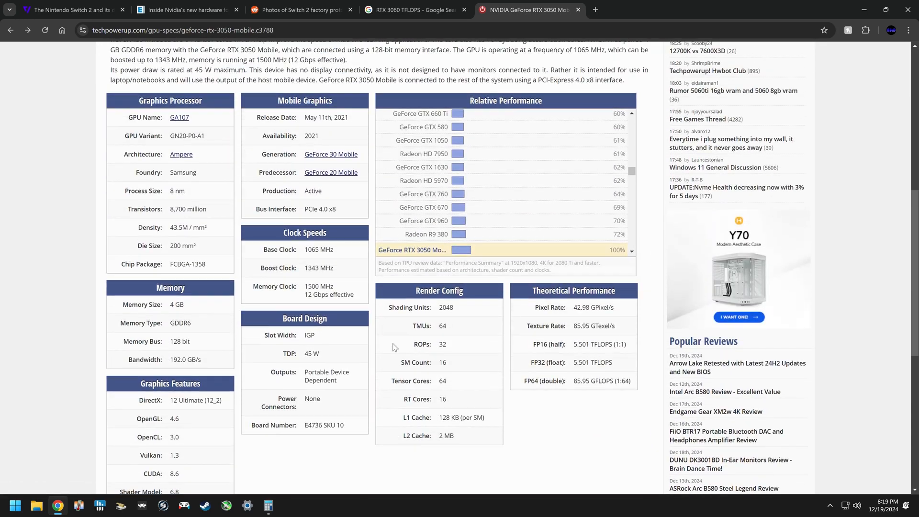
pyautogui.moveTo(460, 354)
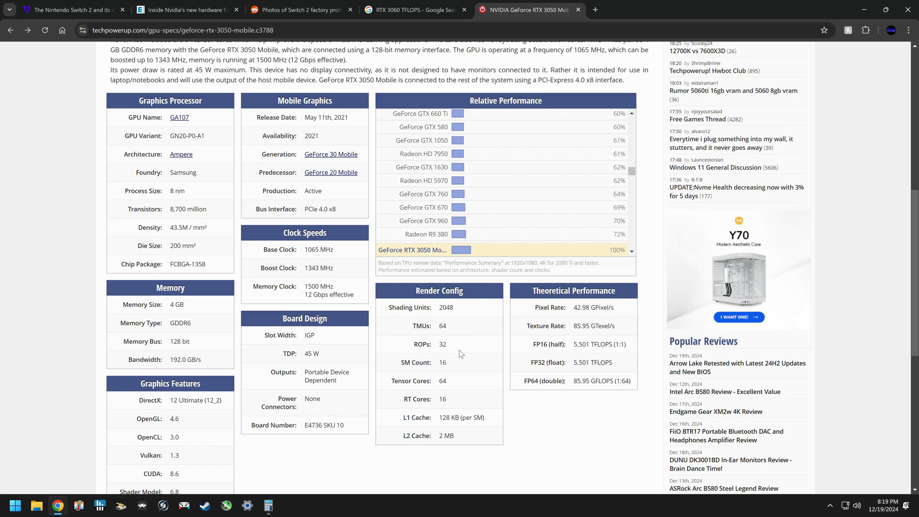
pyautogui.doubleClick(312, 353)
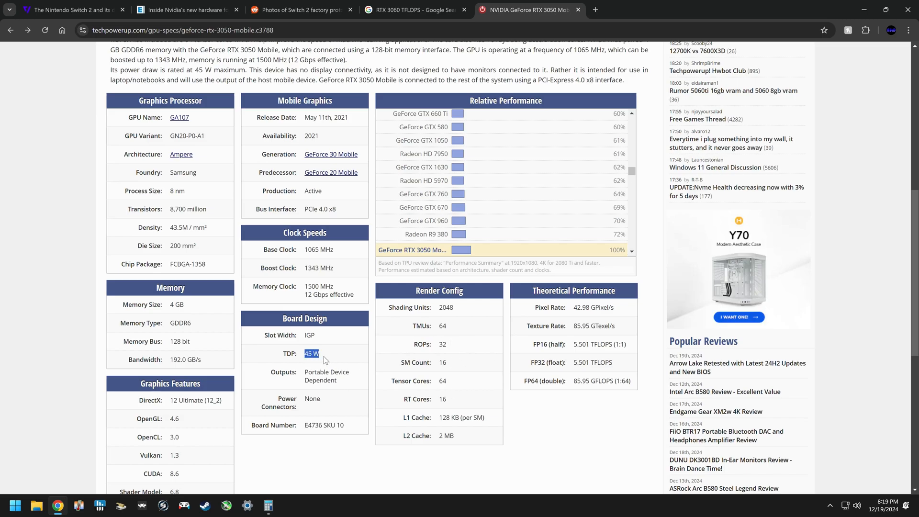
pyautogui.moveTo(304, 284)
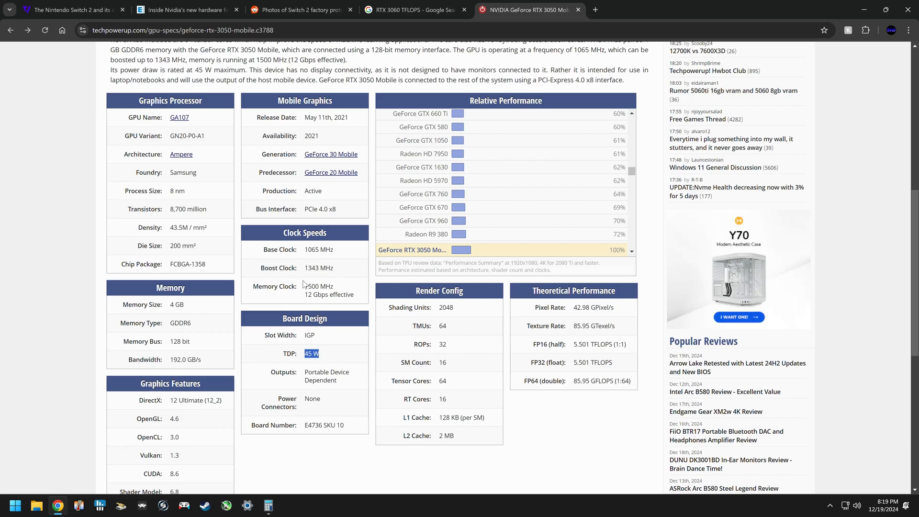
pyautogui.scroll(3)
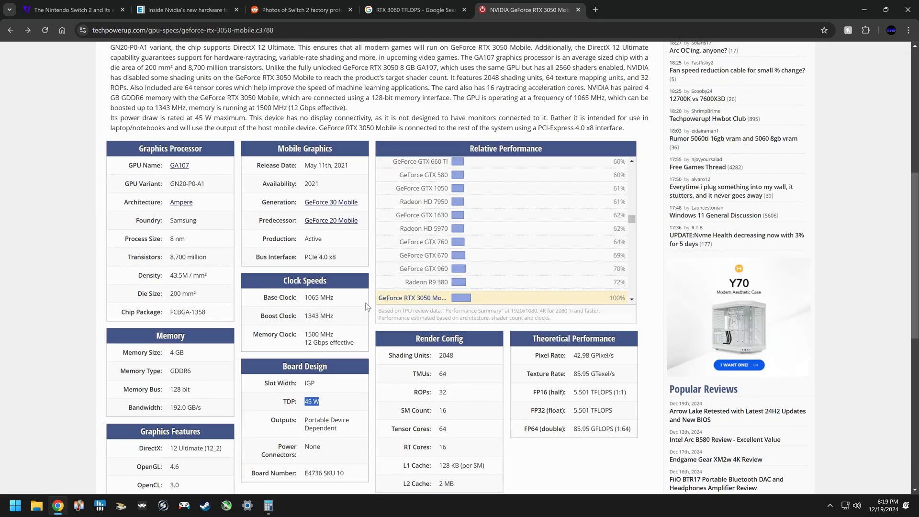
pyautogui.moveTo(375, 304)
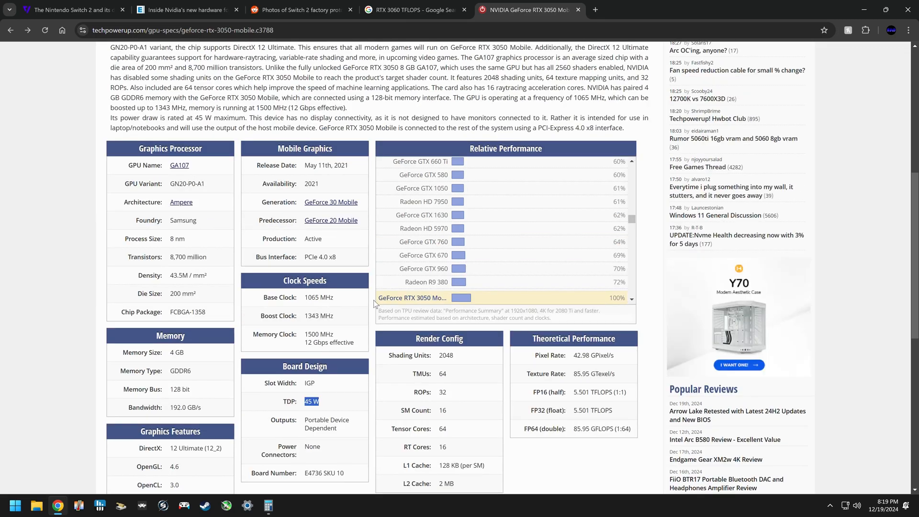
pyautogui.moveTo(371, 306)
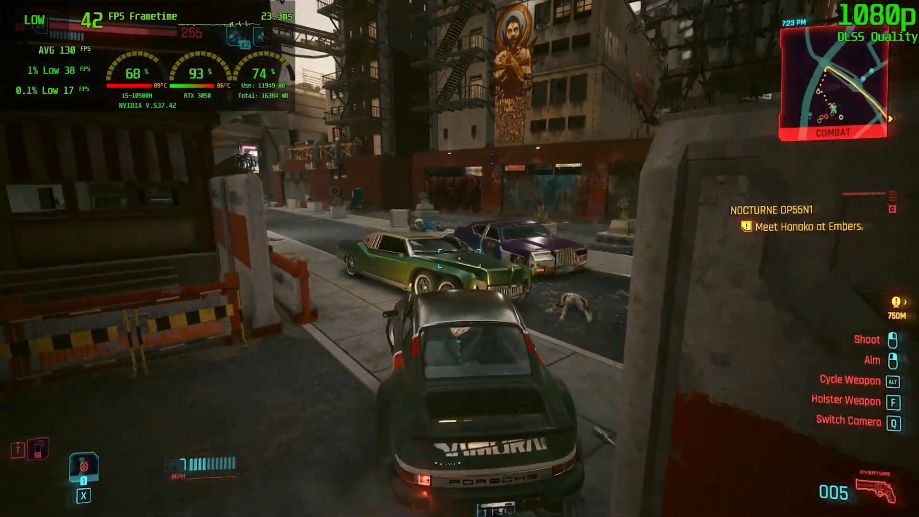
# - Watch the RTX 3050 Cyberpunk 1080p DLSS footage and the Doom Eternal clip, controlling playback
pyautogui.press('w')
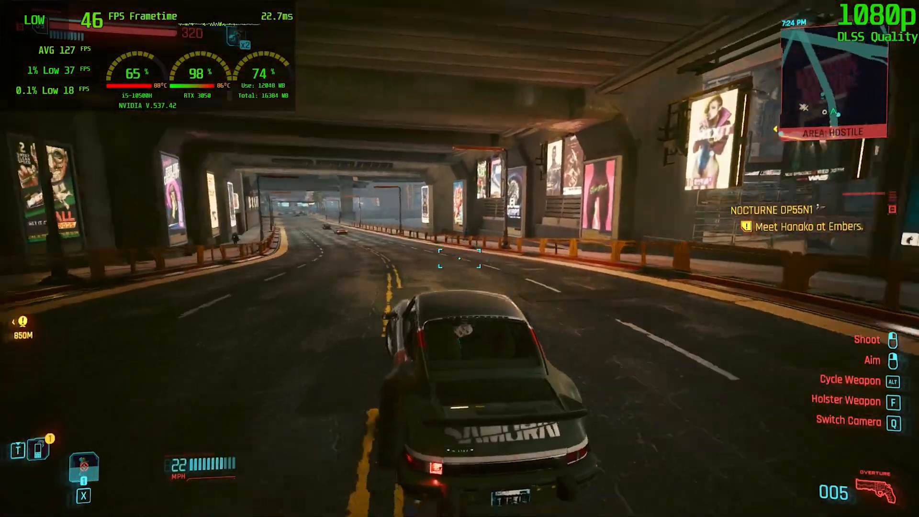
pyautogui.press('w')
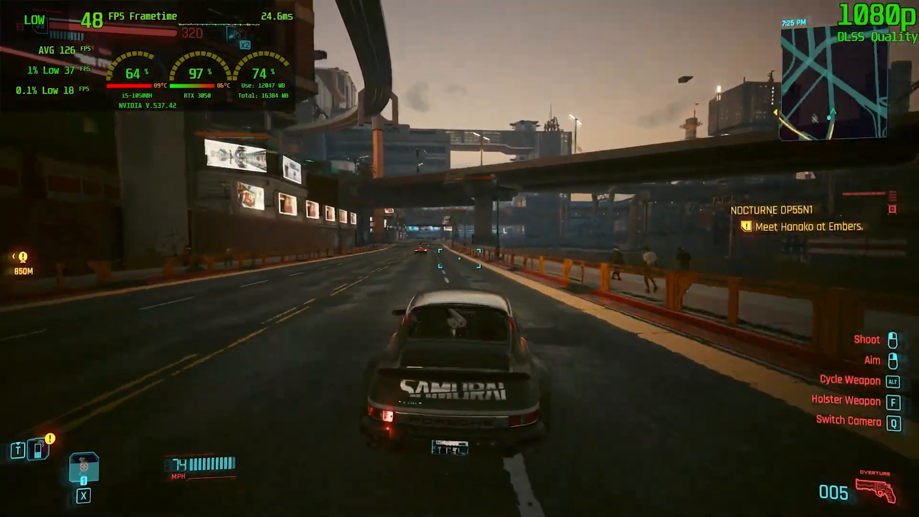
pyautogui.press('w')
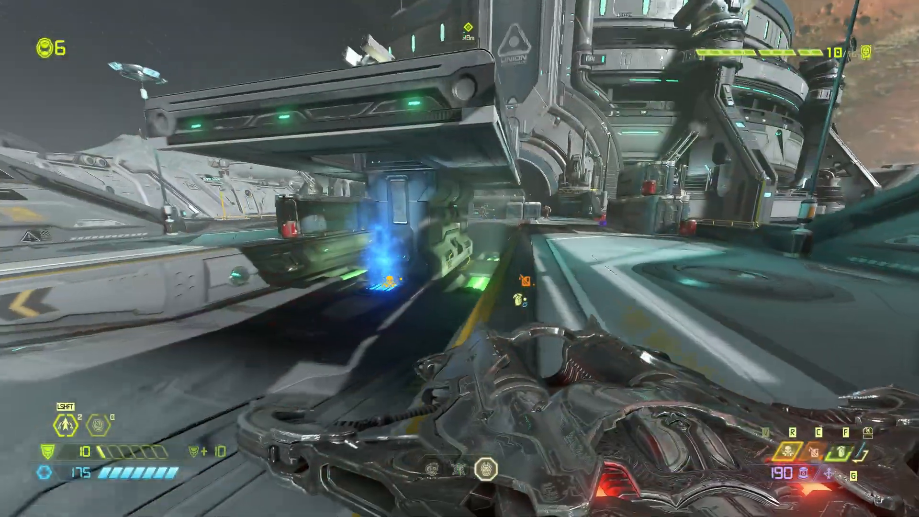
pyautogui.click(460, 258)
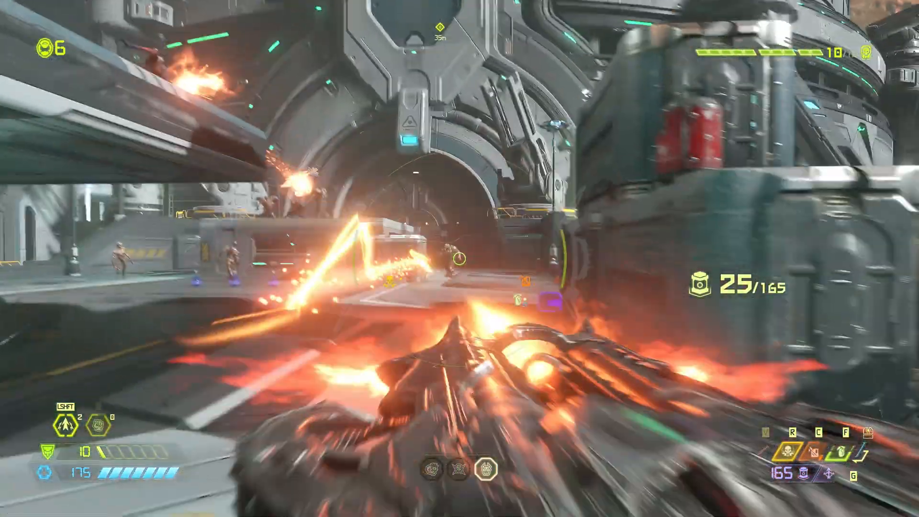